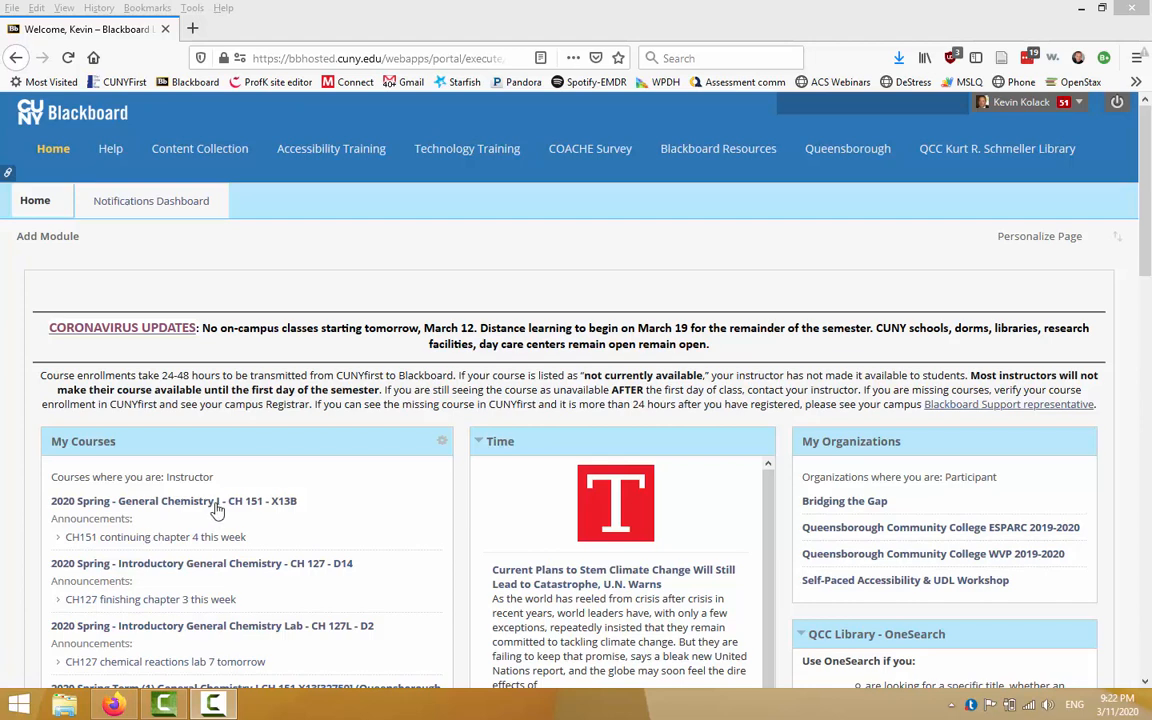
Open the 2020 Spring General Chemistry I CH 151 course from My Courses.
click(172, 500)
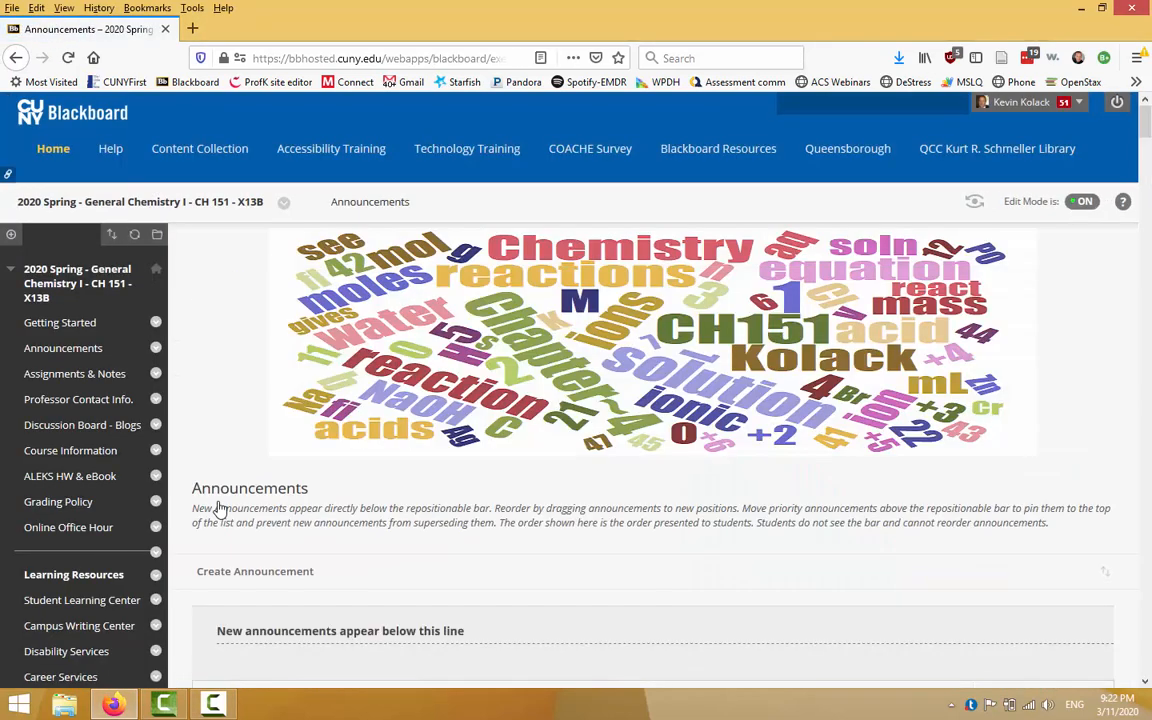
mouse_move(144, 384)
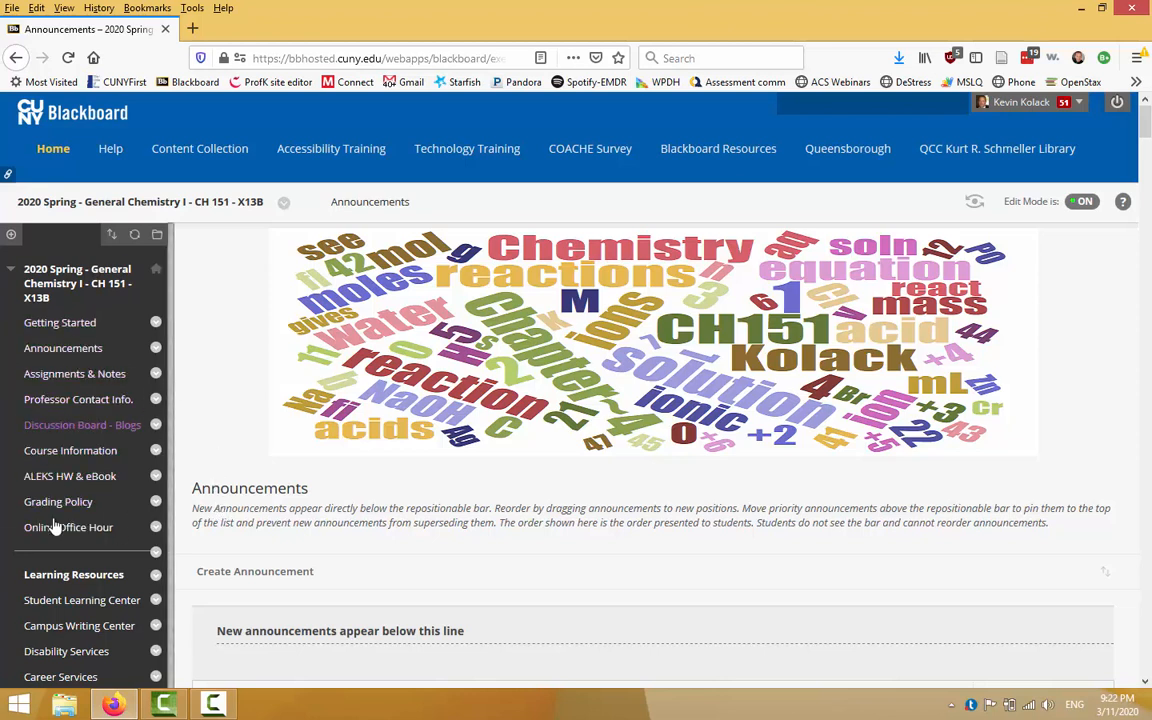
mouse_move(58, 512)
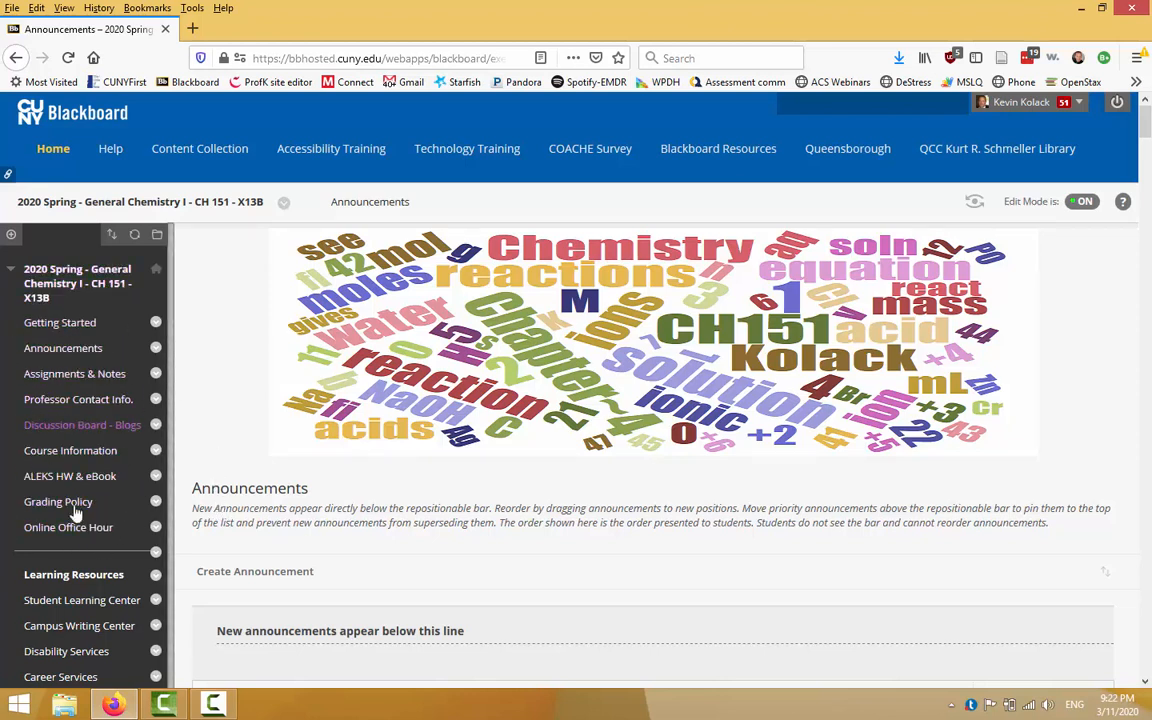
mouse_move(64, 358)
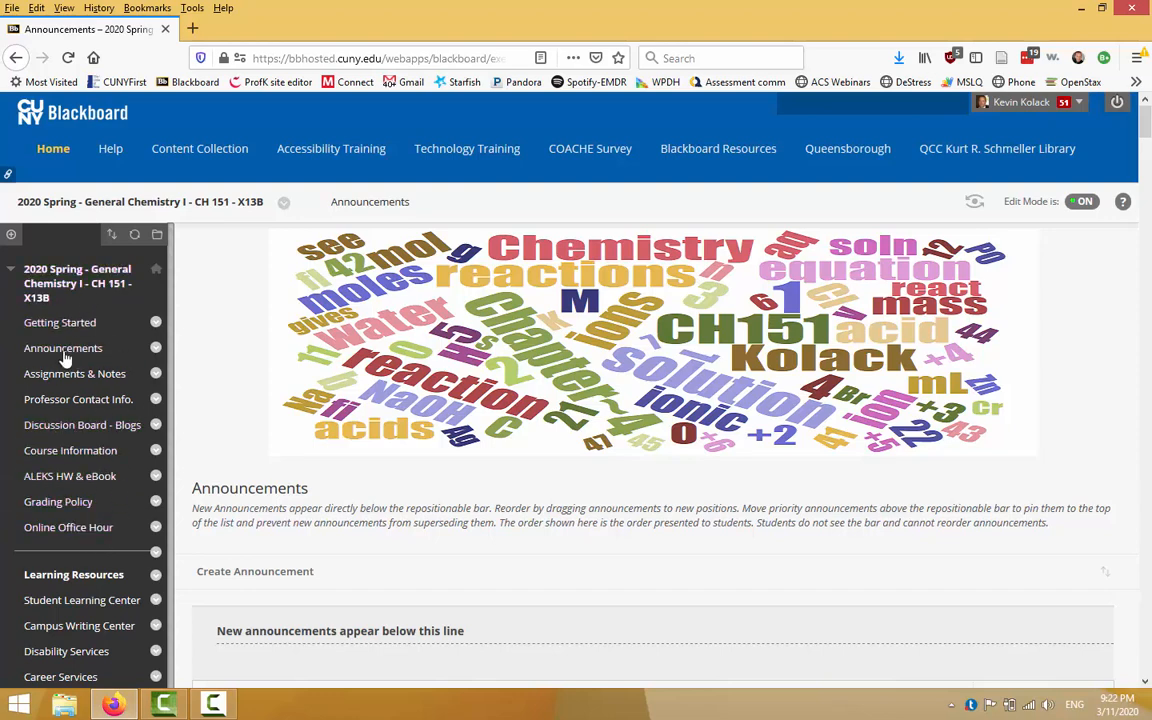
mouse_move(70, 476)
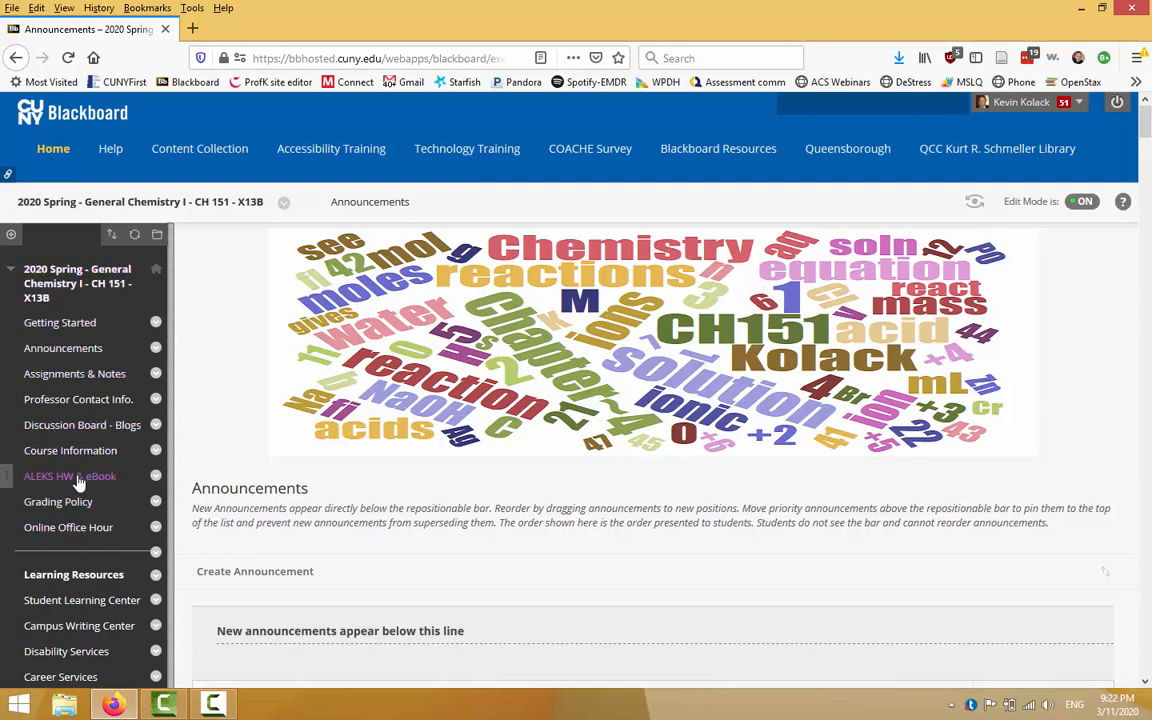
Start a new course-menu Tool Link named 'Online Lecture'.
click(12, 236)
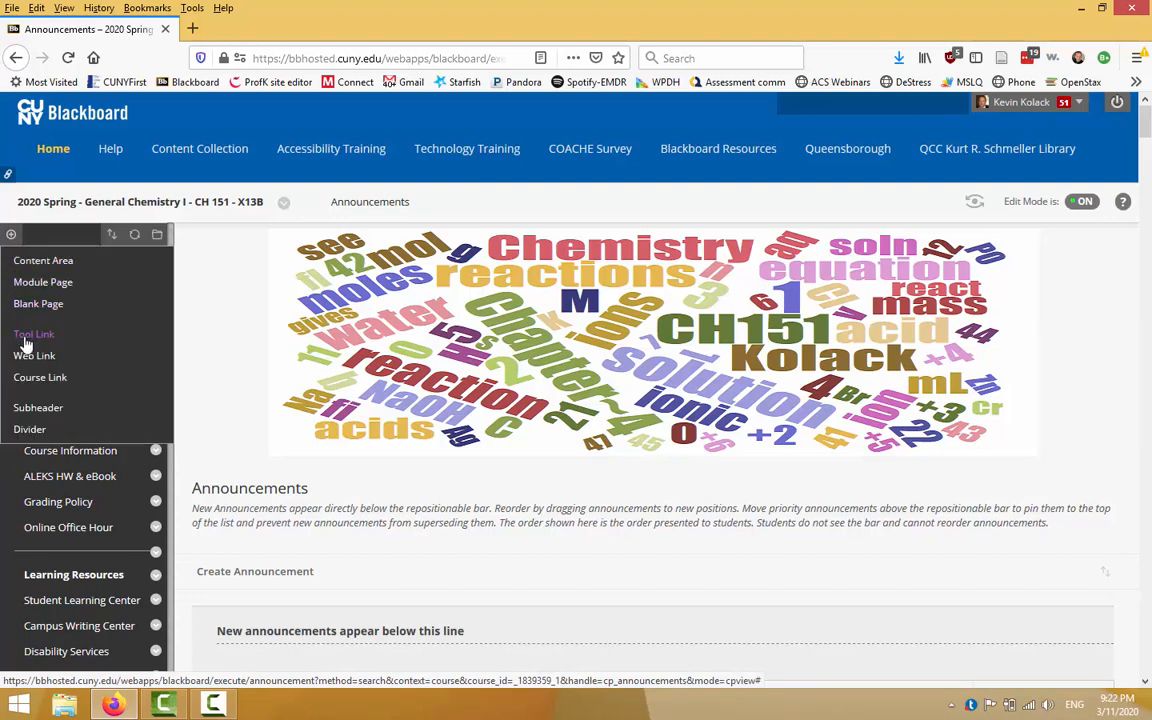
click(34, 332)
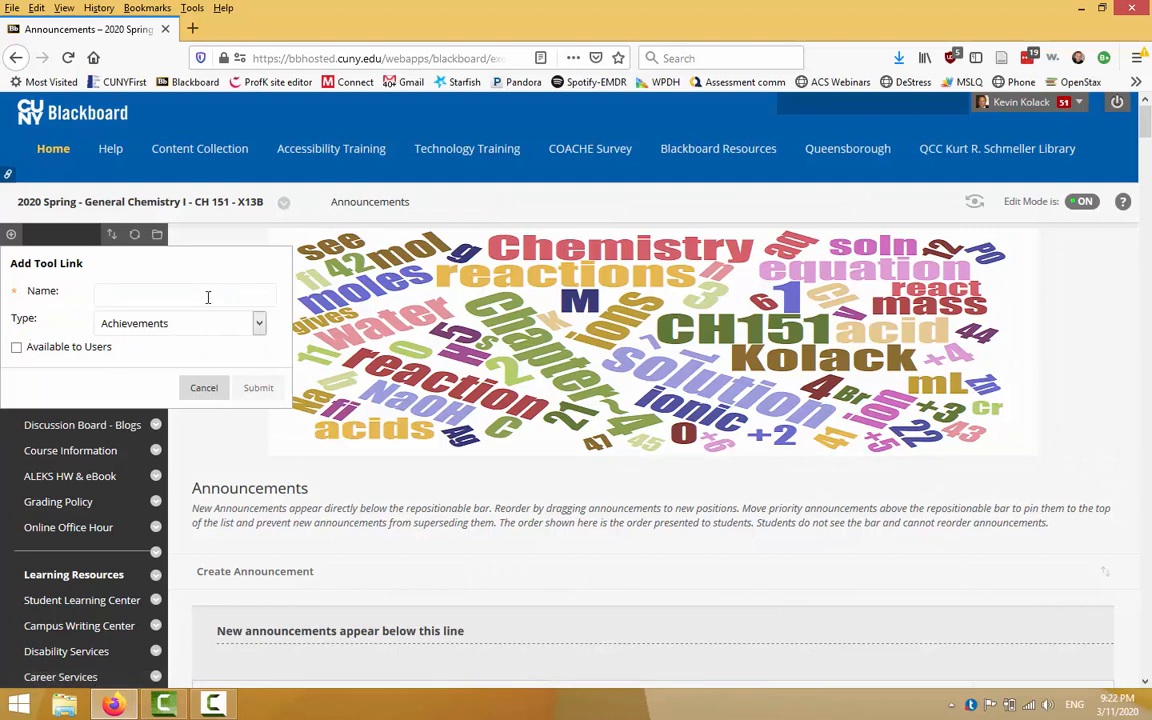
text(Online)
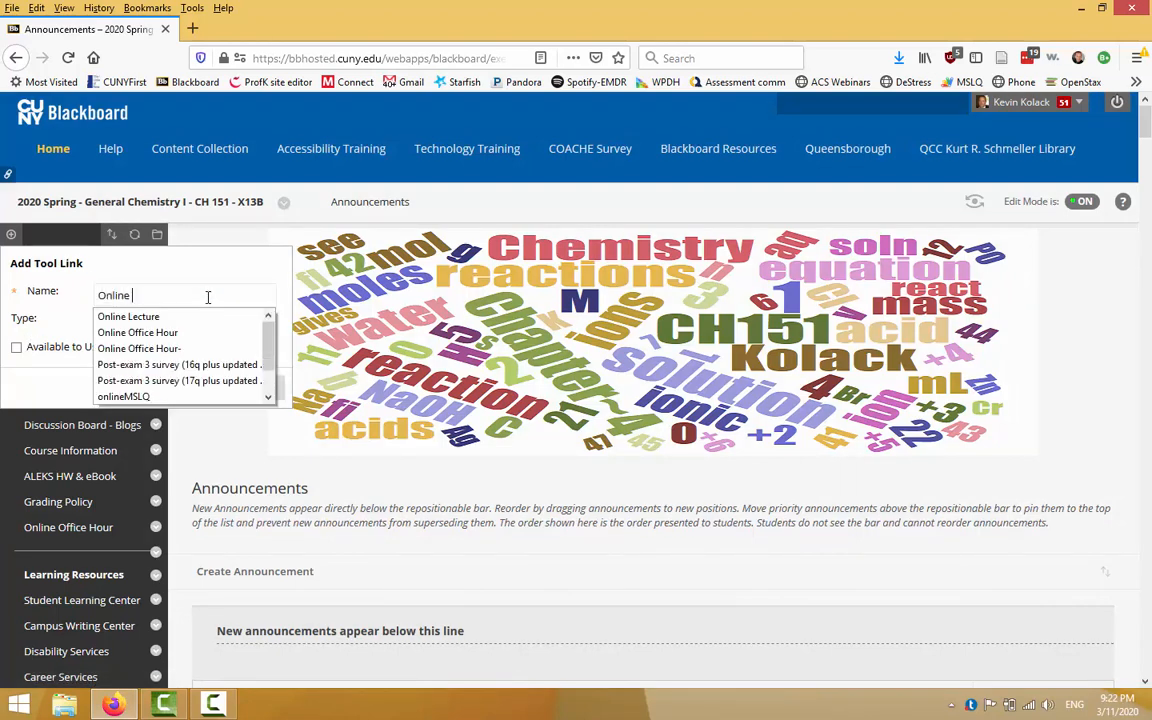
click(128, 316)
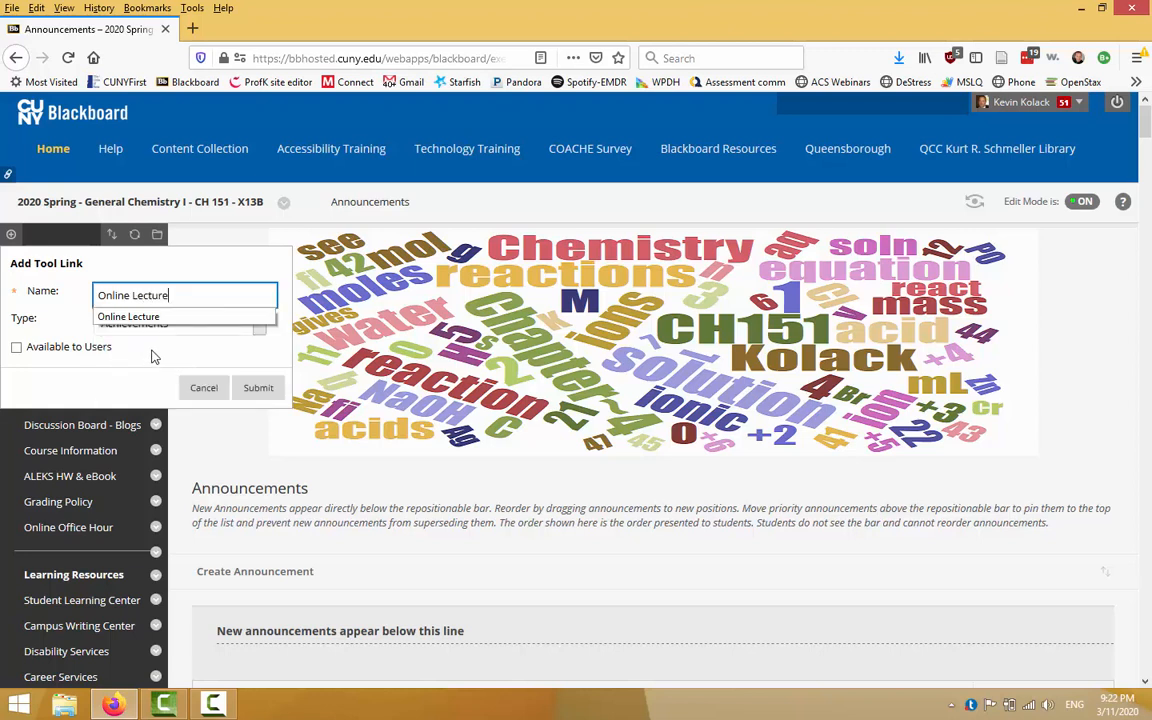
Set the link type to Blackboard Collaborate Ultra and make it available to users.
click(258, 322)
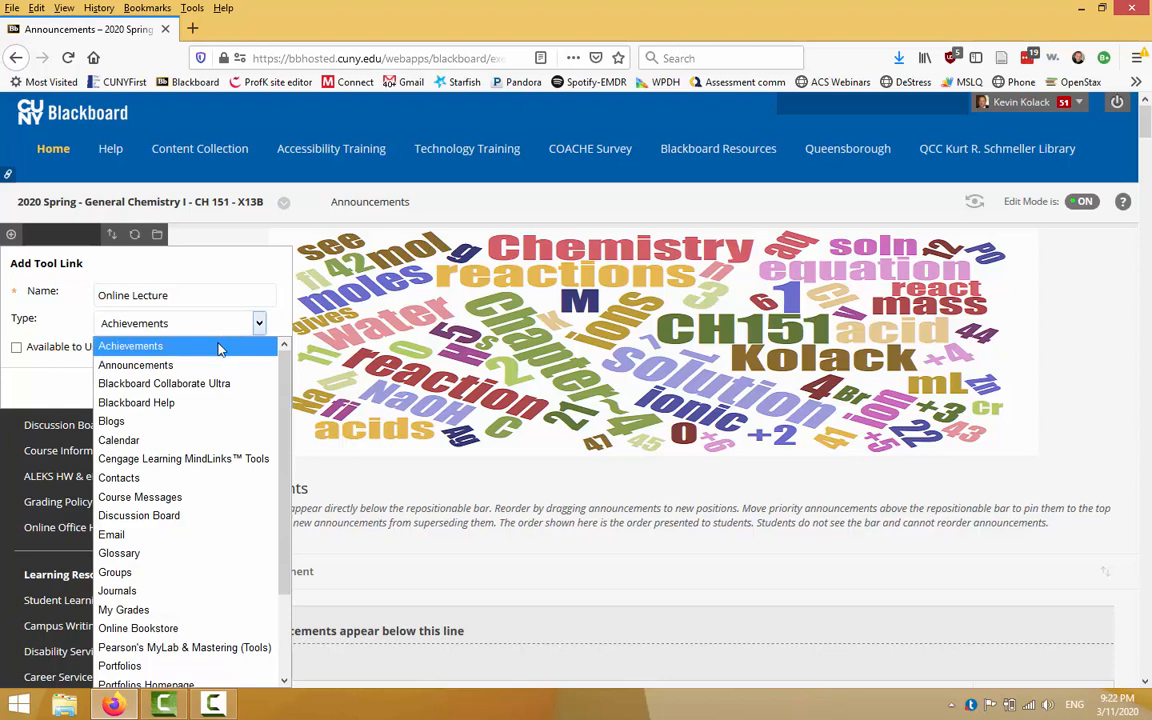
mouse_move(196, 390)
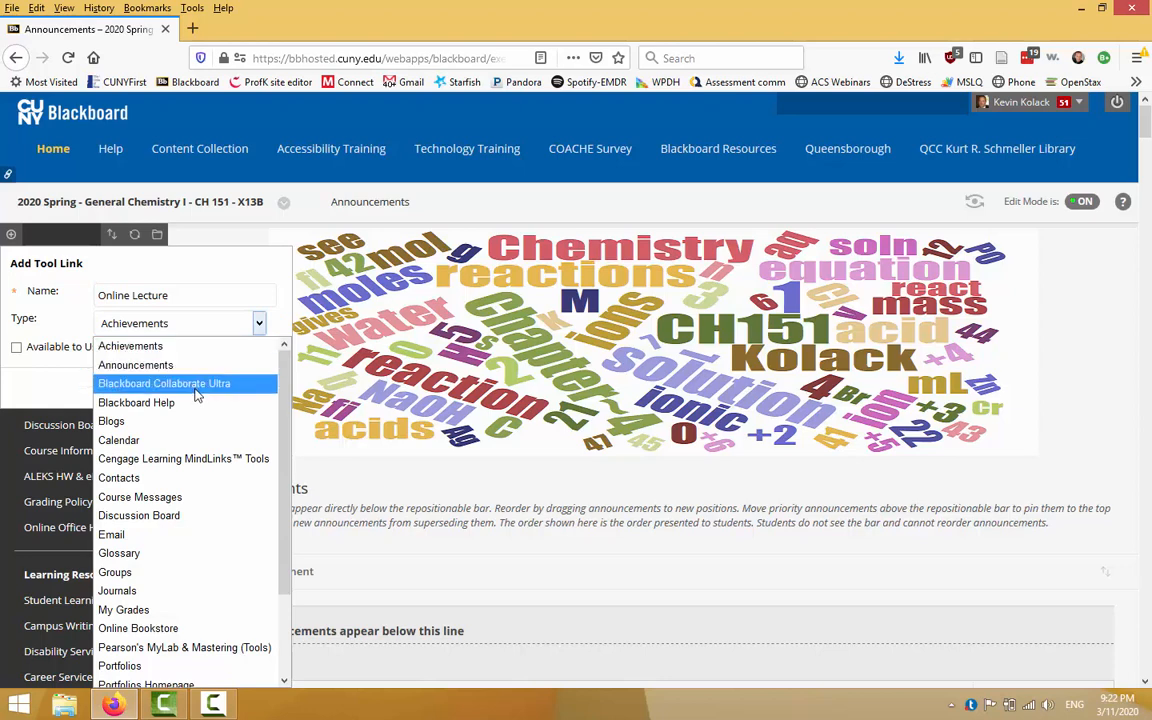
click(164, 384)
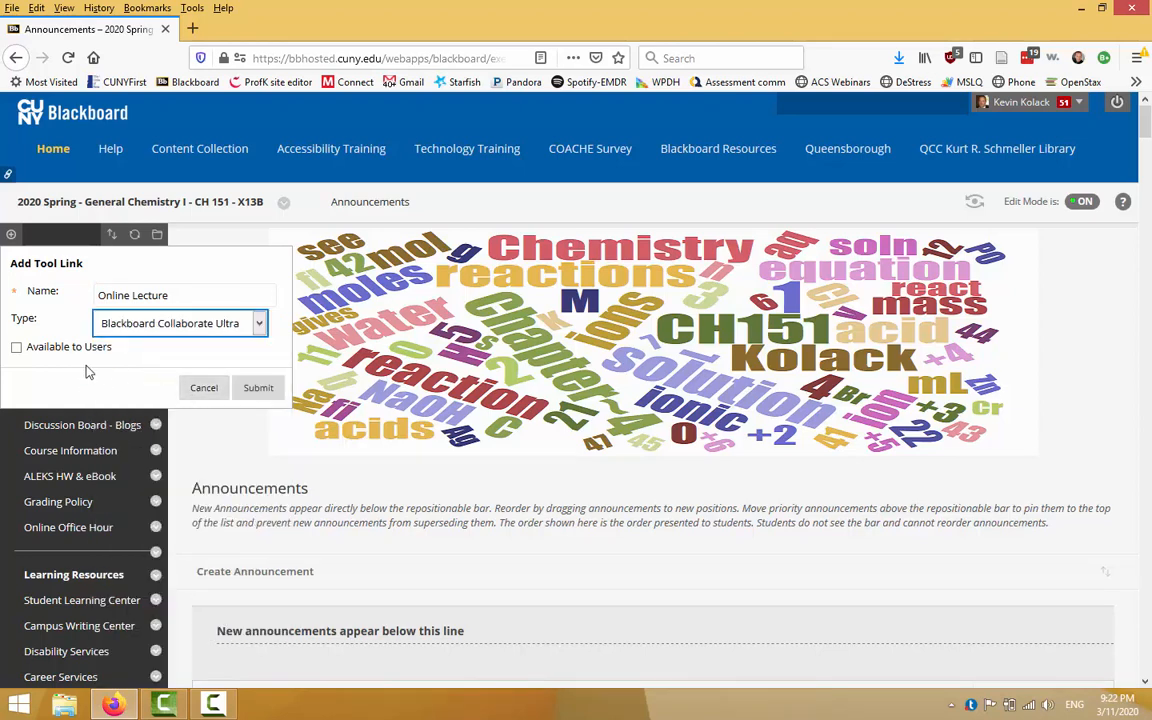
mouse_move(128, 374)
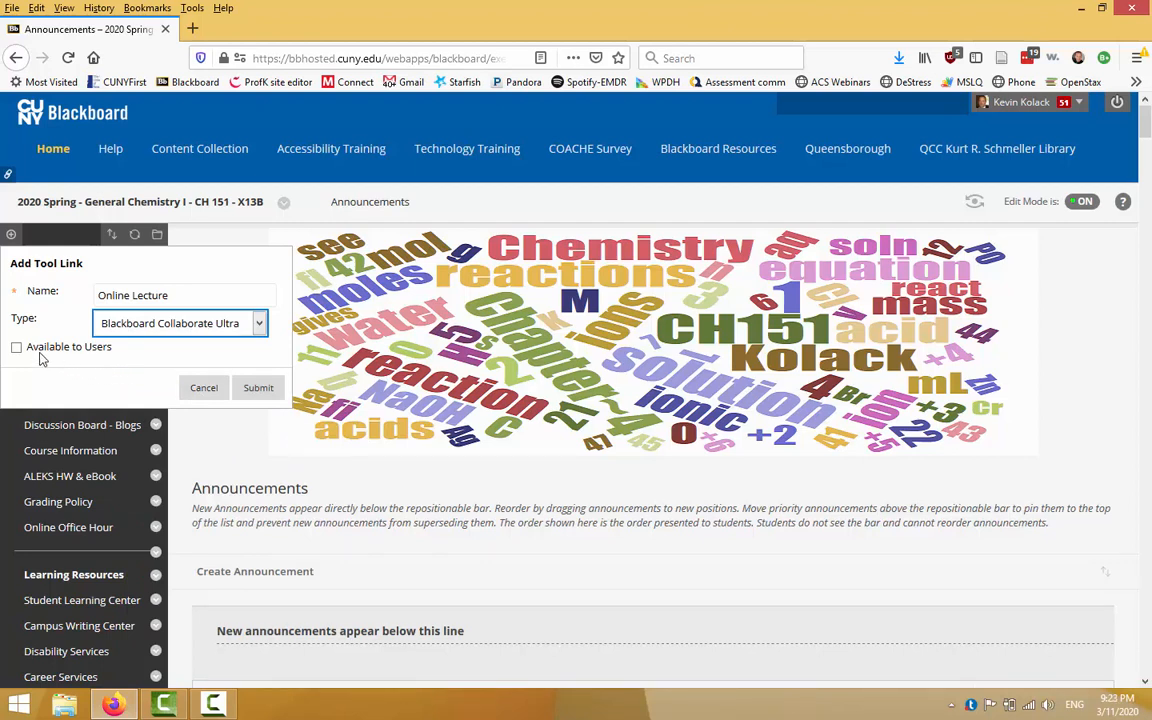
mouse_move(80, 356)
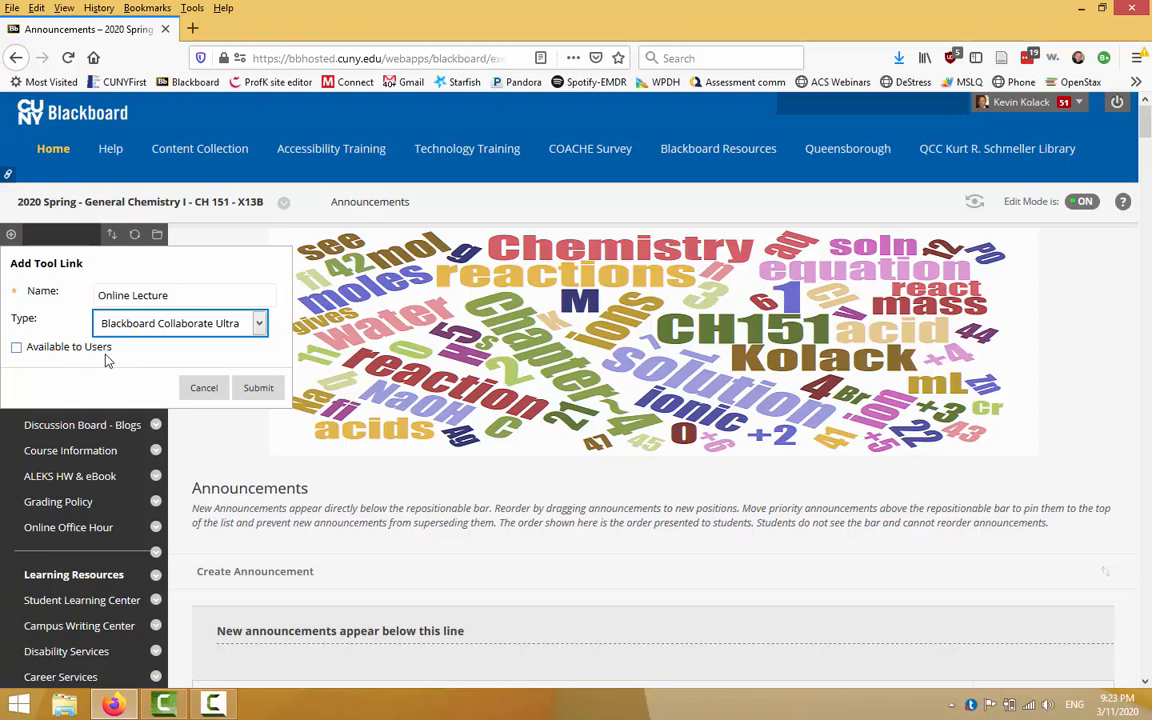
click(16, 346)
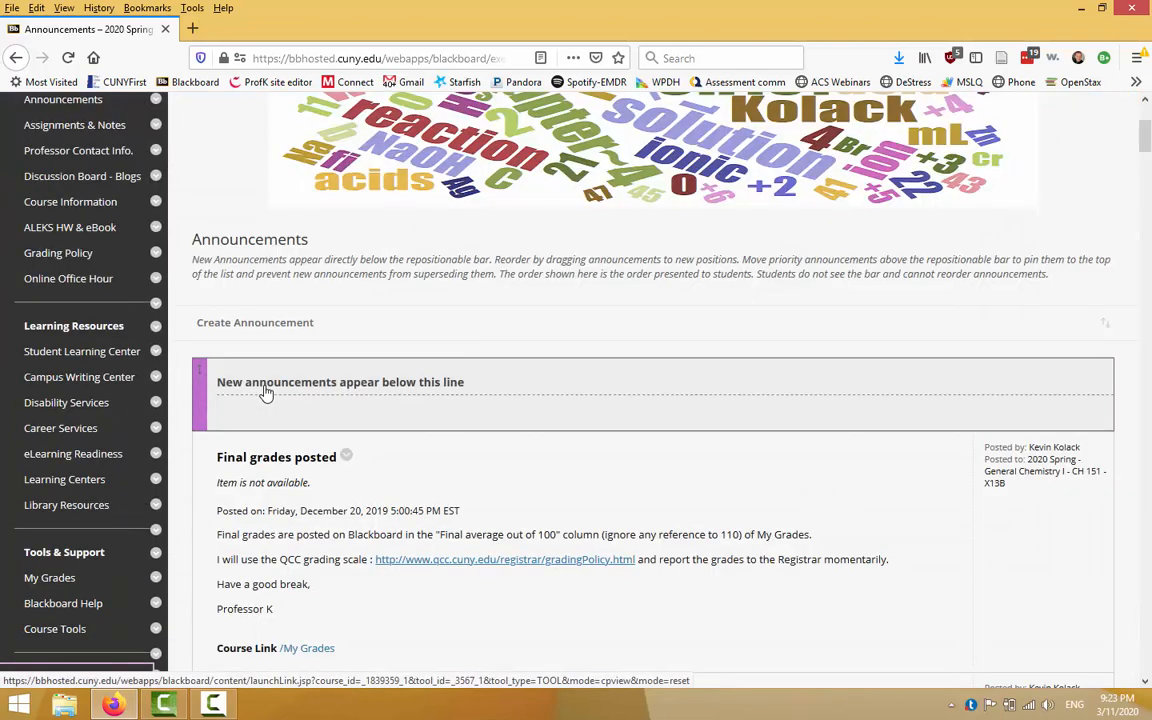
Scroll the course menu to the new Online Lecture link, dismissing a stray context menu.
scroll(down, 3)
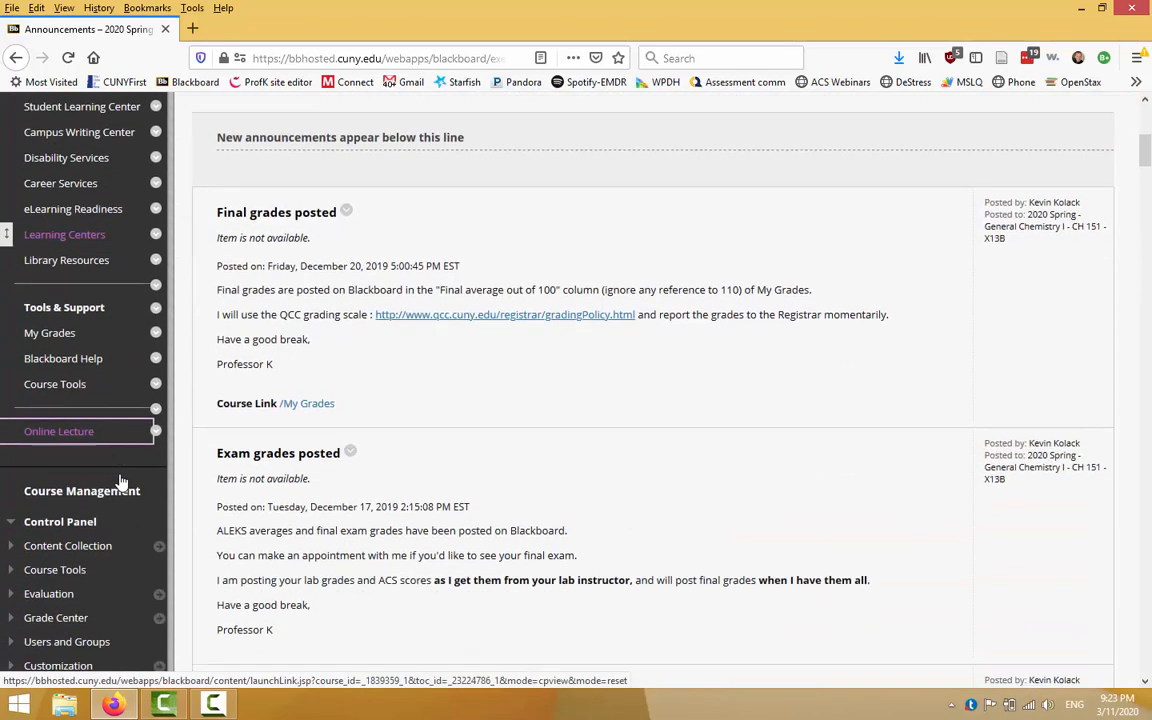
scroll(down, 3)
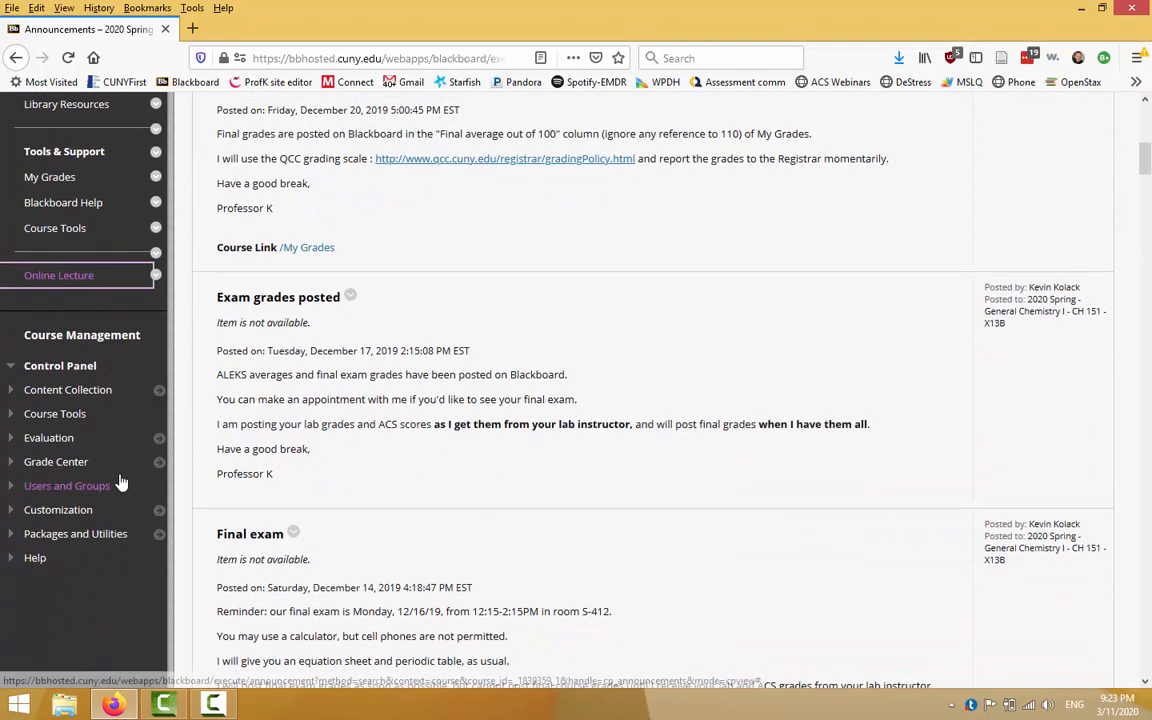
scroll(up, 3)
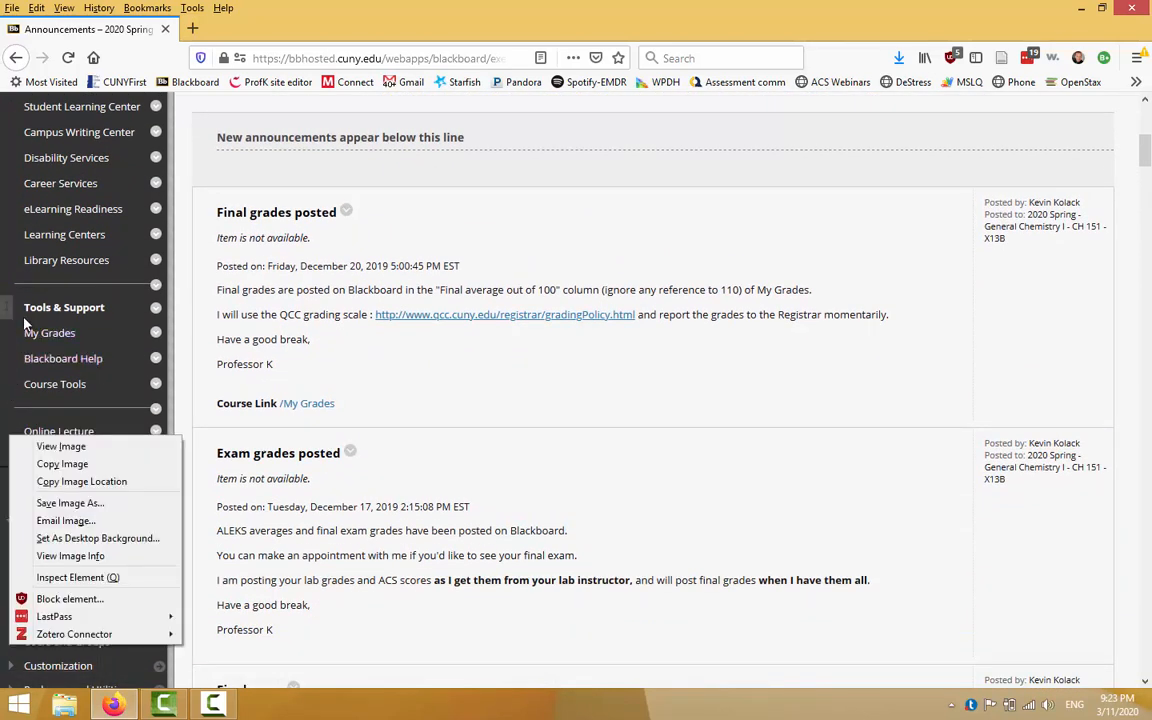
click(350, 44)
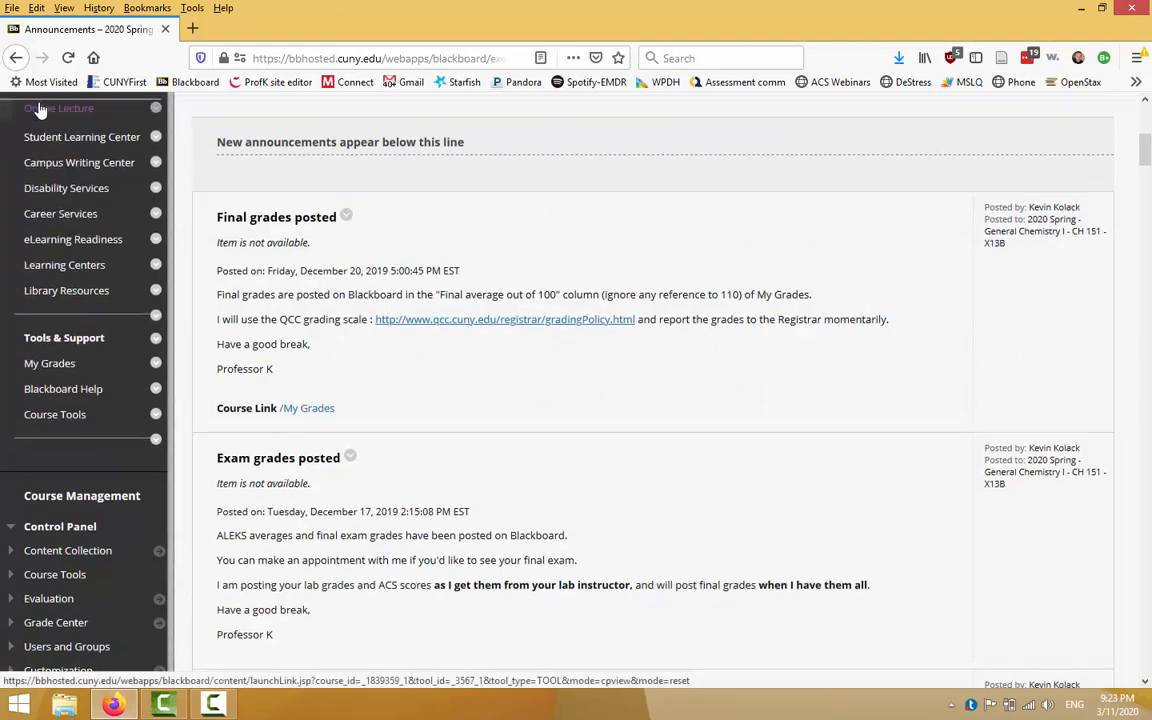
scroll(up, 3)
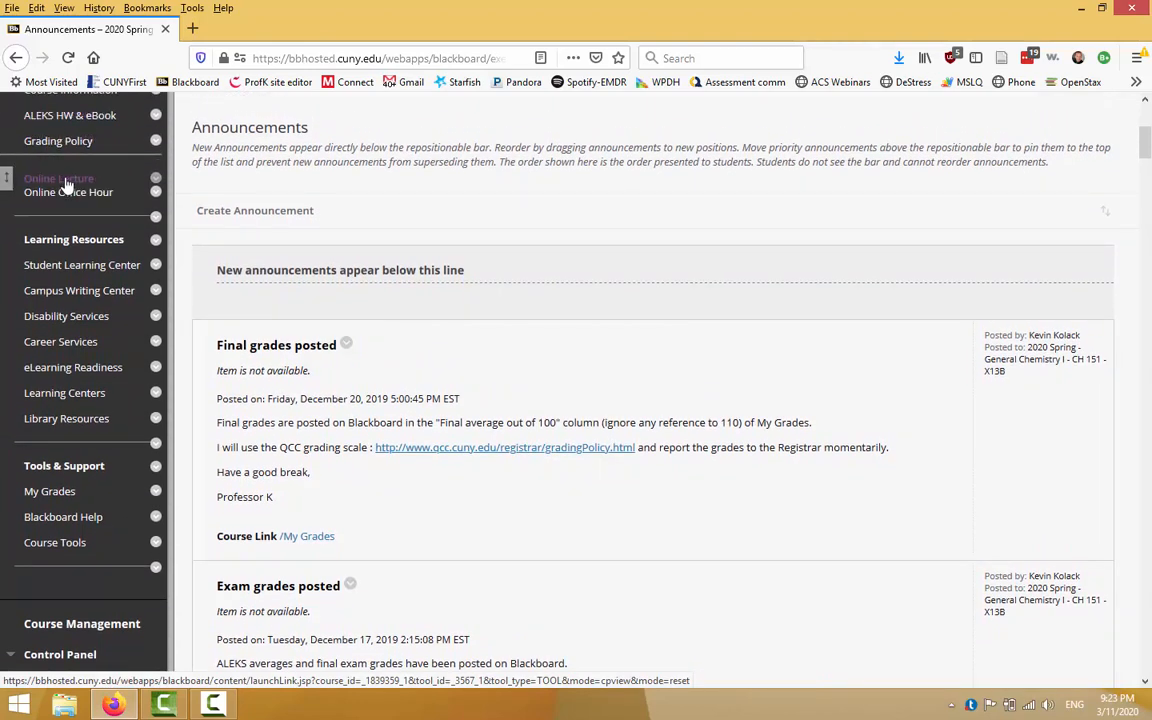
mouse_move(308, 176)
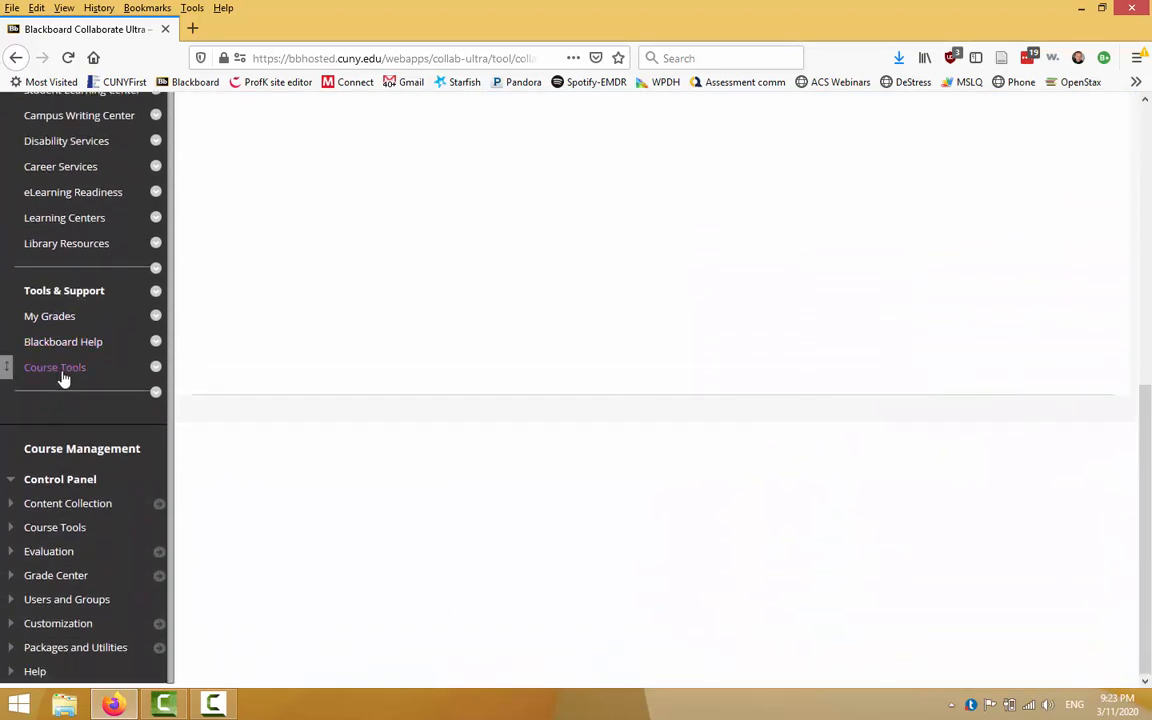
Expand the Course Tools list in the Control Panel.
click(56, 528)
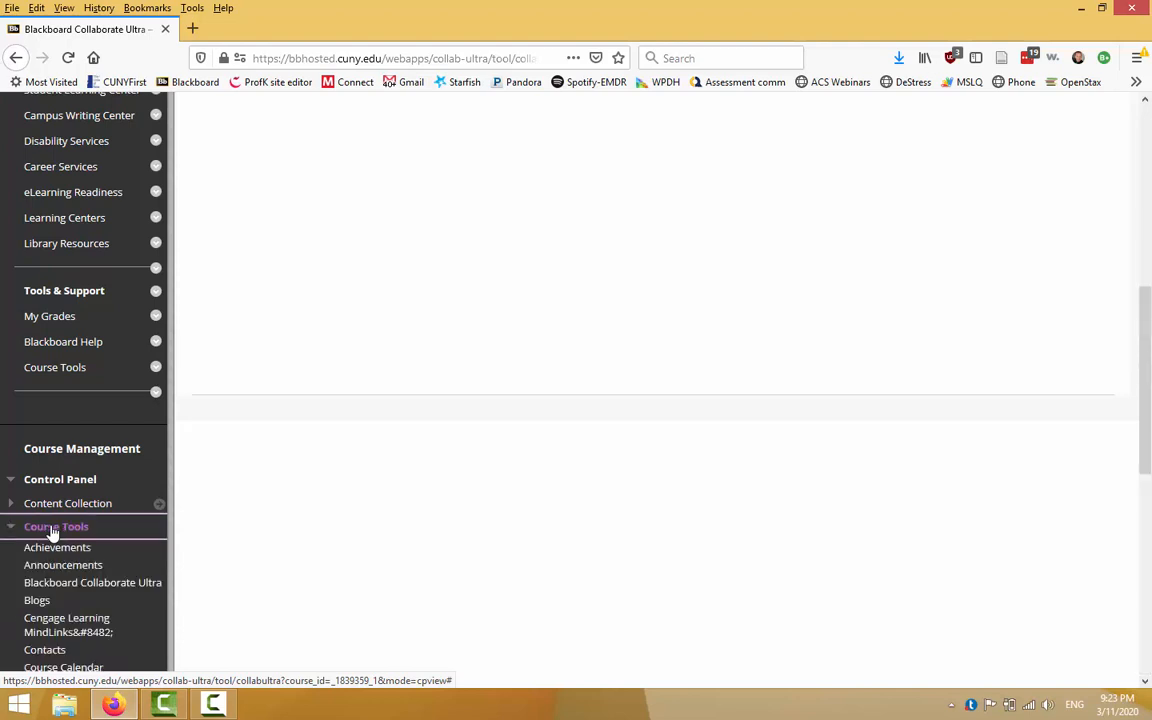
mouse_move(92, 582)
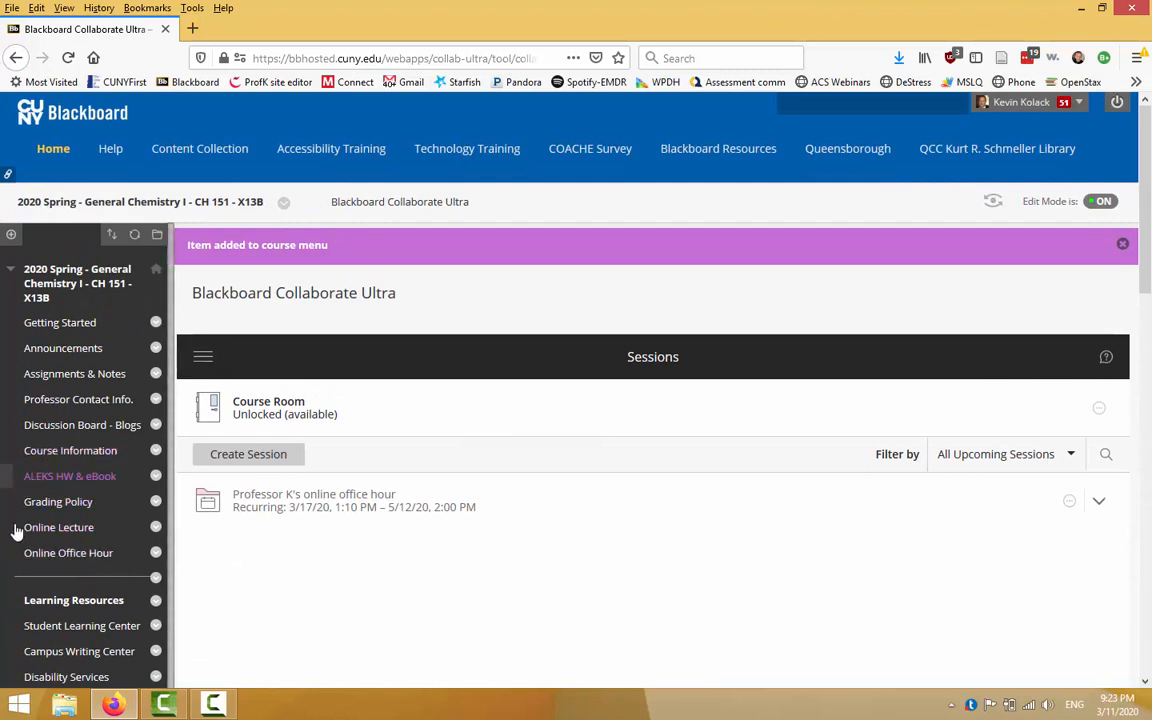
mouse_move(66, 540)
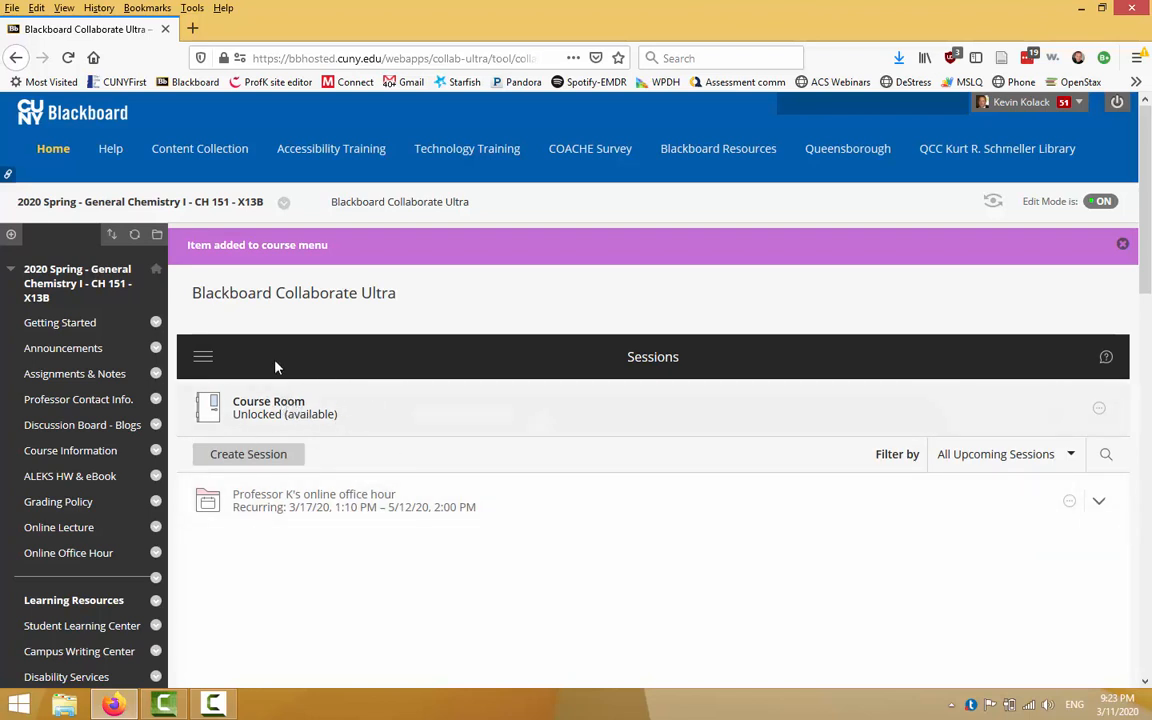
mouse_move(284, 424)
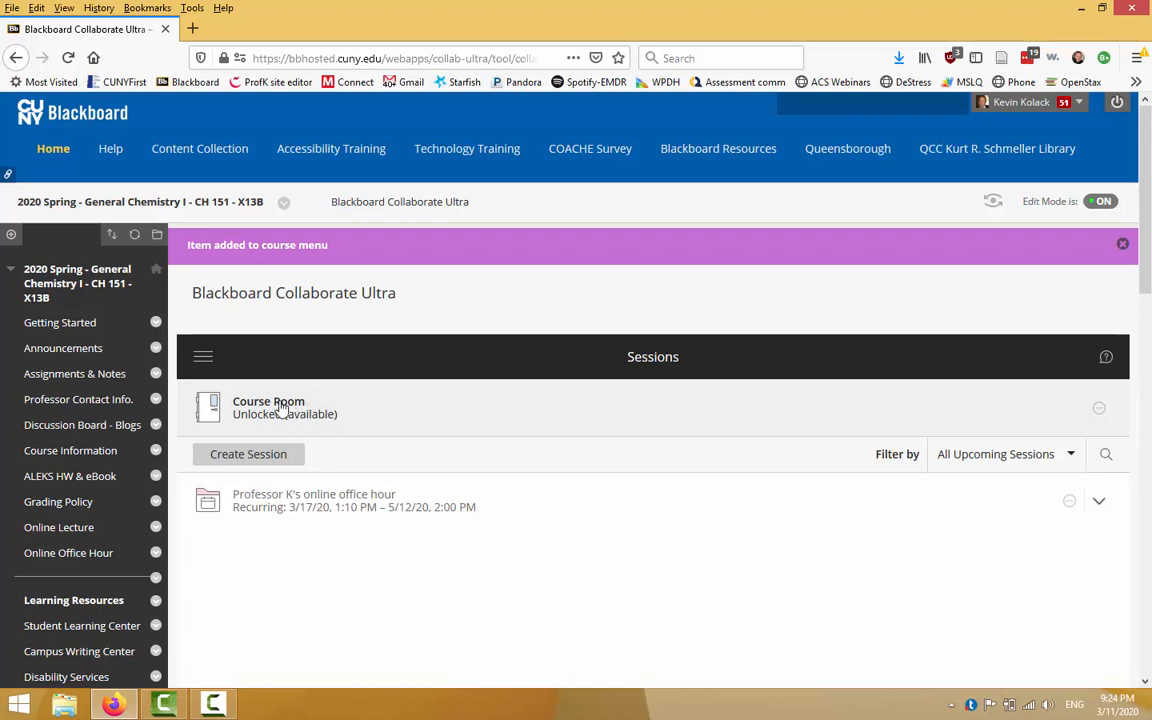
mouse_move(352, 398)
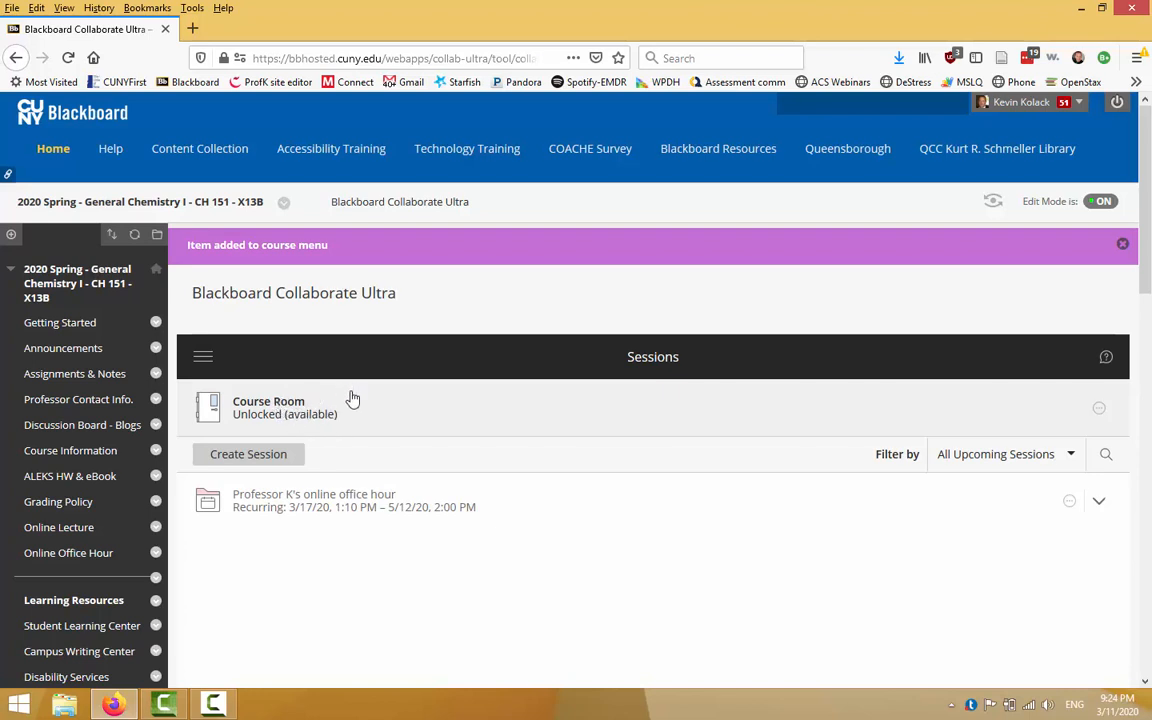
mouse_move(352, 410)
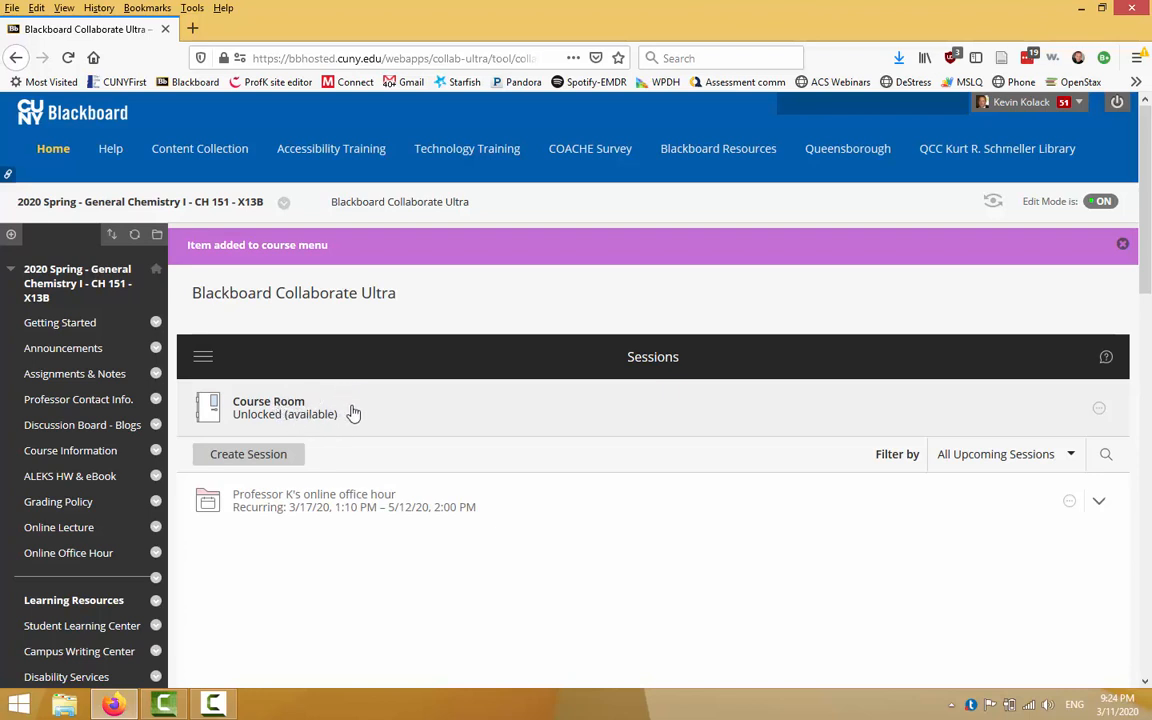
mouse_move(370, 434)
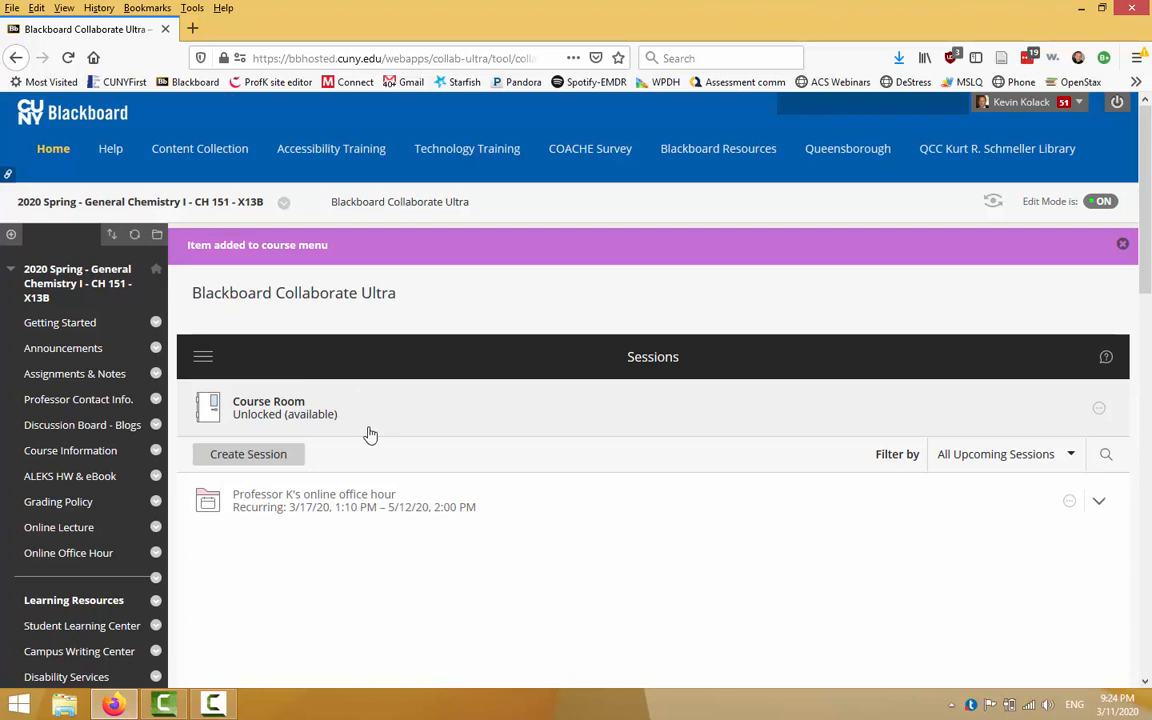
mouse_move(204, 356)
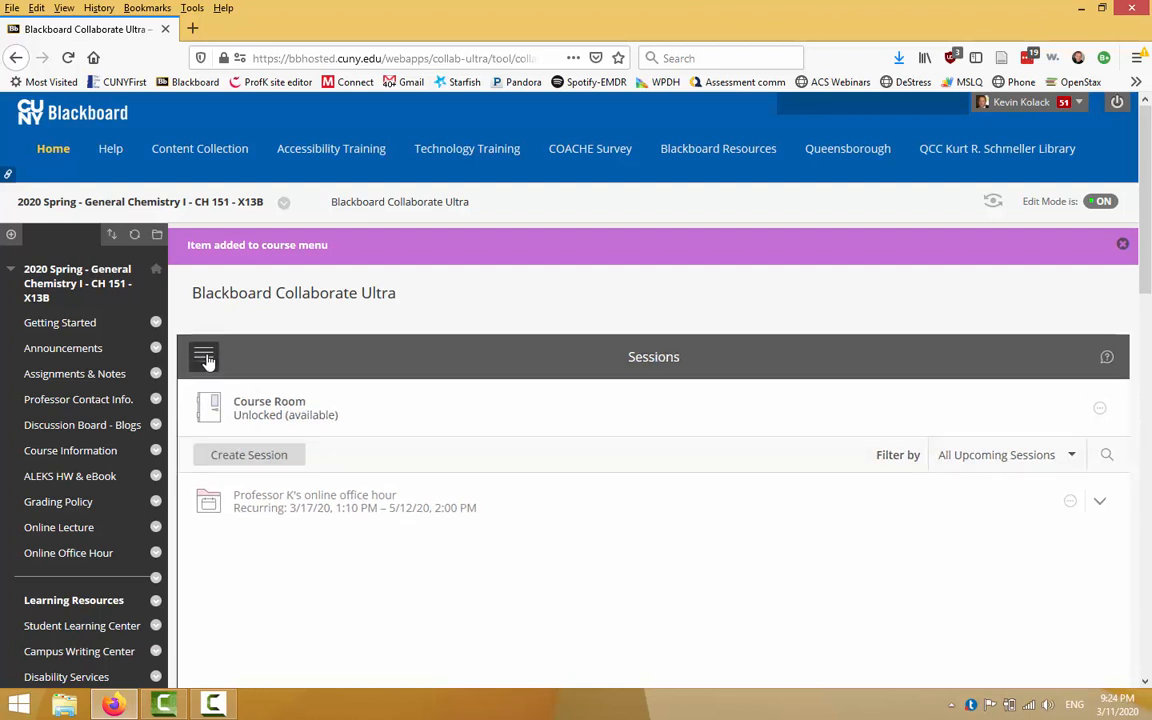
Open the Collaborate Ultra side navigation panel from the Sessions header.
click(204, 356)
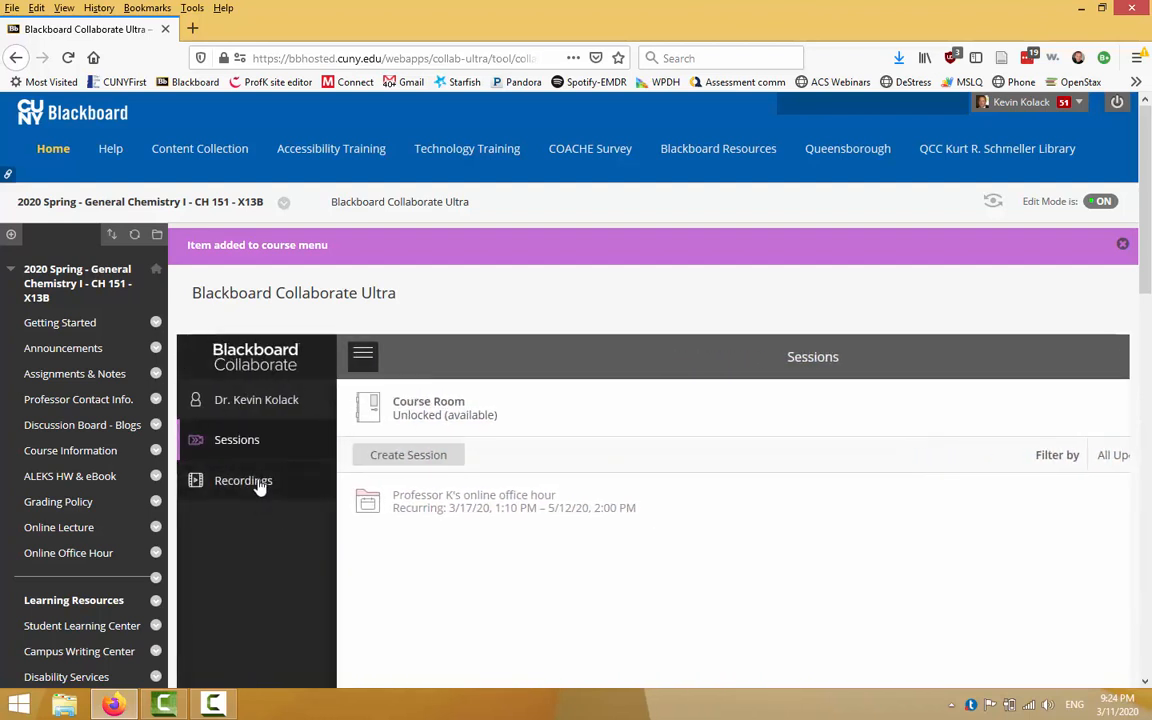
mouse_move(236, 444)
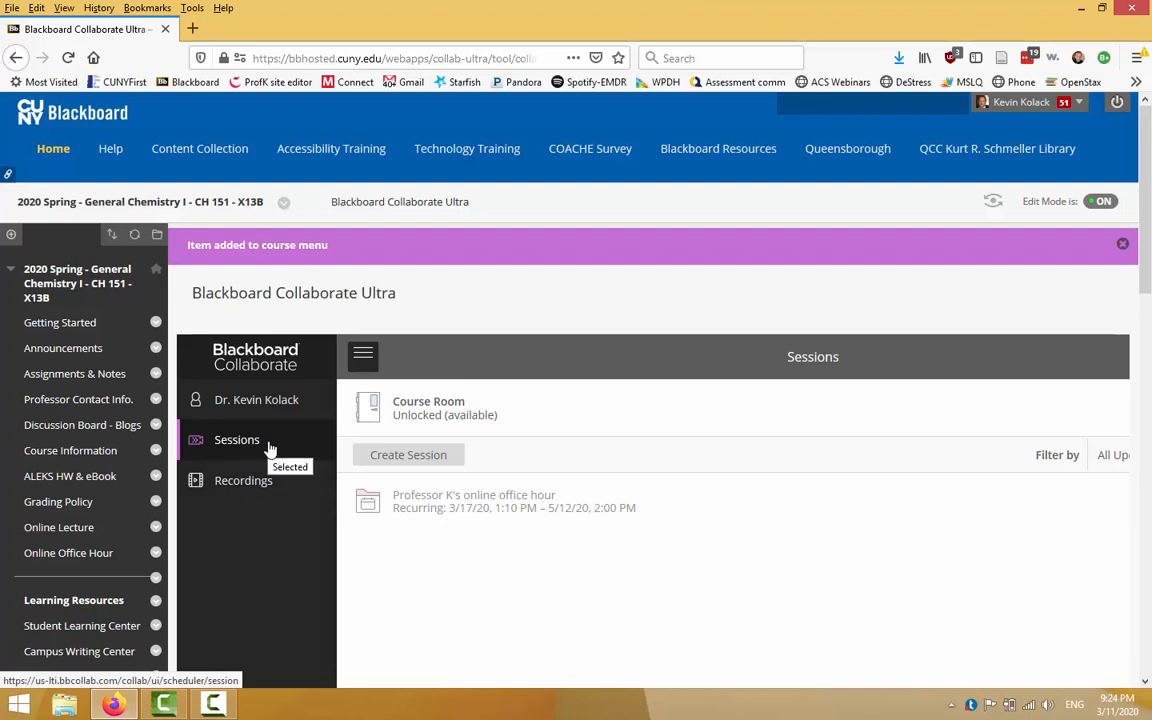
mouse_move(384, 524)
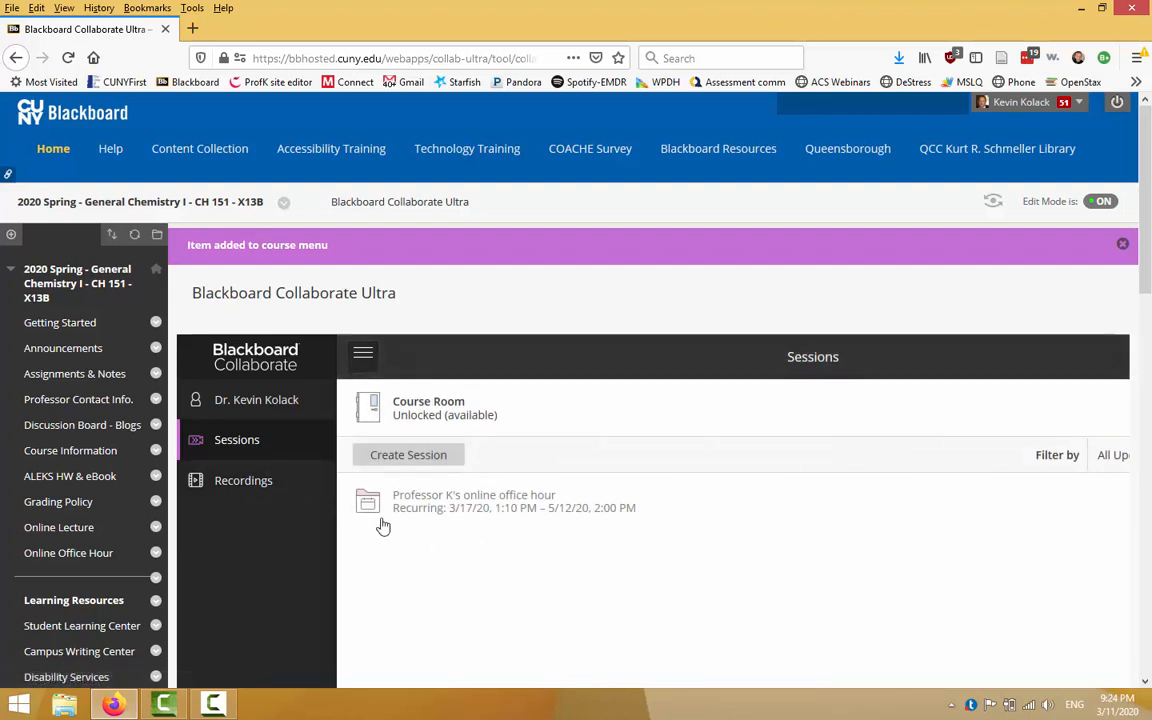
mouse_move(196, 506)
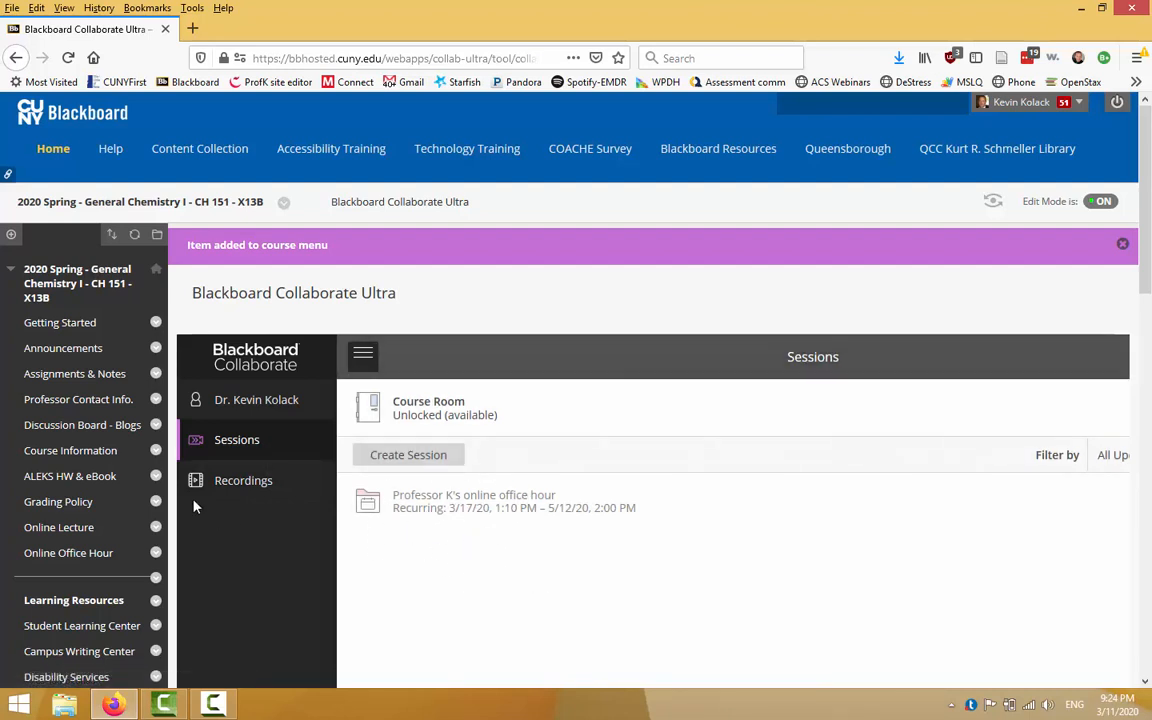
View the Recordings list and the options for Course Room recording_19, then reopen the side menu.
click(244, 480)
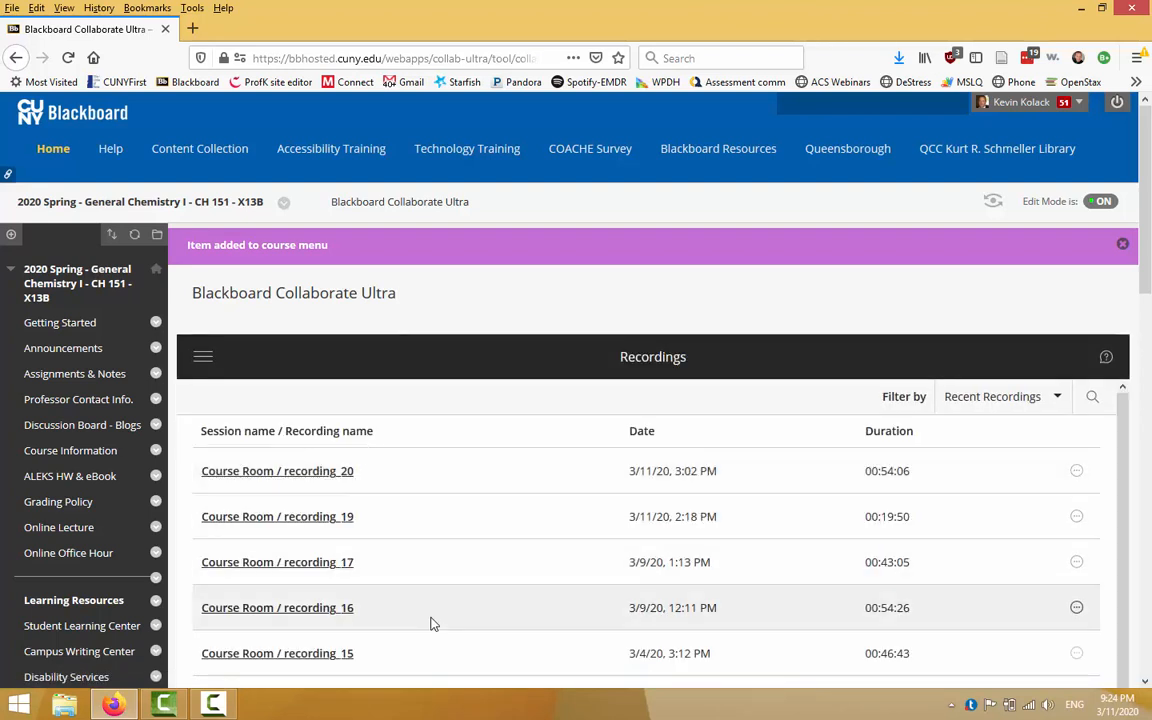
mouse_move(424, 546)
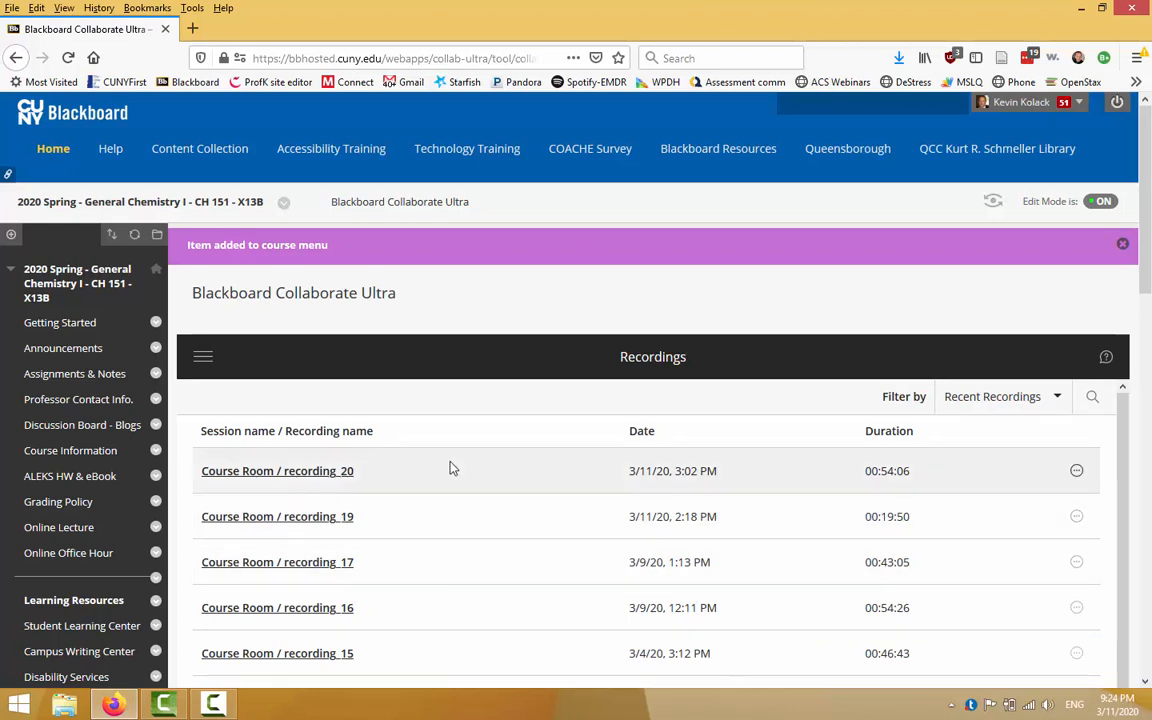
mouse_move(396, 524)
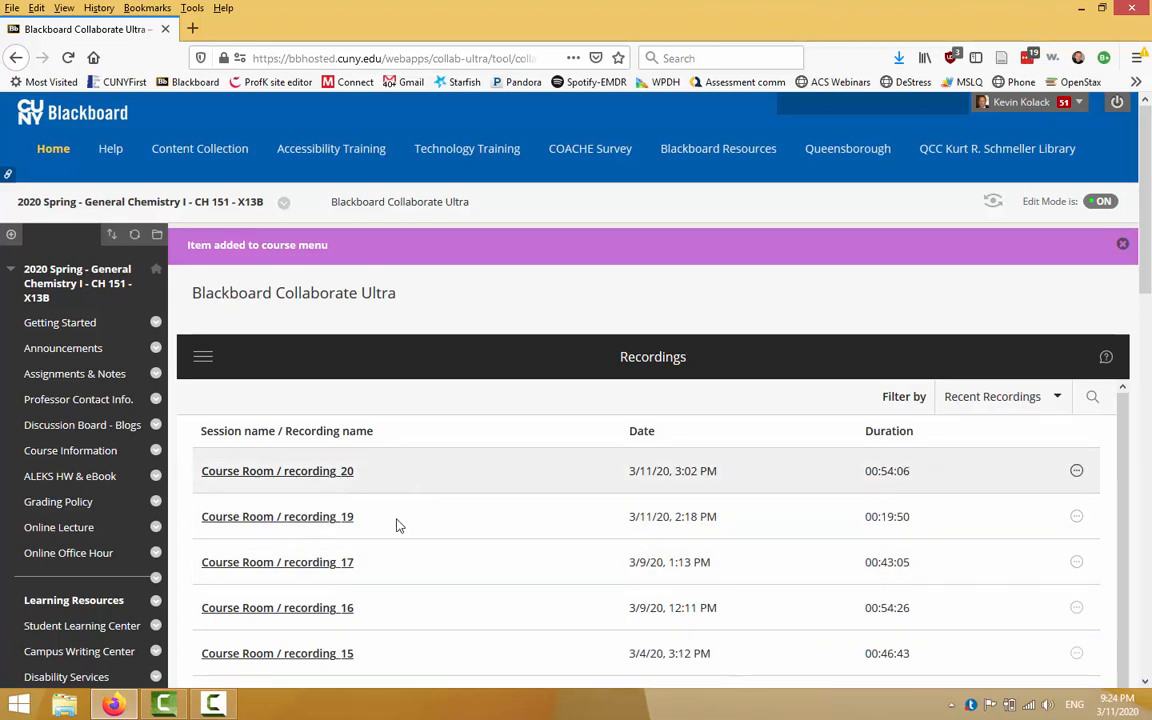
mouse_move(376, 574)
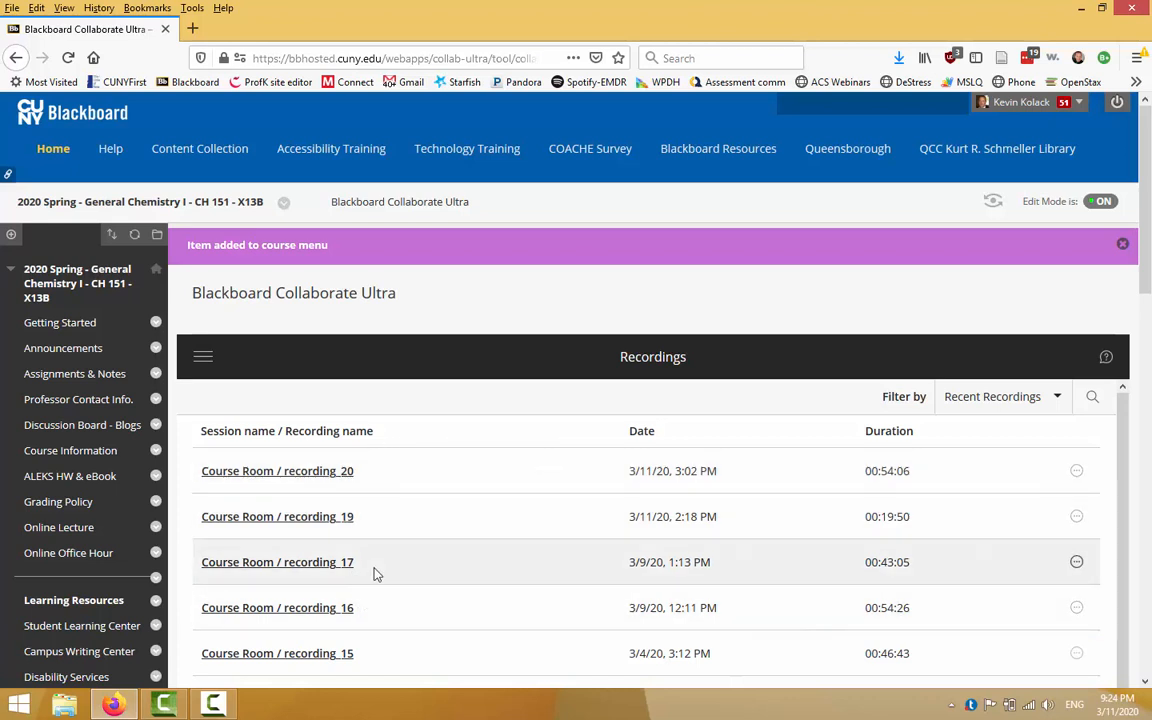
click(1076, 516)
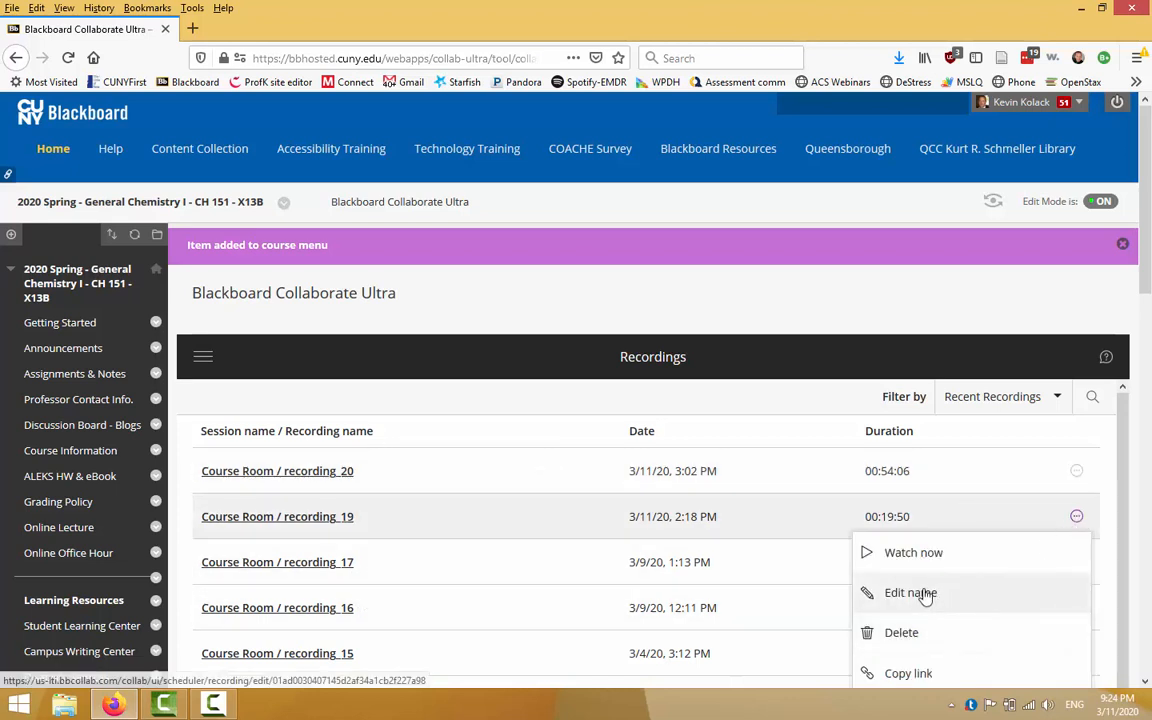
mouse_move(844, 500)
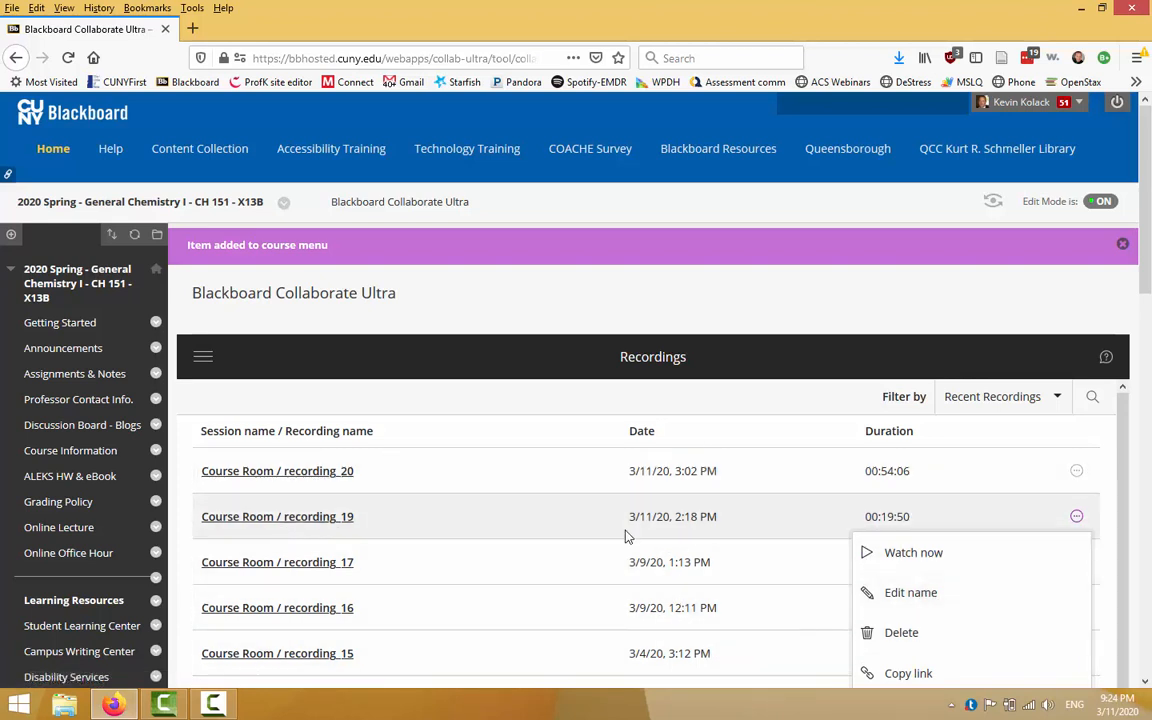
mouse_move(648, 584)
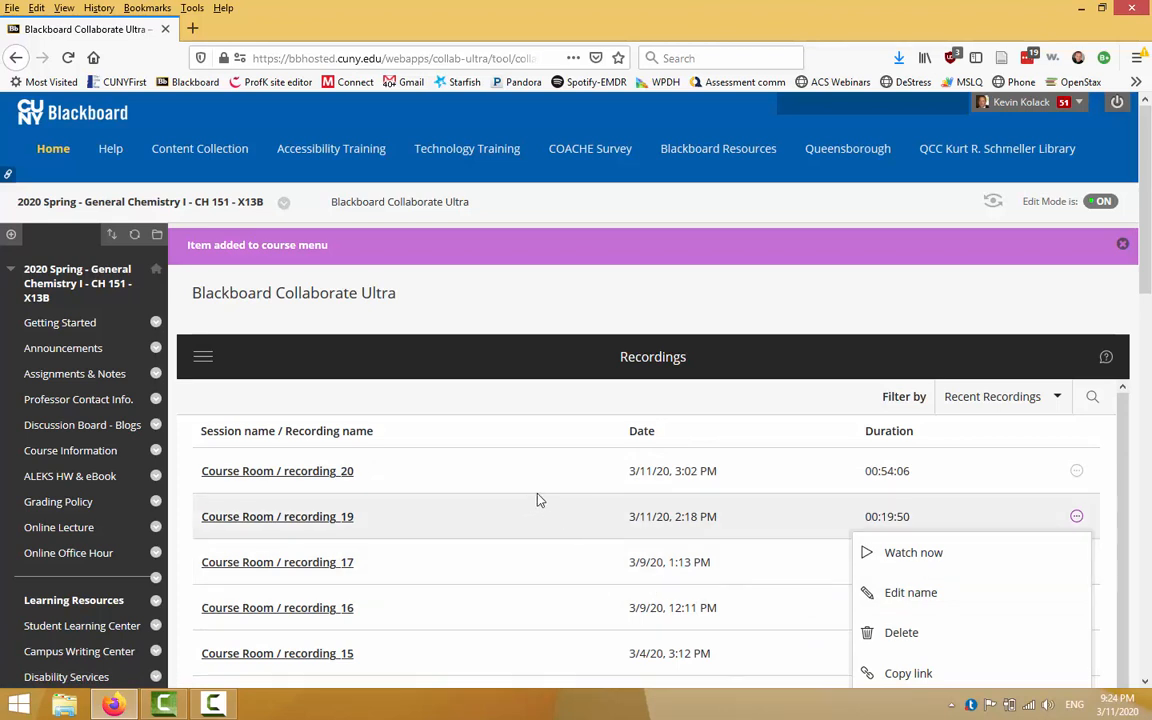
mouse_move(496, 404)
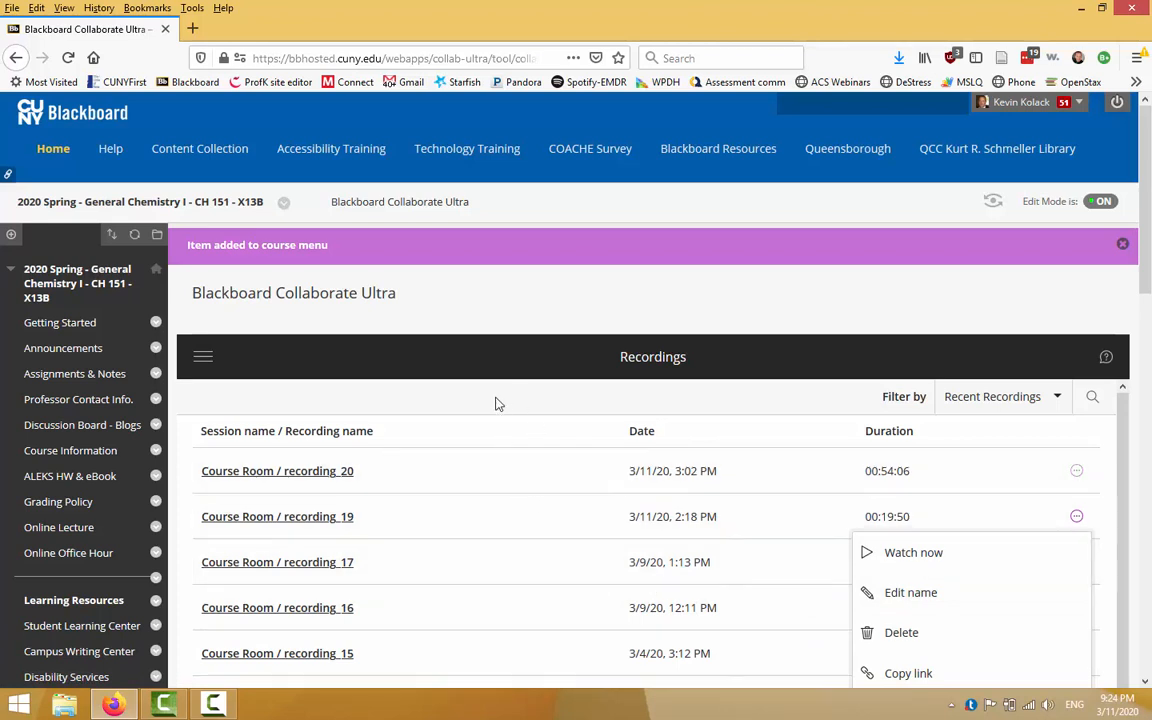
mouse_move(948, 544)
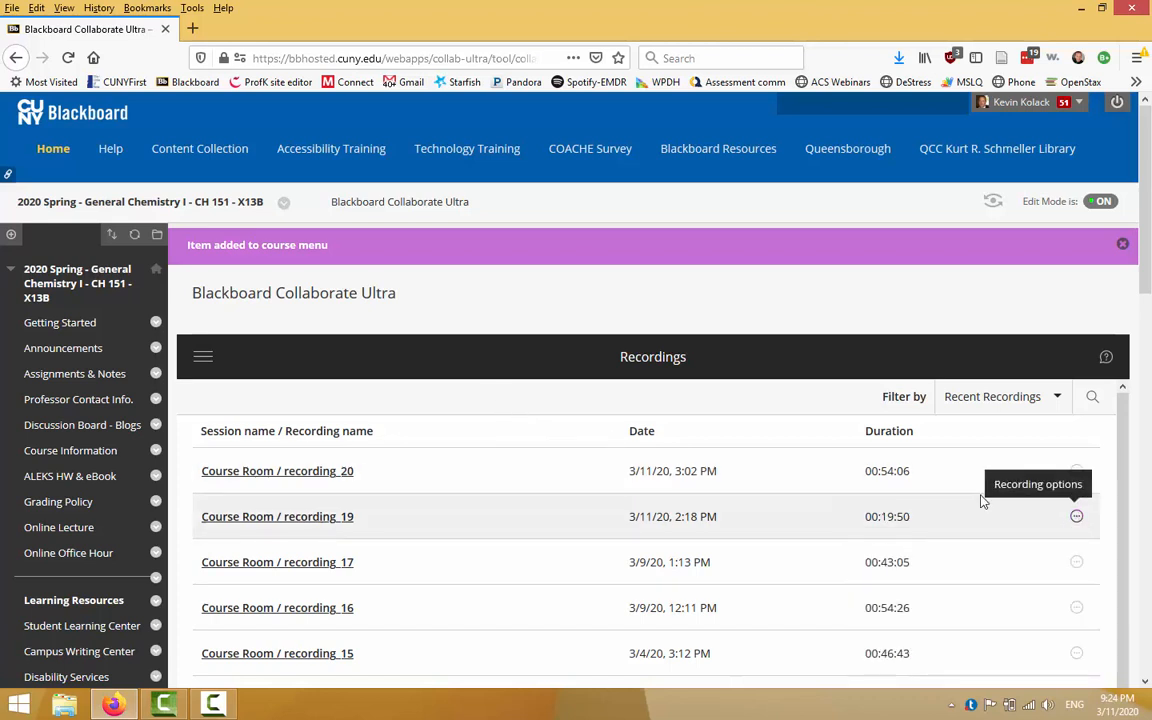
mouse_move(280, 404)
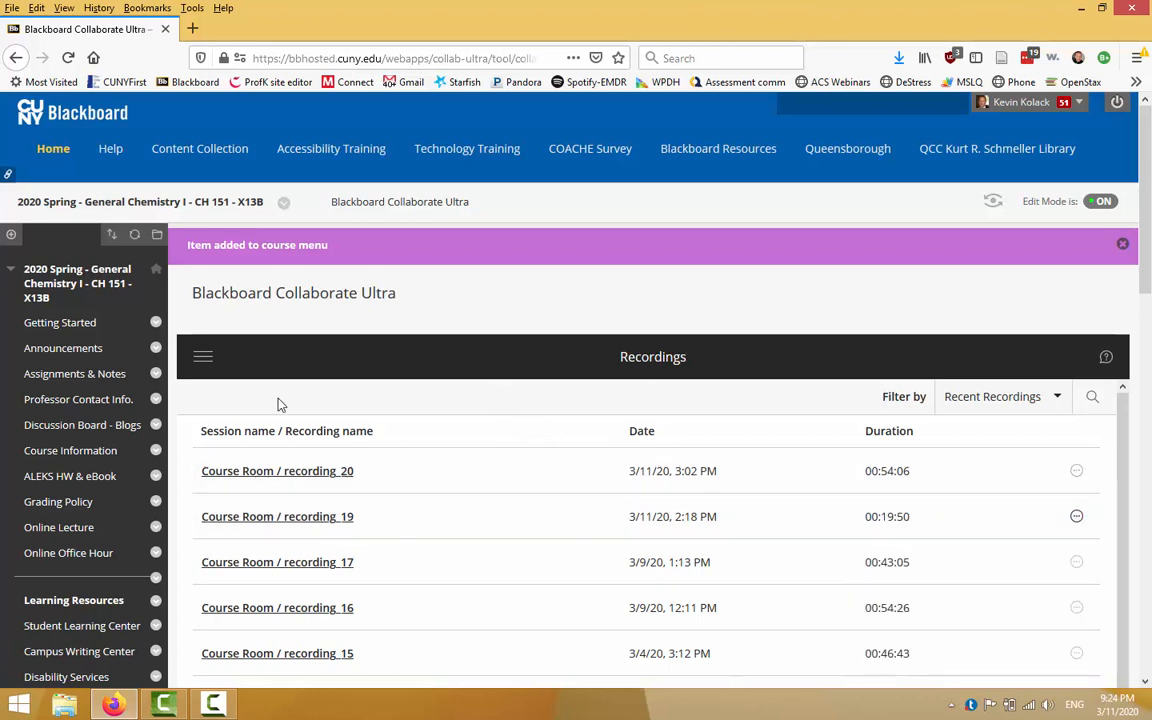
click(204, 356)
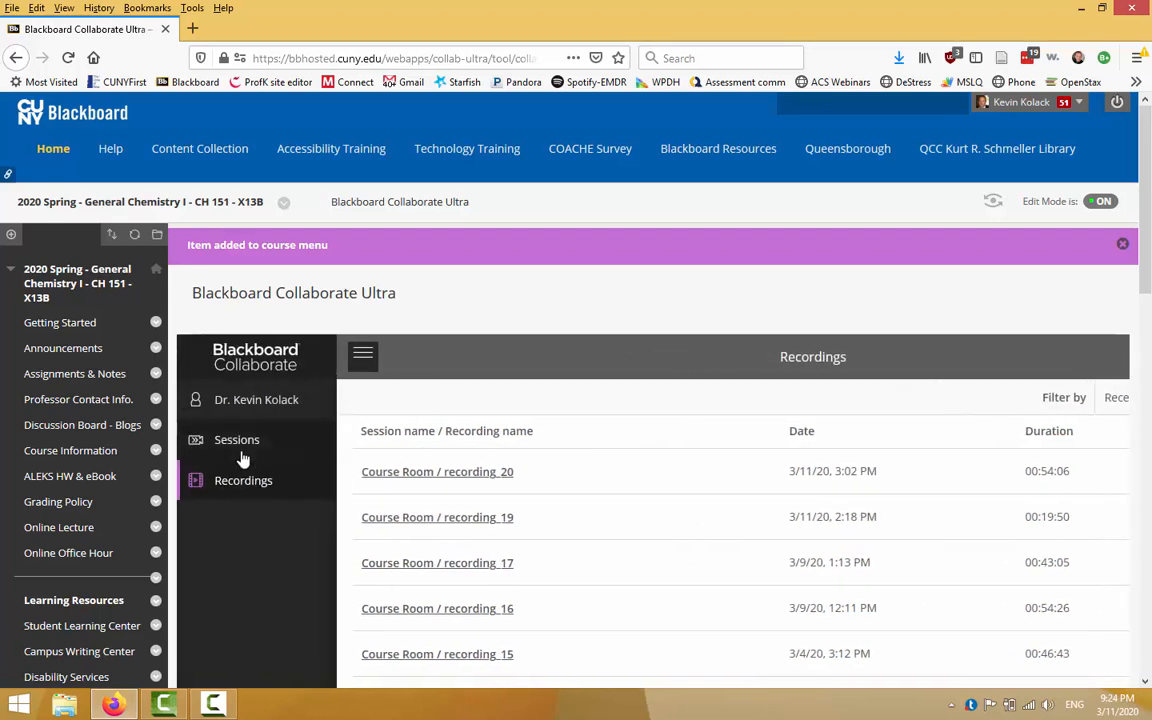
mouse_move(236, 440)
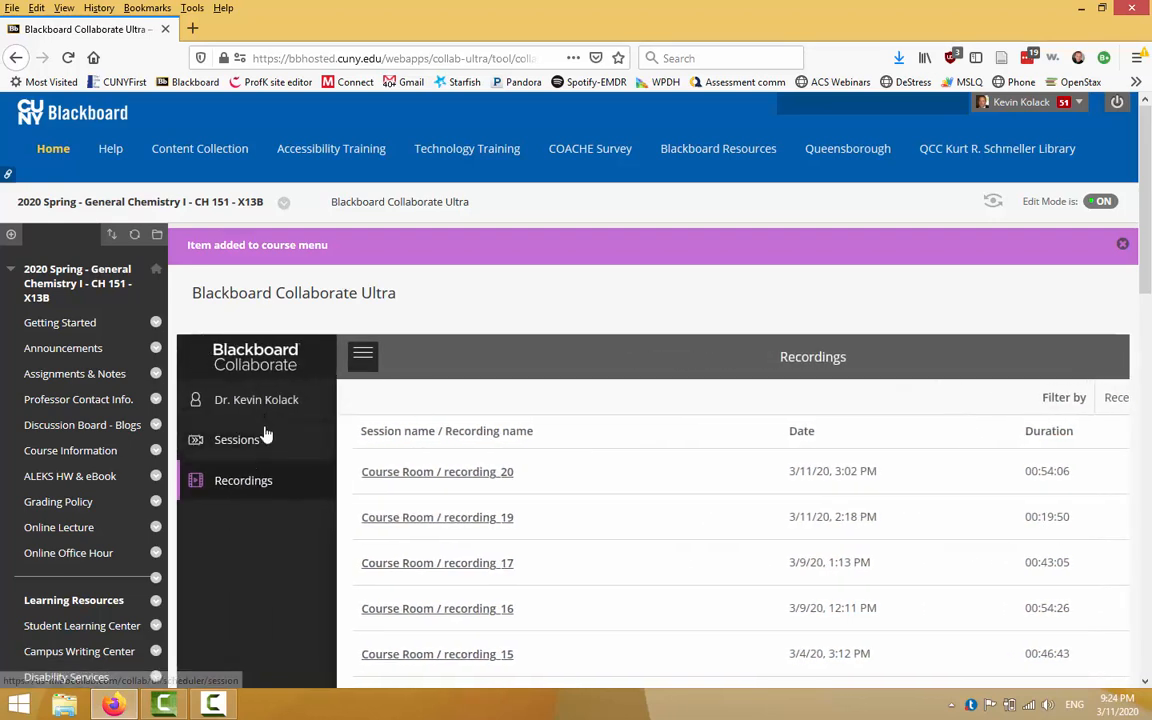
Go back to the Sessions list from the side menu.
click(236, 440)
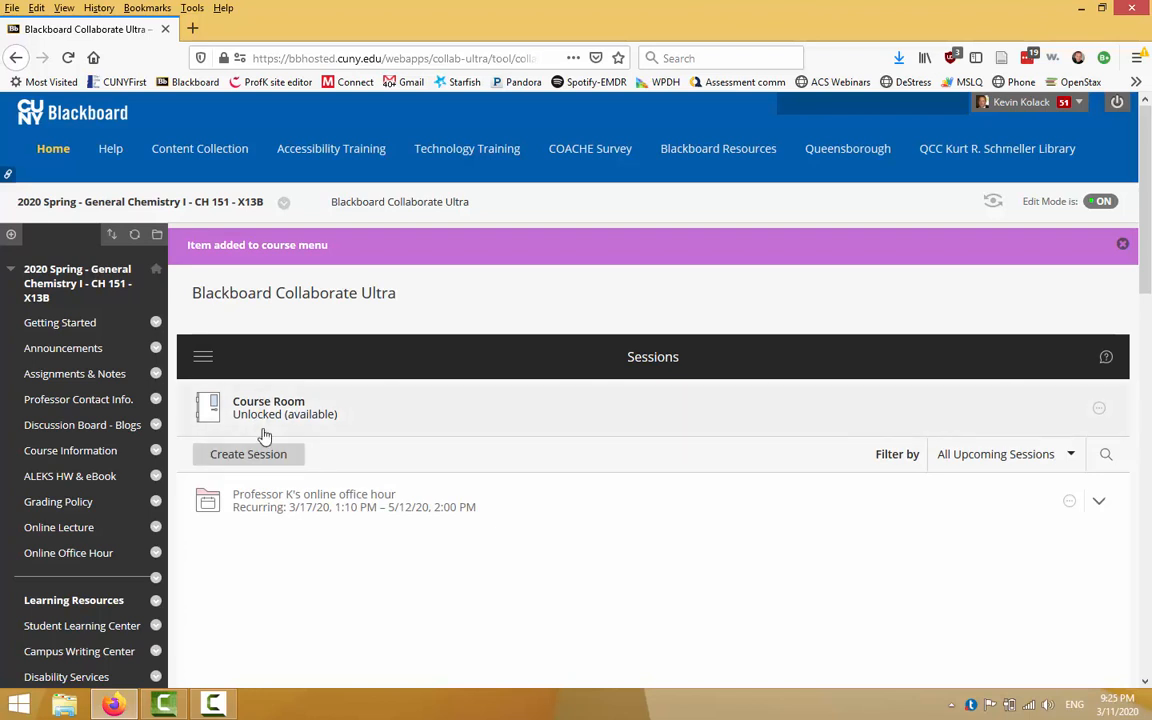
mouse_move(438, 430)
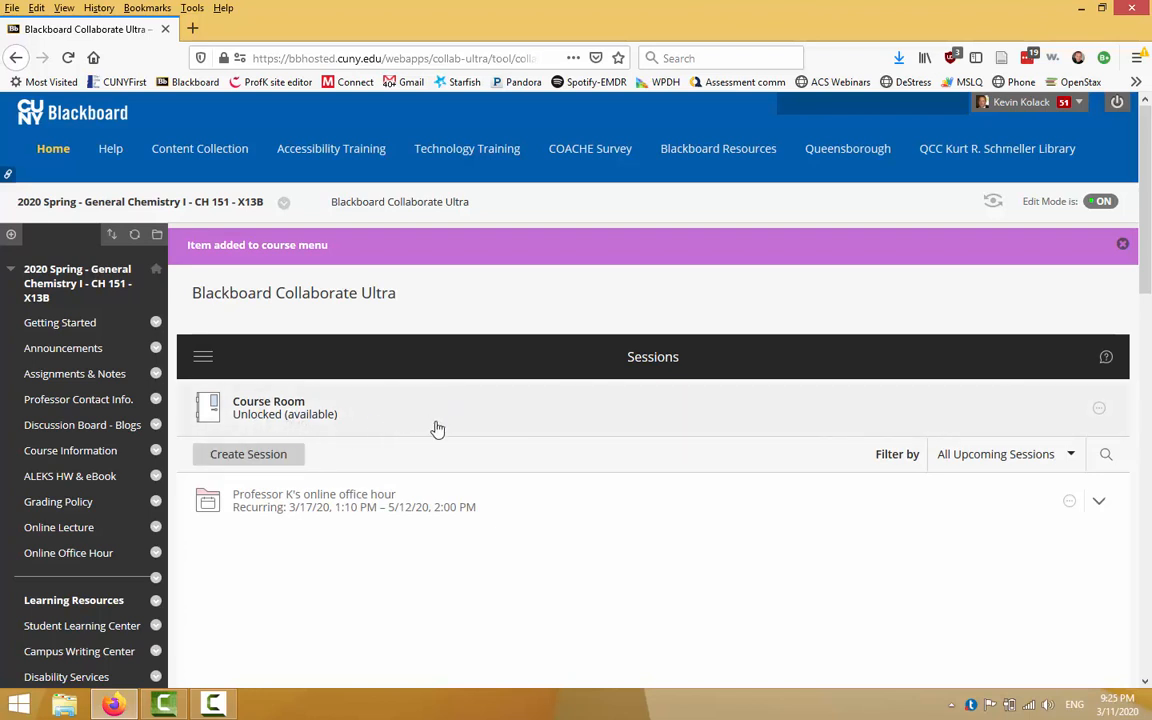
mouse_move(484, 374)
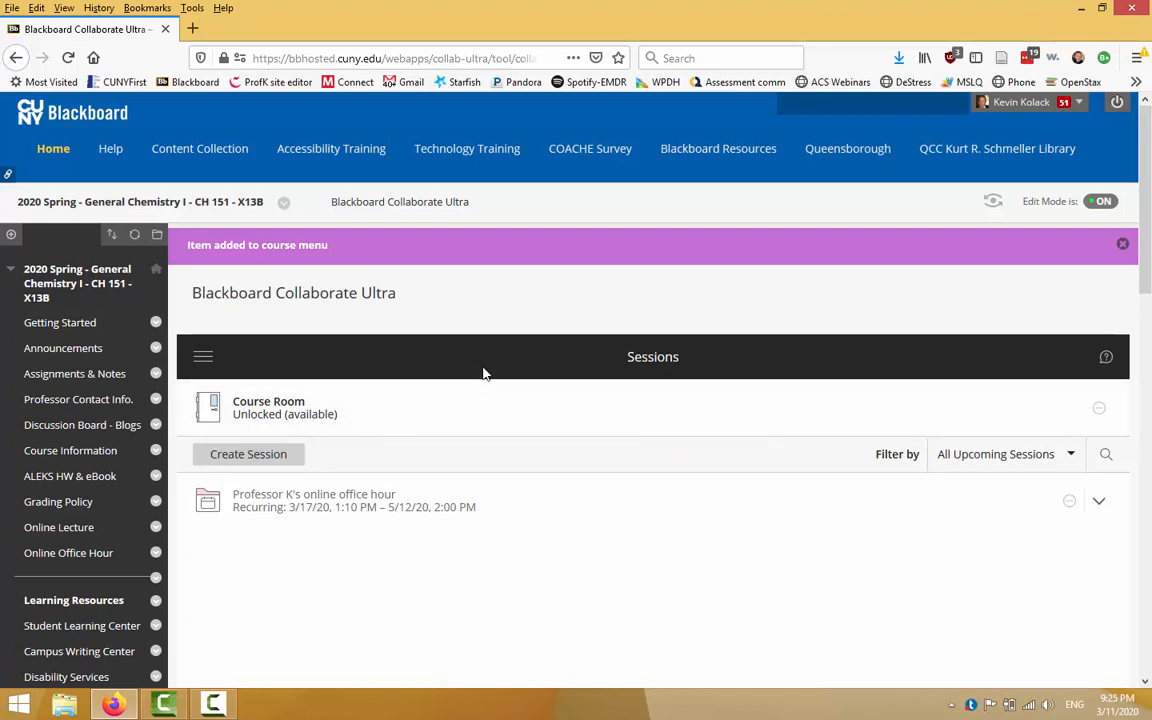
mouse_move(516, 344)
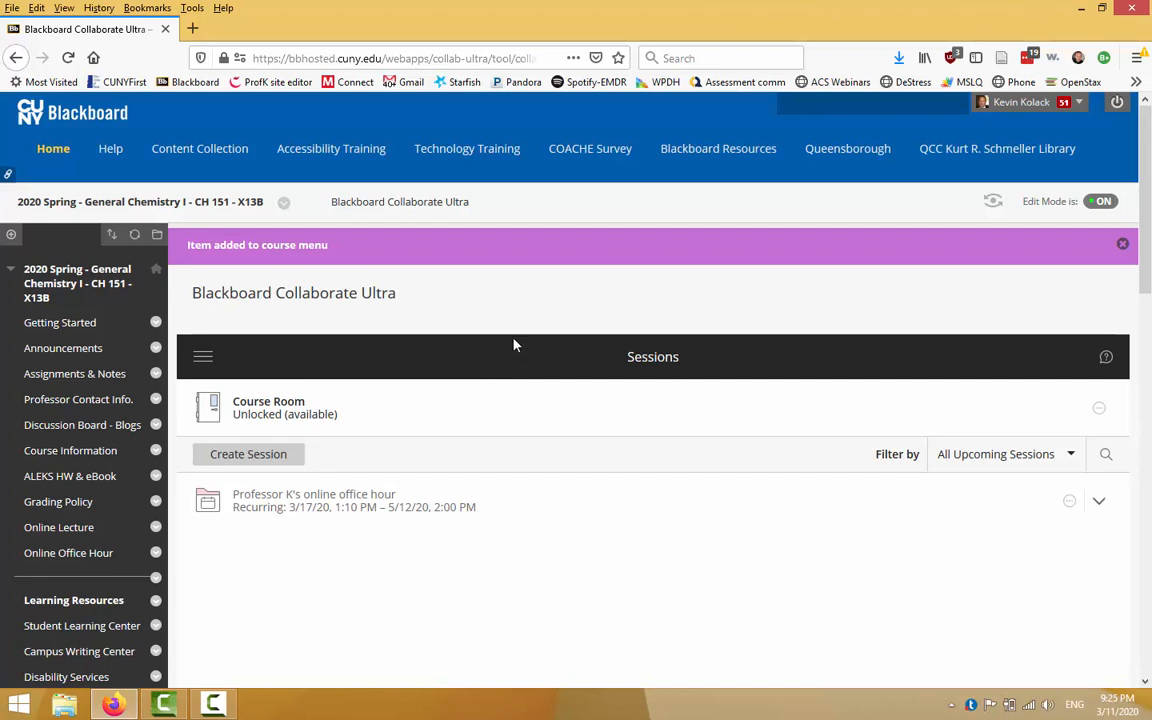
mouse_move(478, 366)
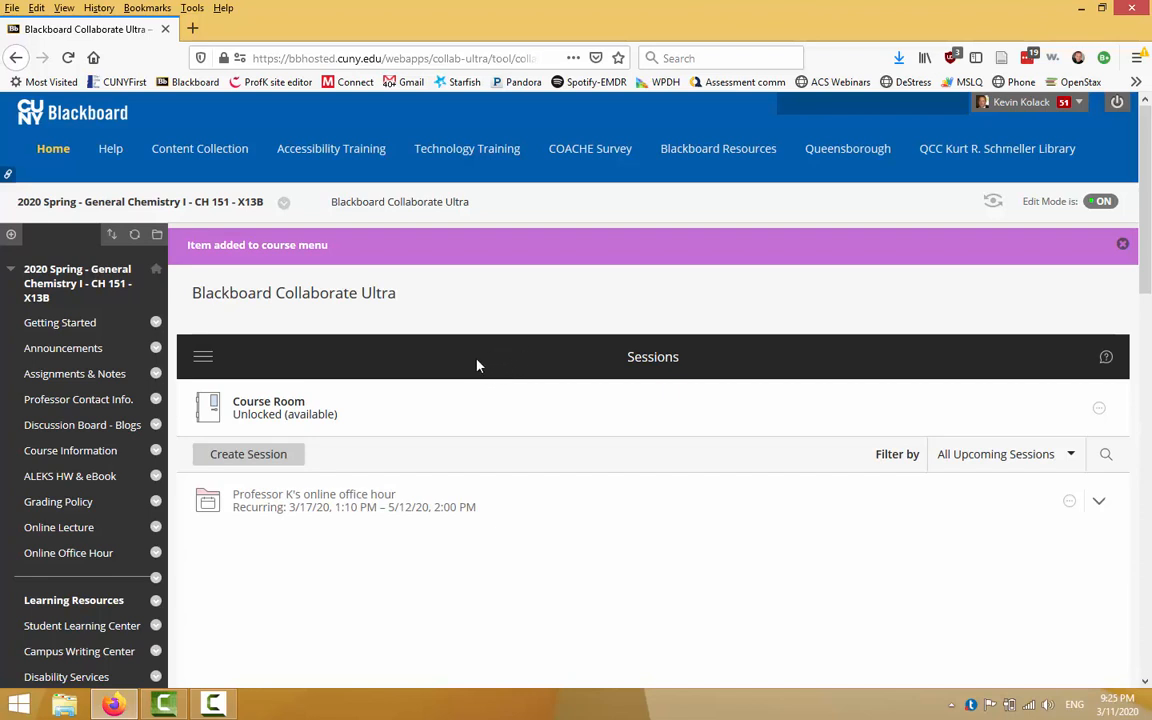
mouse_move(414, 384)
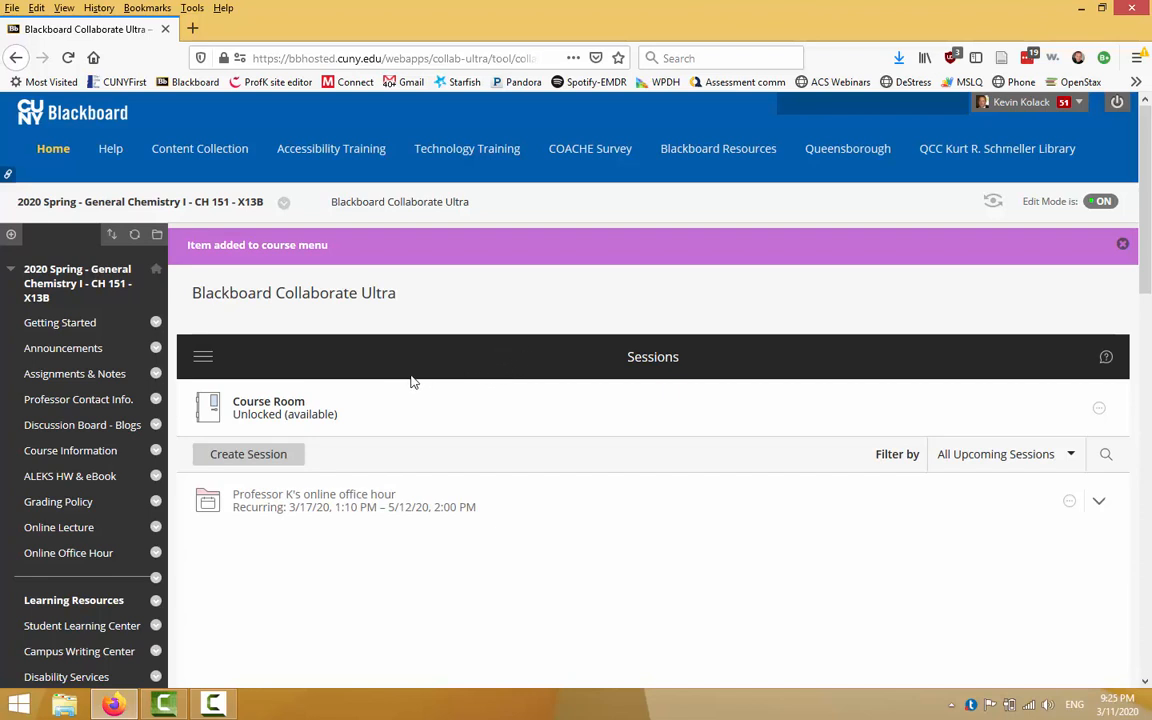
mouse_move(444, 380)
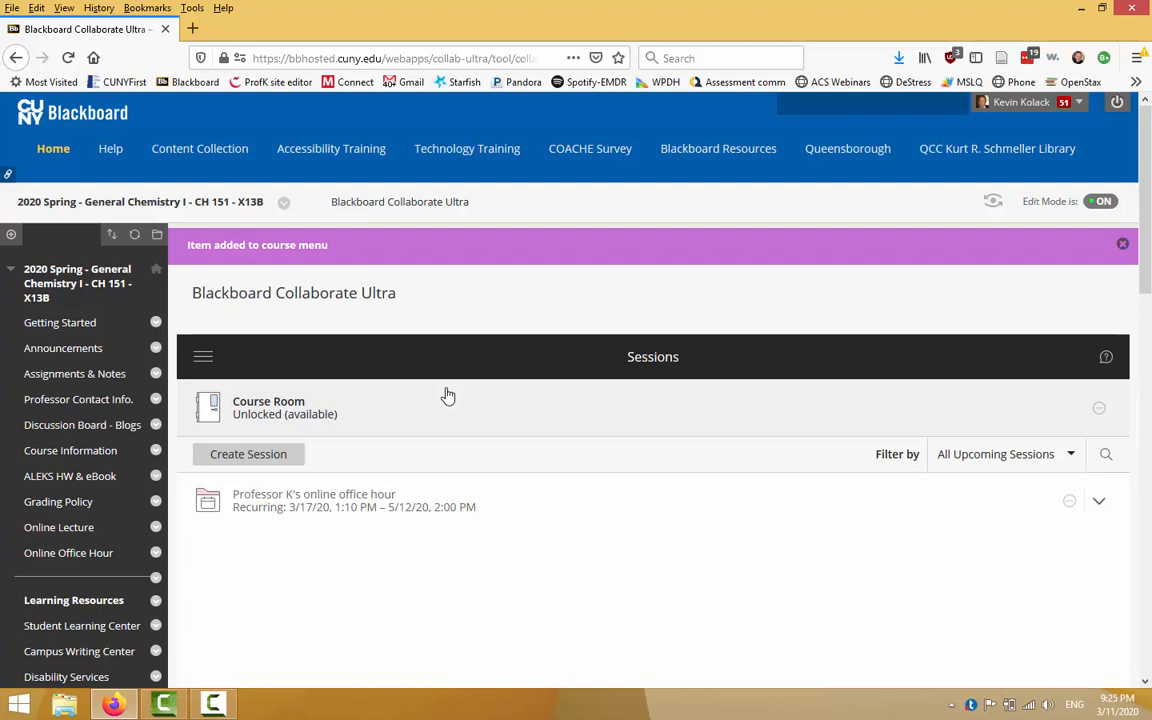
mouse_move(420, 384)
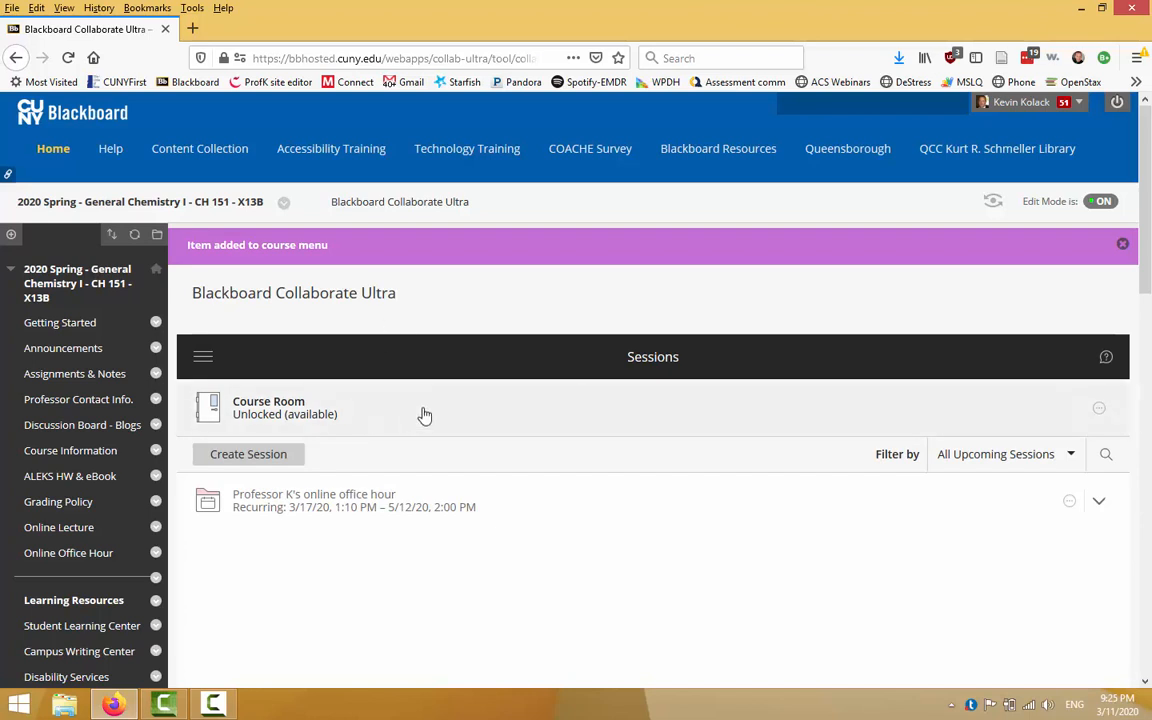
mouse_move(380, 414)
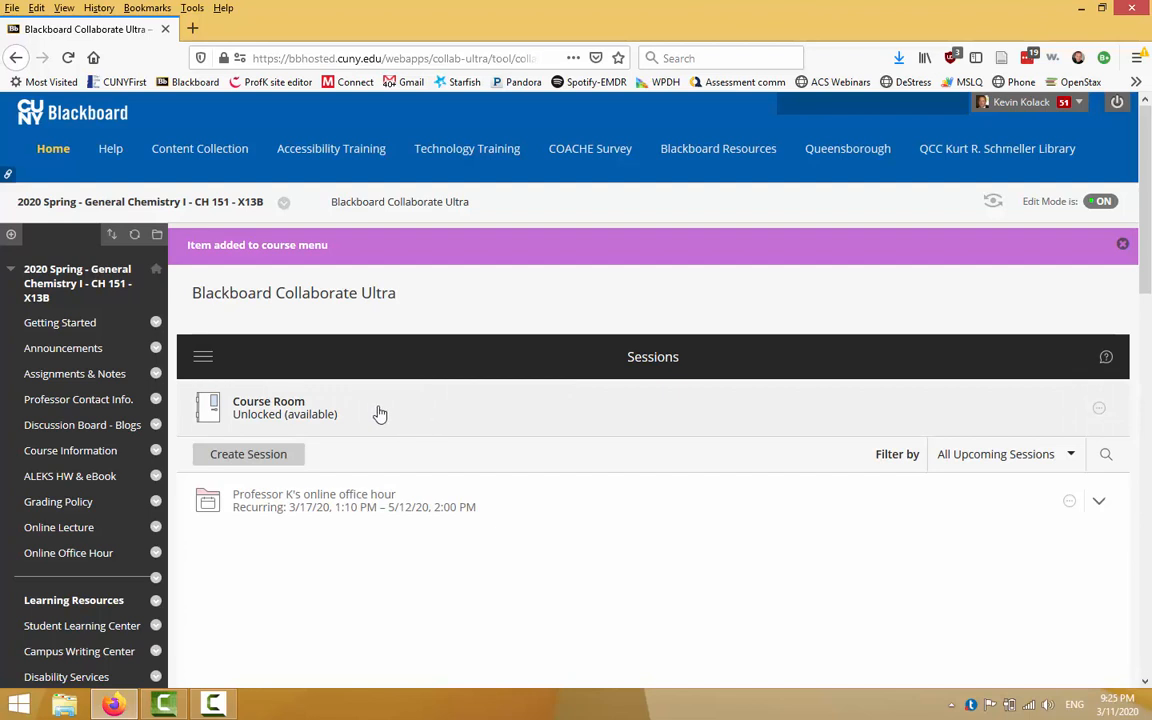
mouse_move(428, 408)
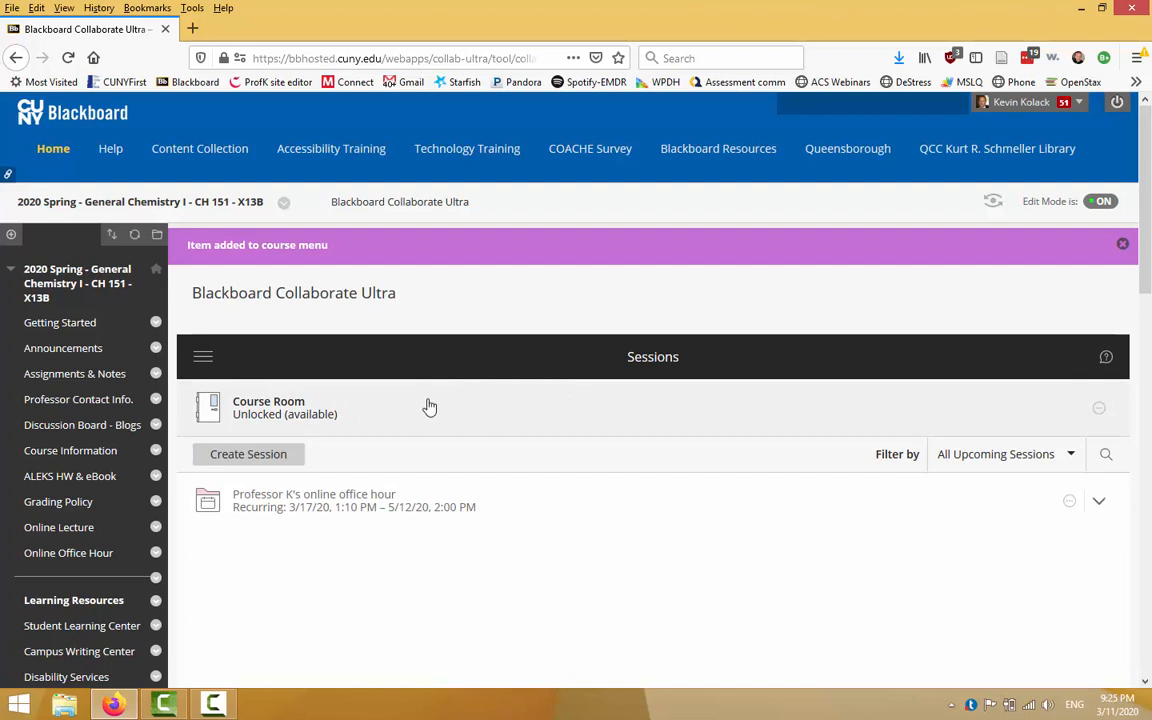
mouse_move(410, 412)
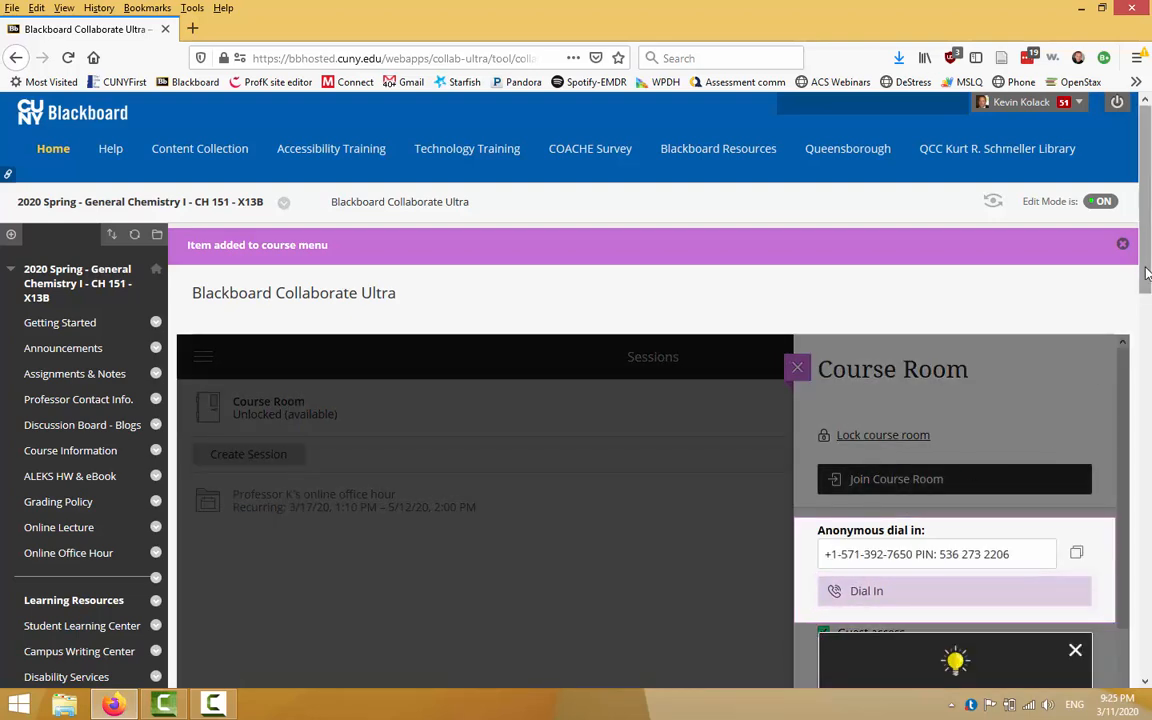
Review the Course Room scheduler settings and dismiss the anonymous dial-in explanation.
scroll(down, 3)
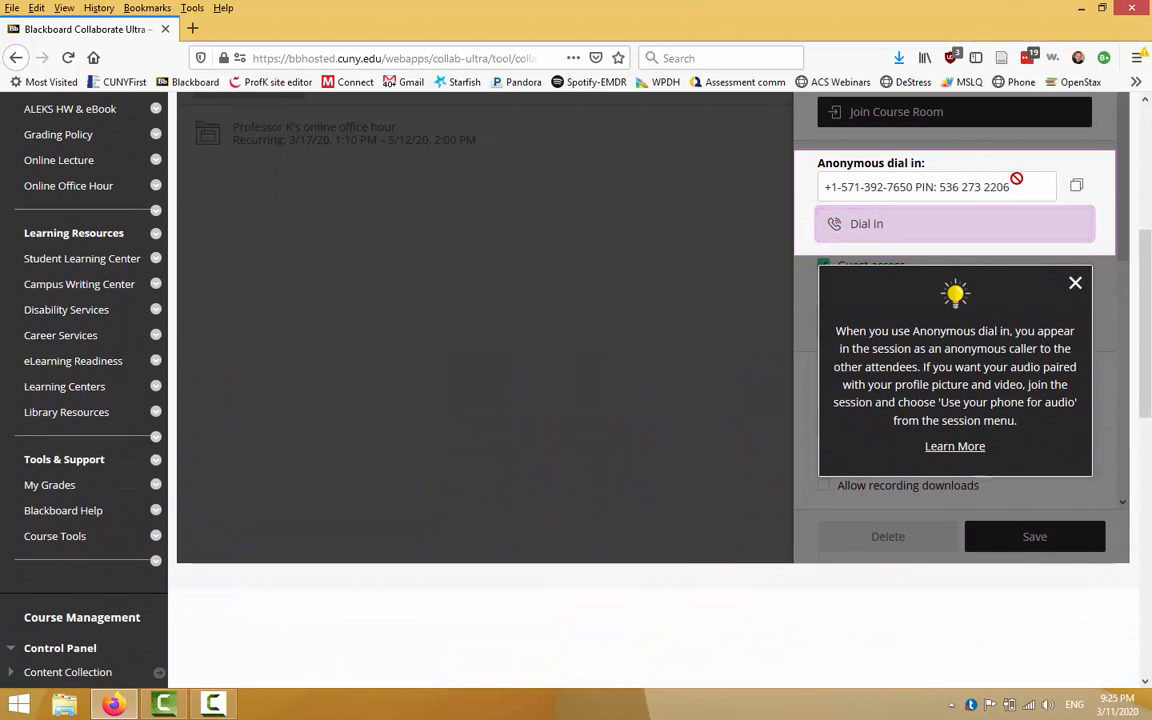
click(1076, 282)
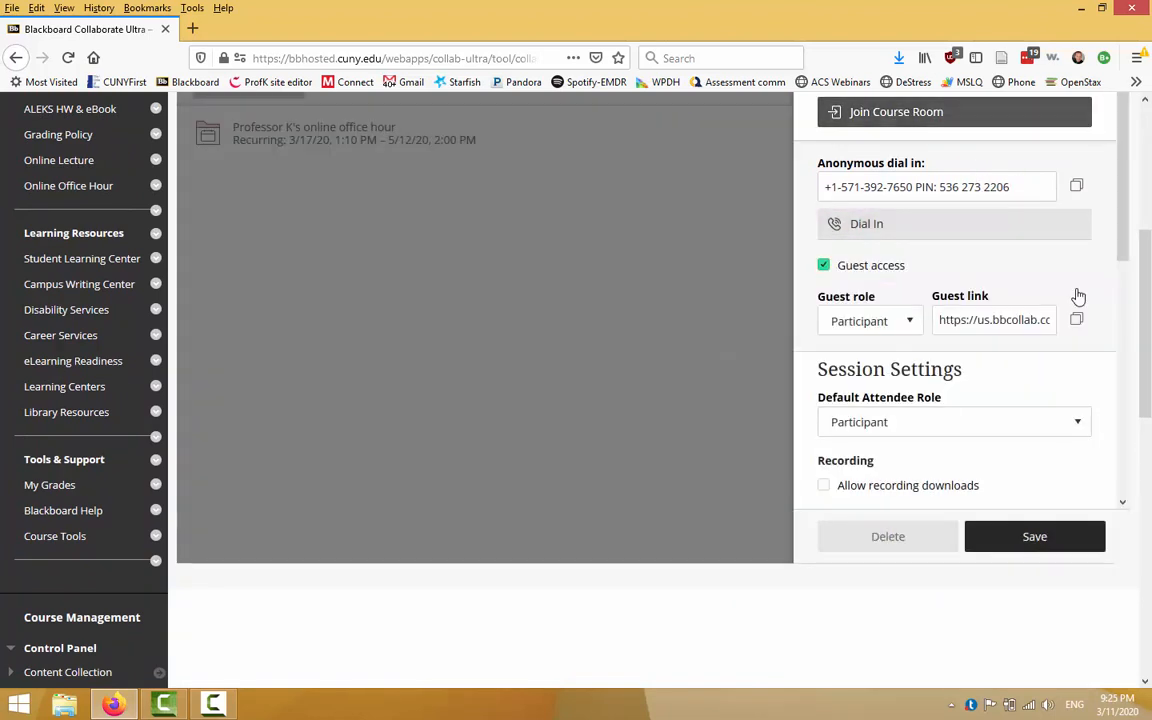
mouse_move(1012, 328)
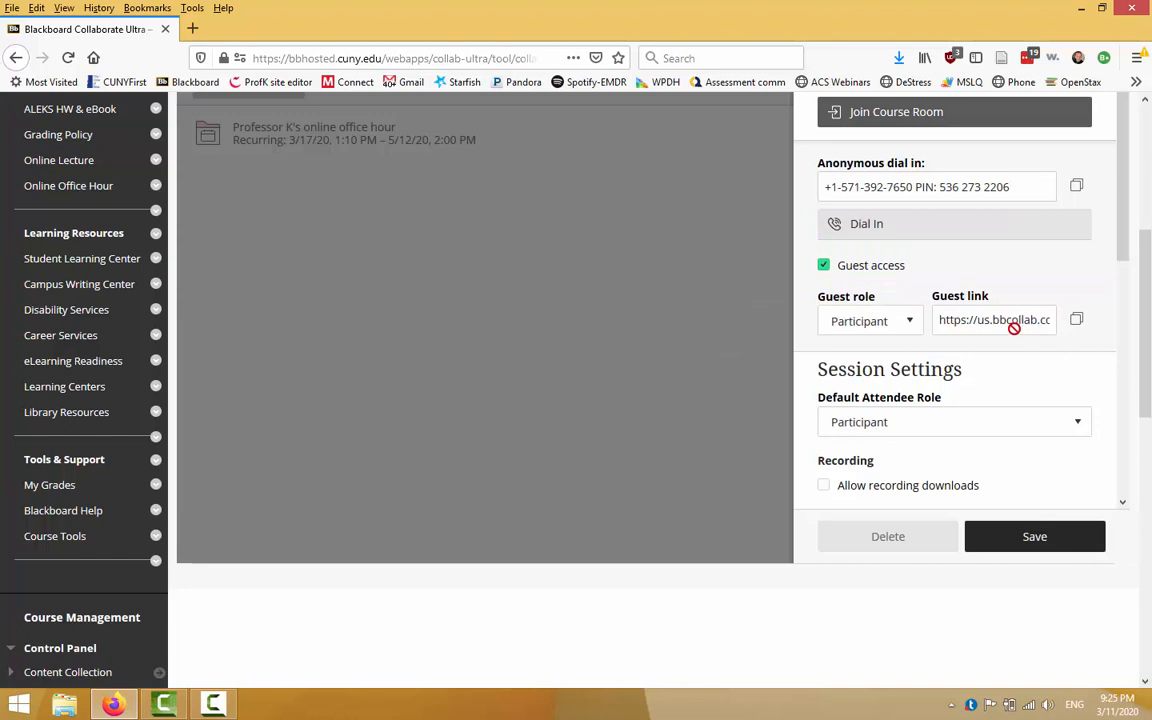
mouse_move(1014, 340)
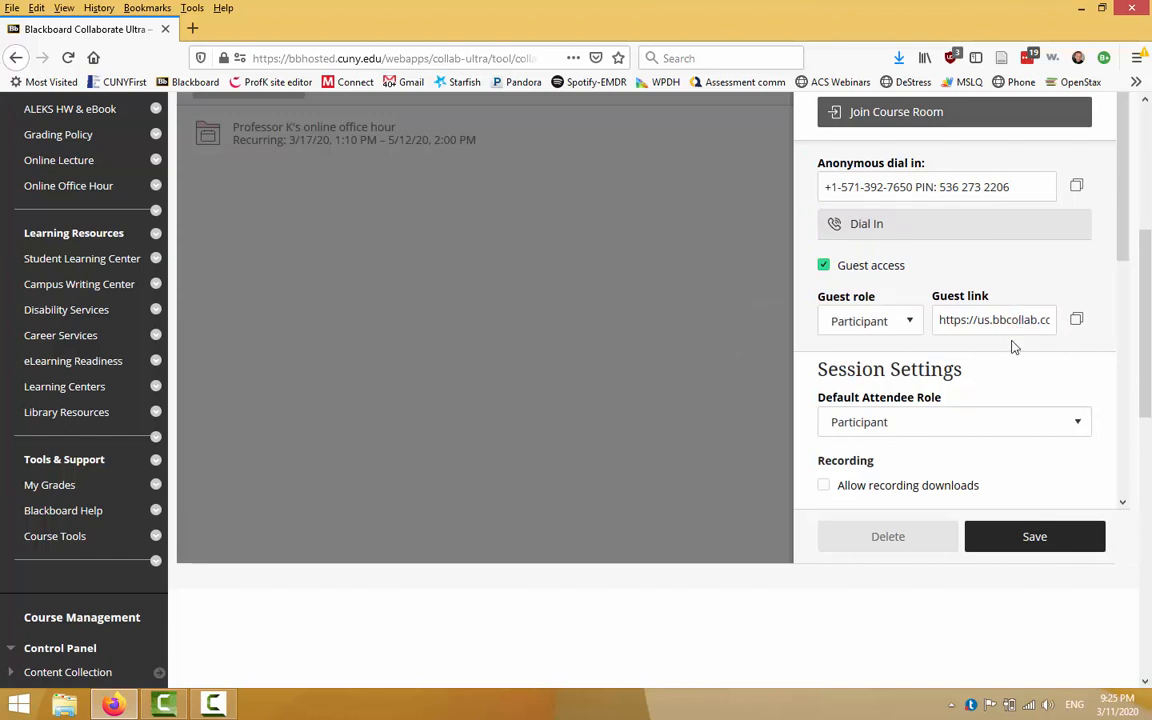
mouse_move(1128, 308)
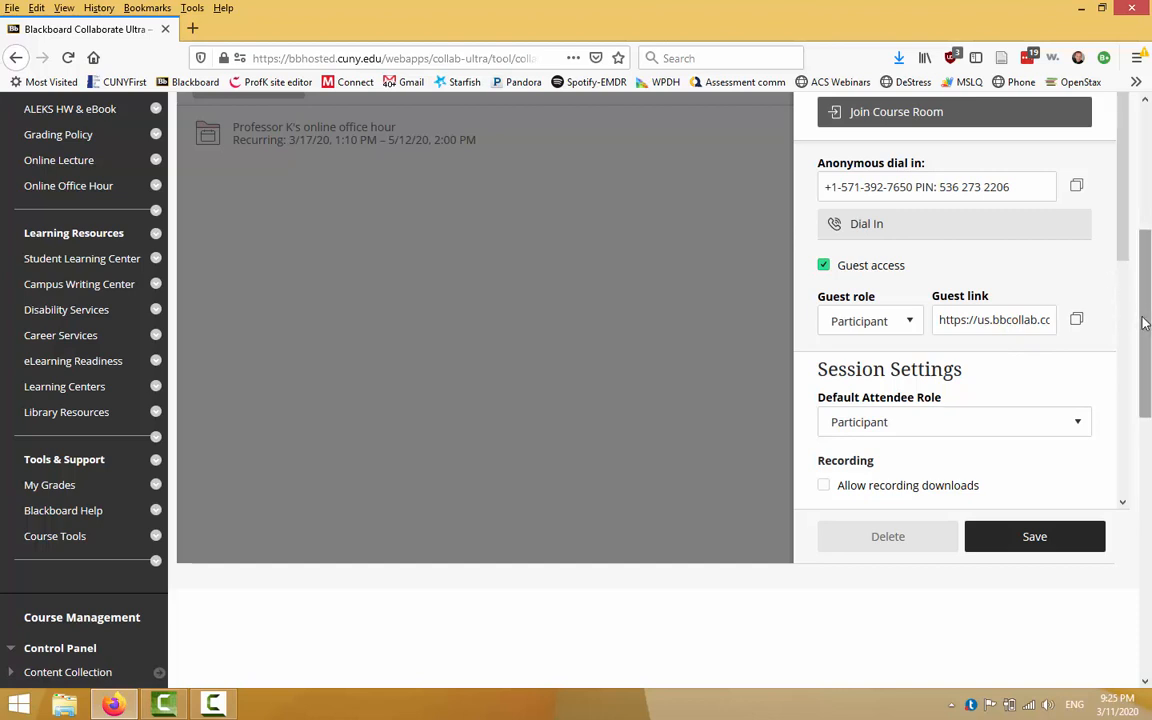
mouse_move(1144, 322)
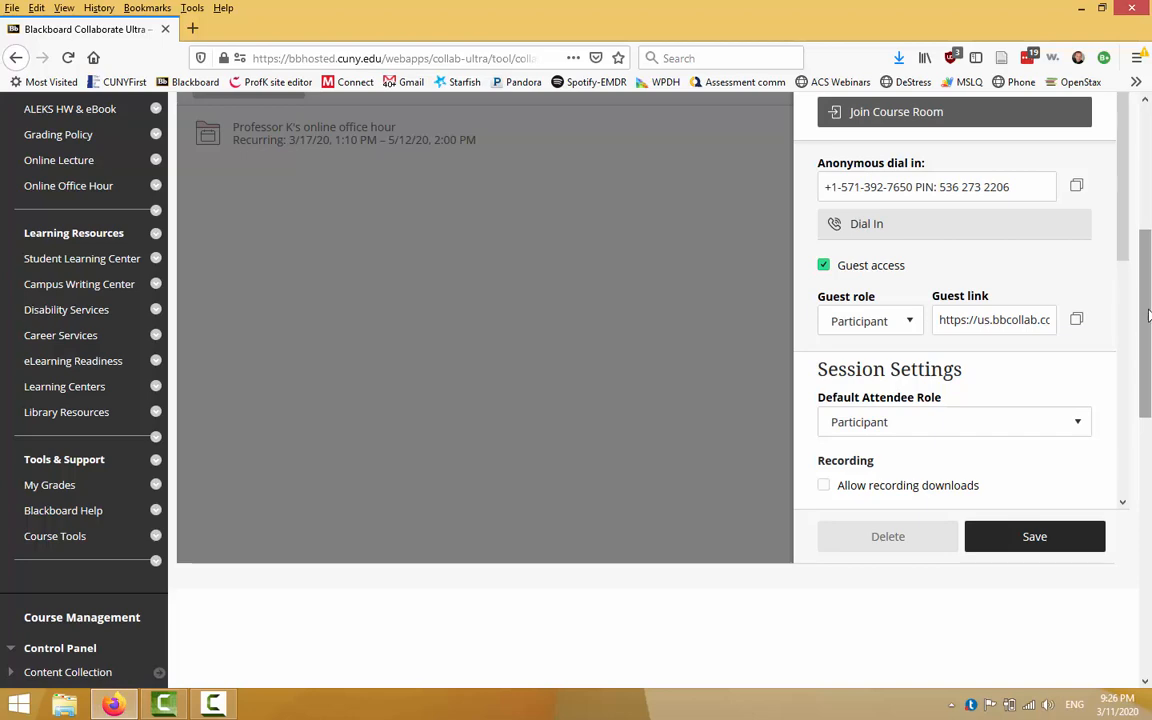
scroll(up, 3)
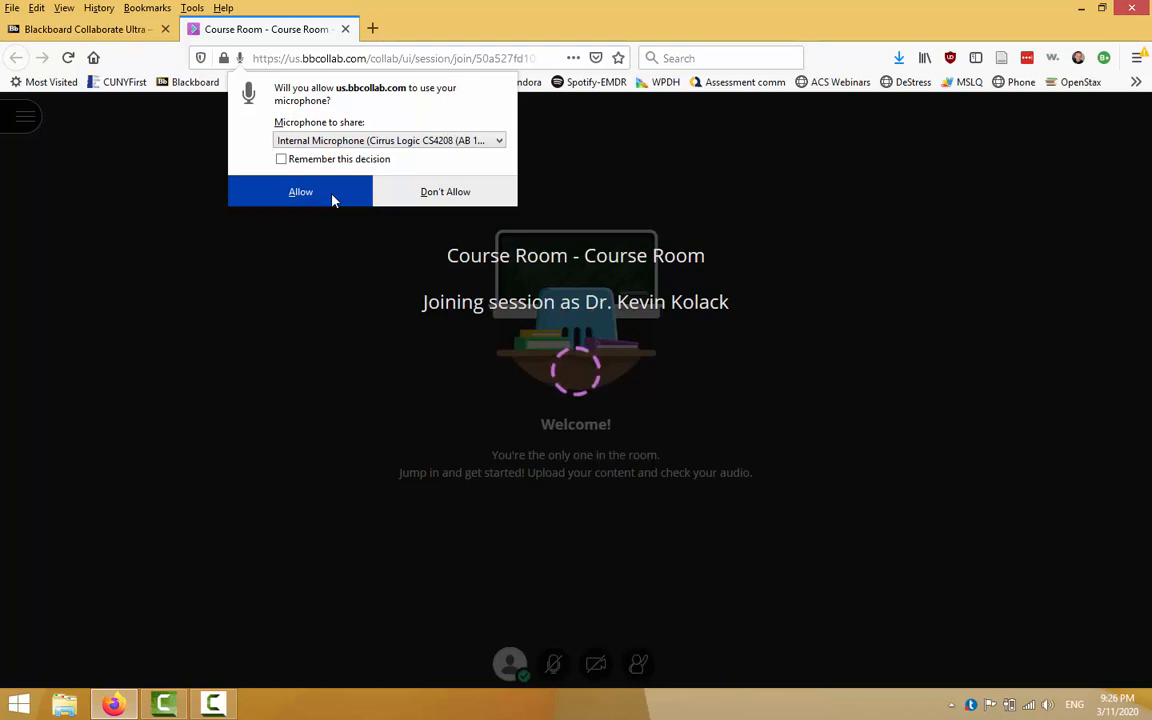
Allow microphone access and confirm the audio and video tests are working.
click(300, 192)
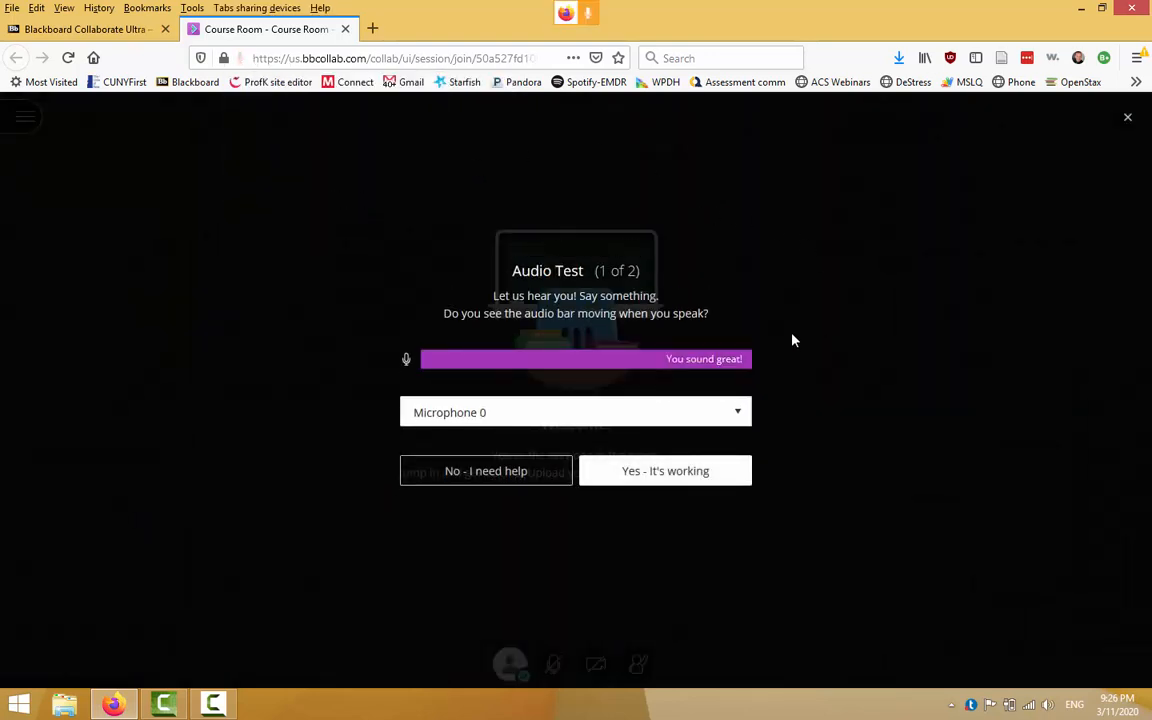
mouse_move(724, 284)
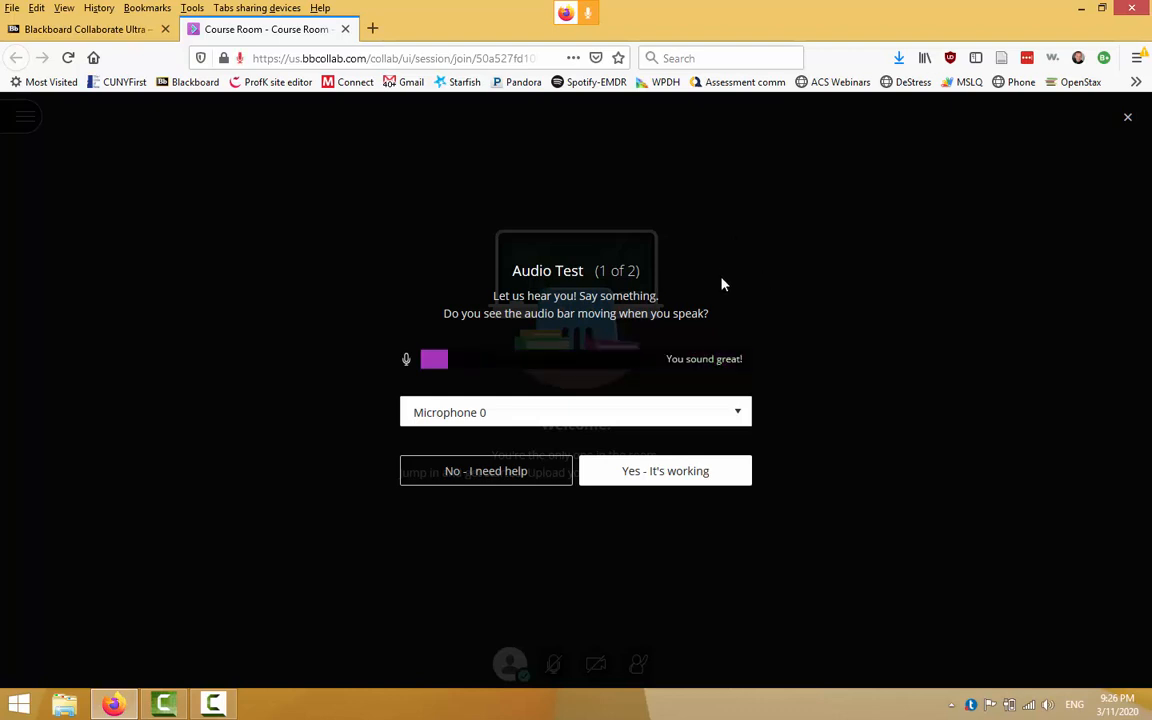
mouse_move(804, 448)
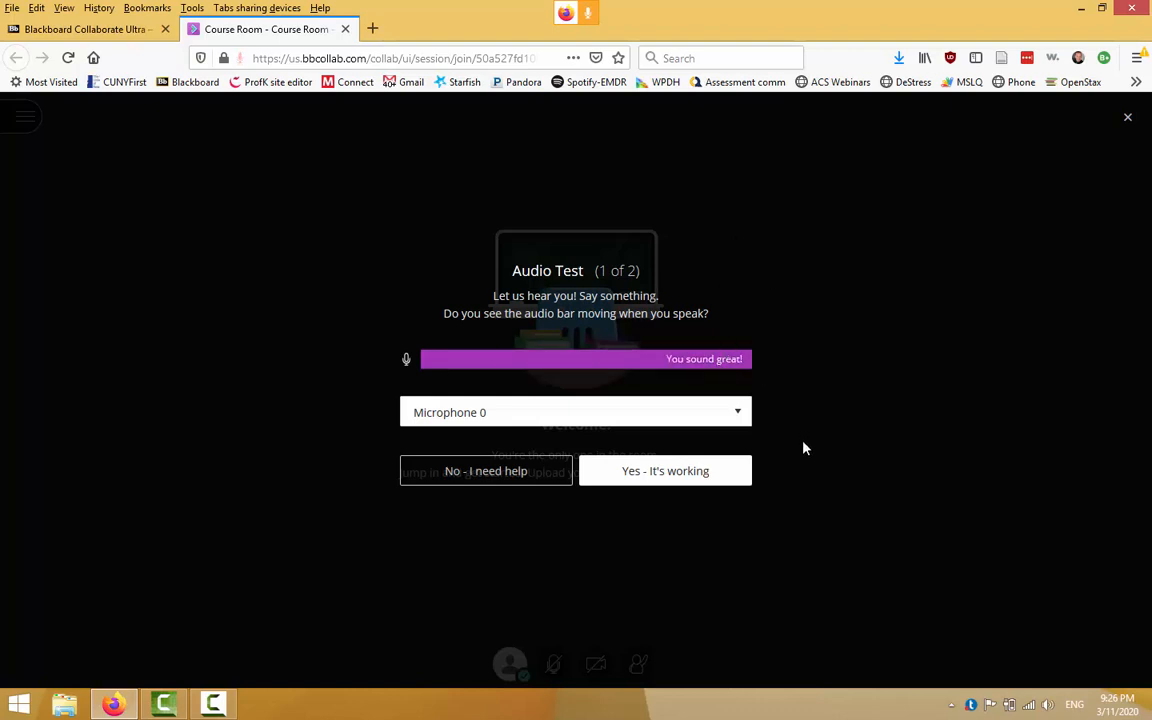
click(664, 470)
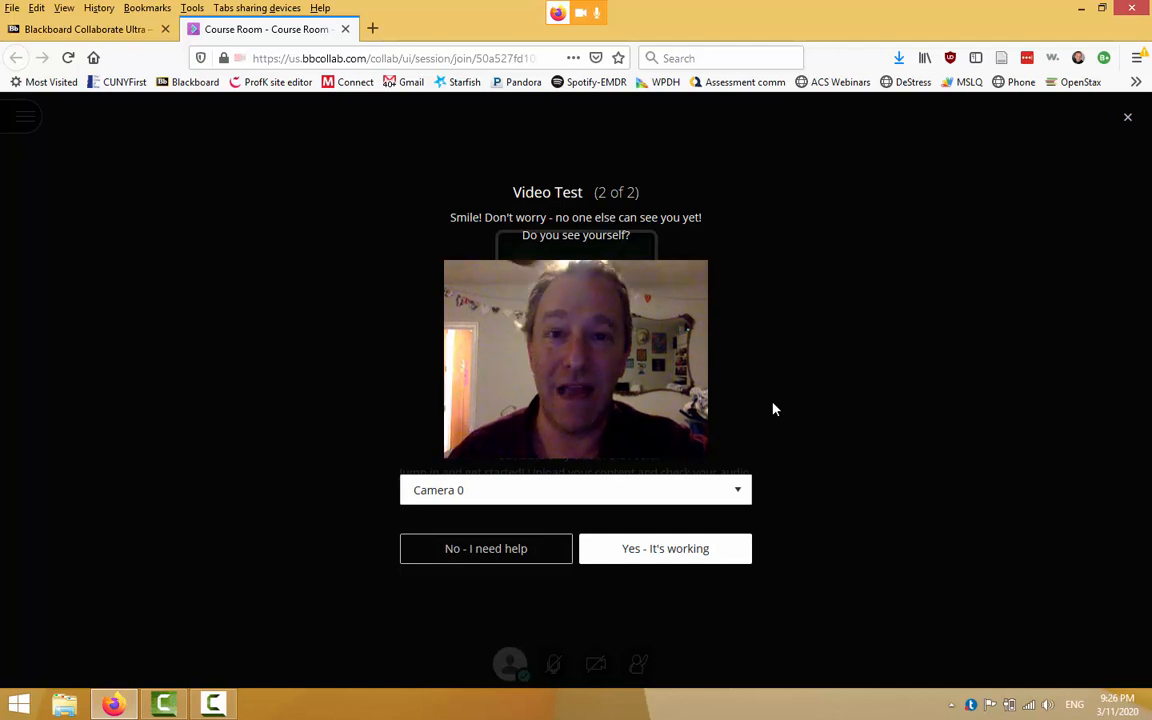
click(664, 548)
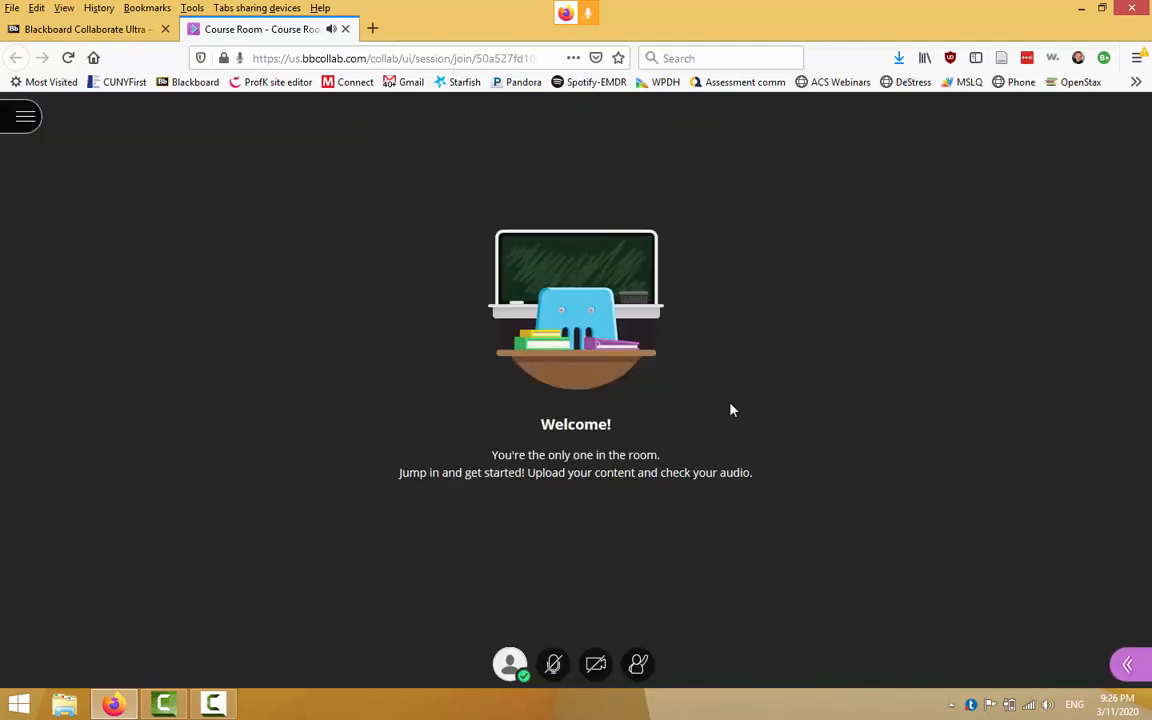
mouse_move(604, 288)
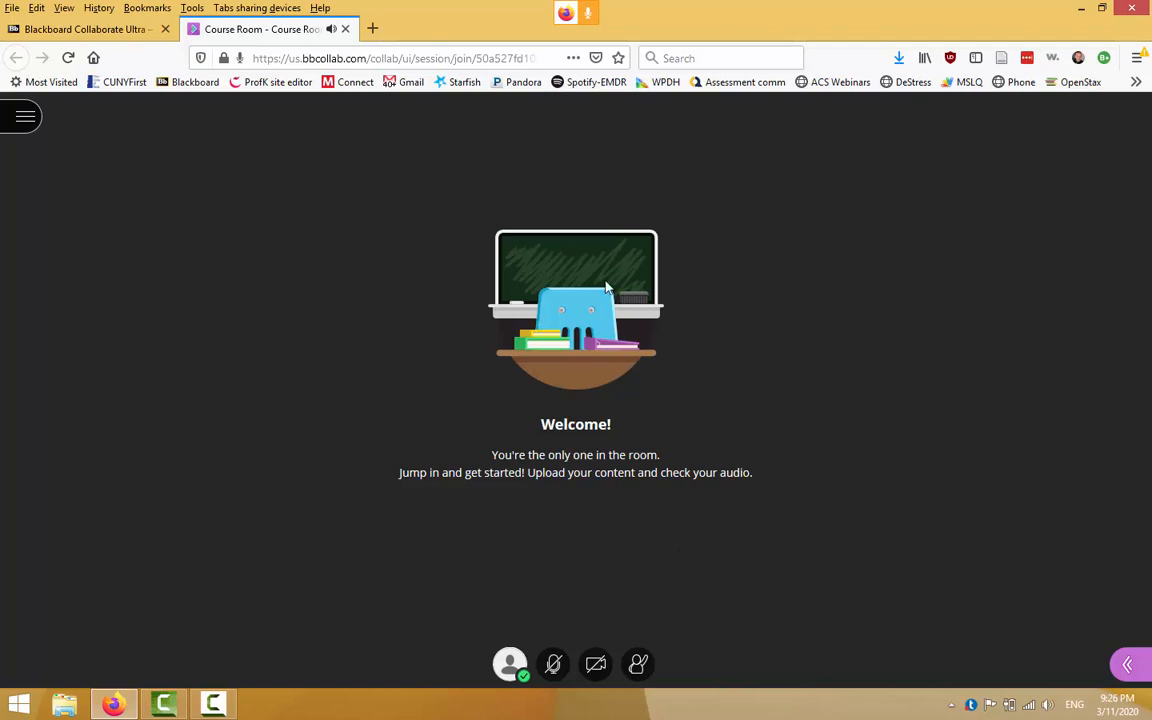
mouse_move(584, 394)
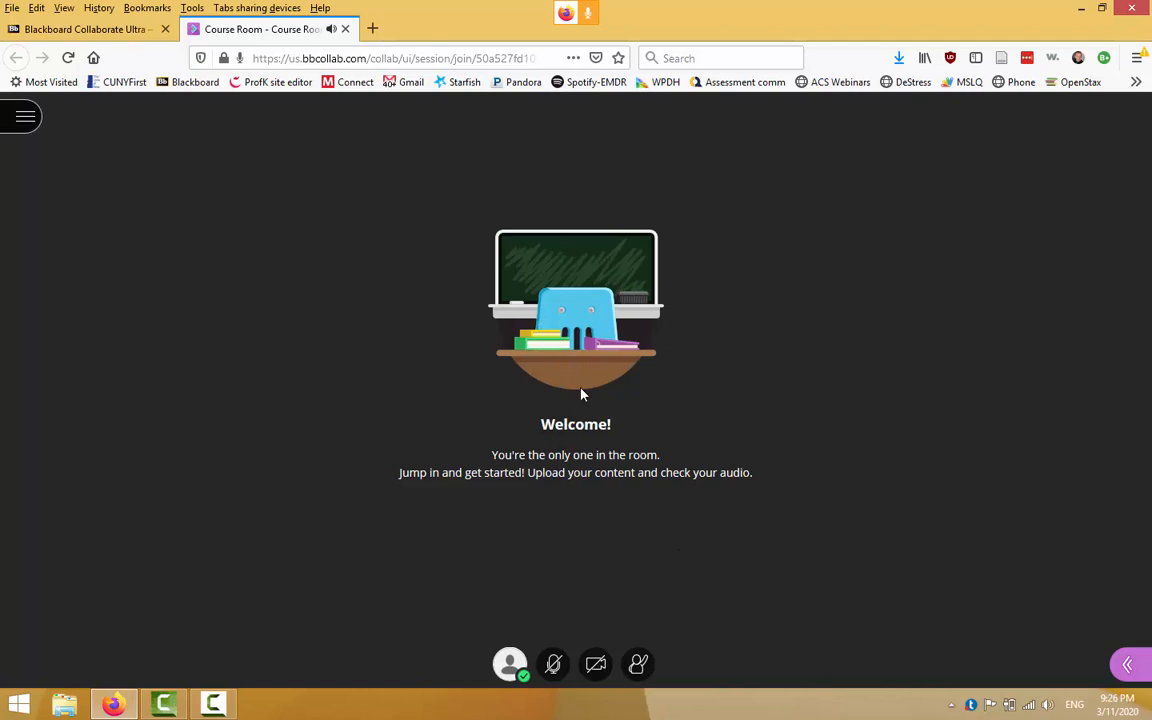
mouse_move(616, 452)
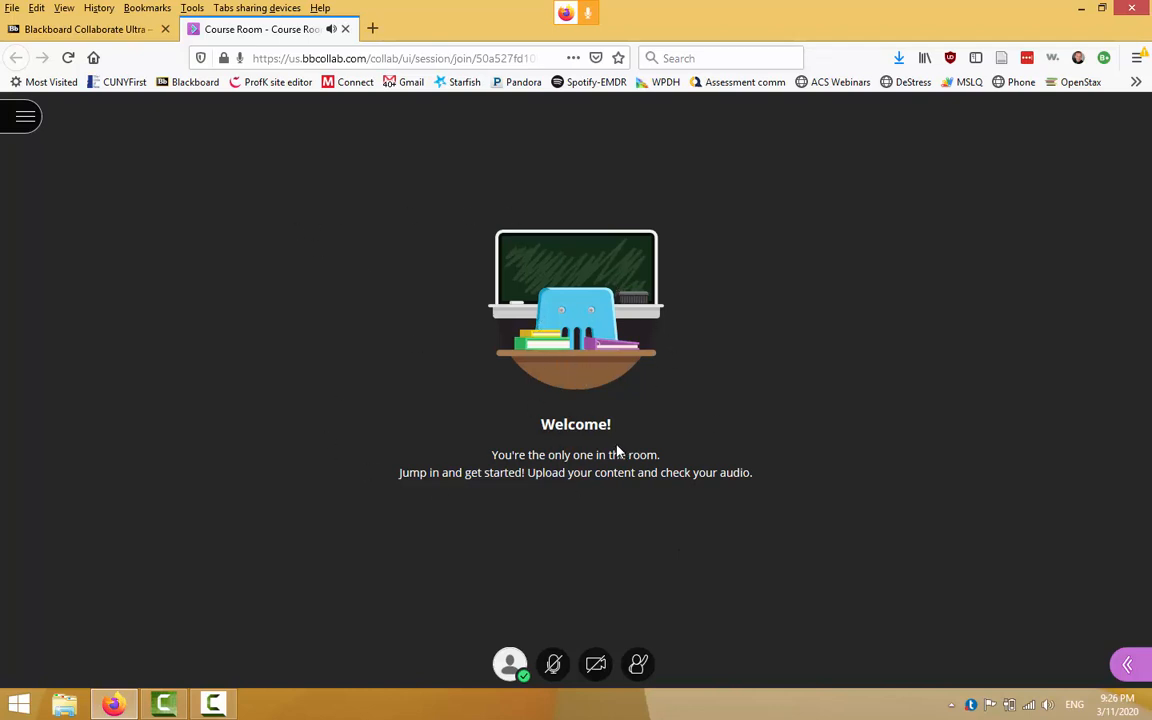
mouse_move(564, 600)
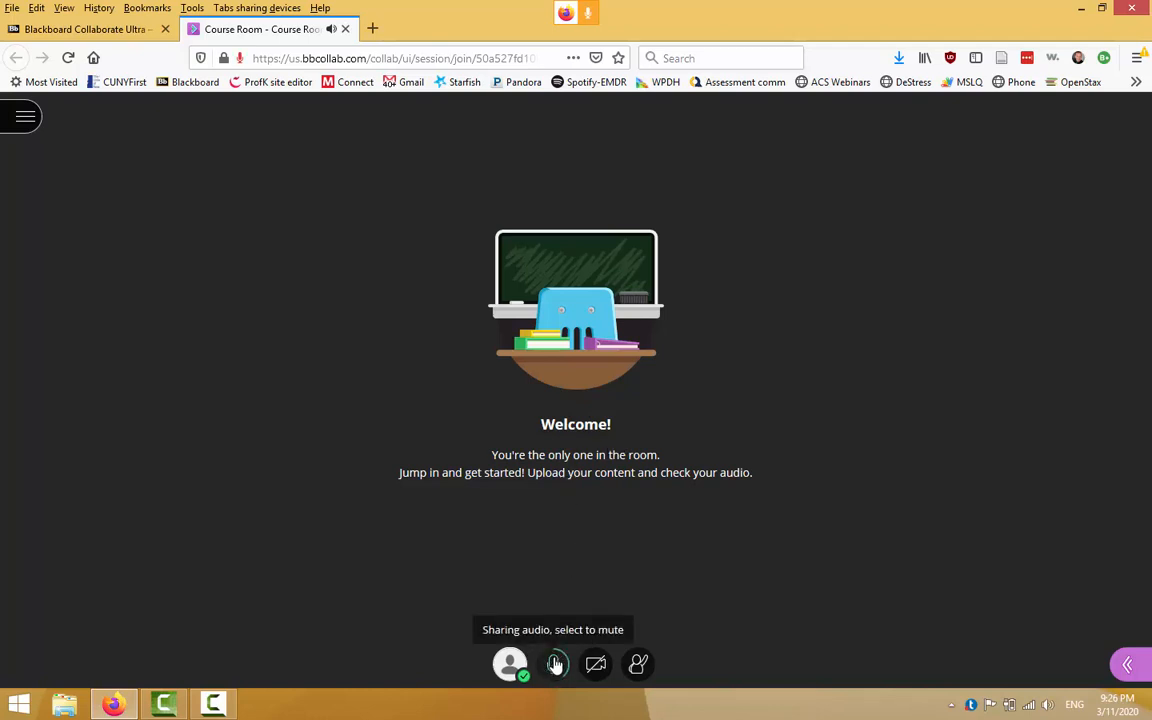
Unmute the microphone and share camera video, then bring up the session menu.
click(552, 664)
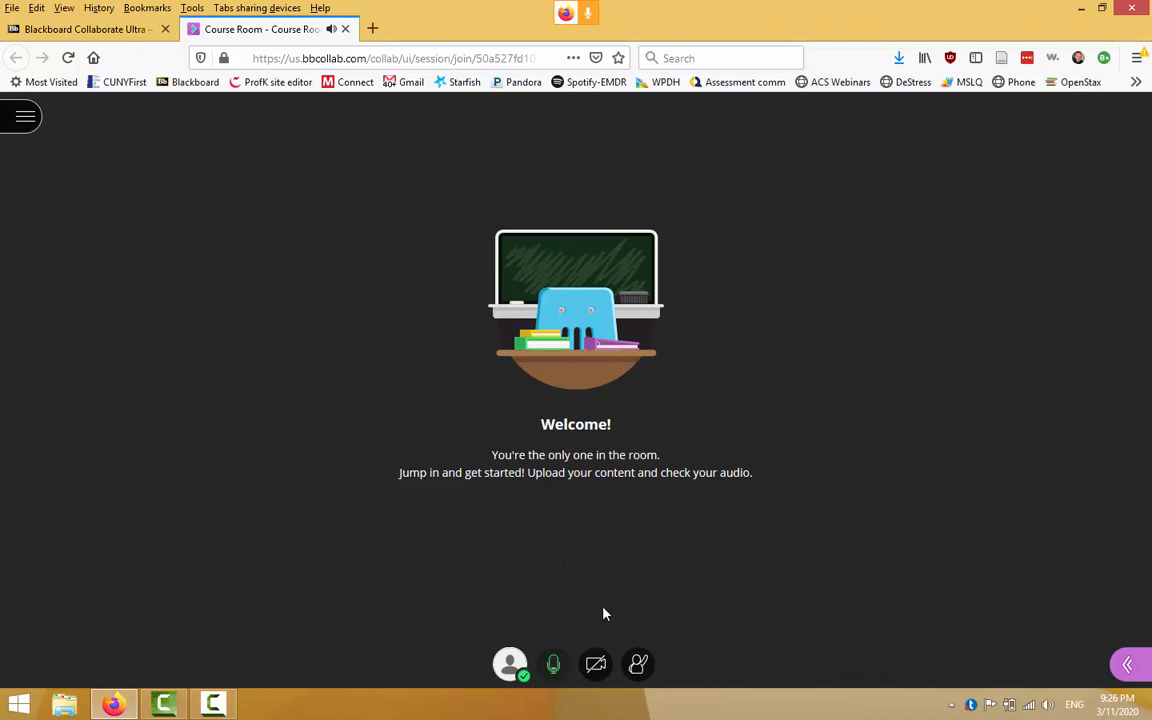
mouse_move(596, 664)
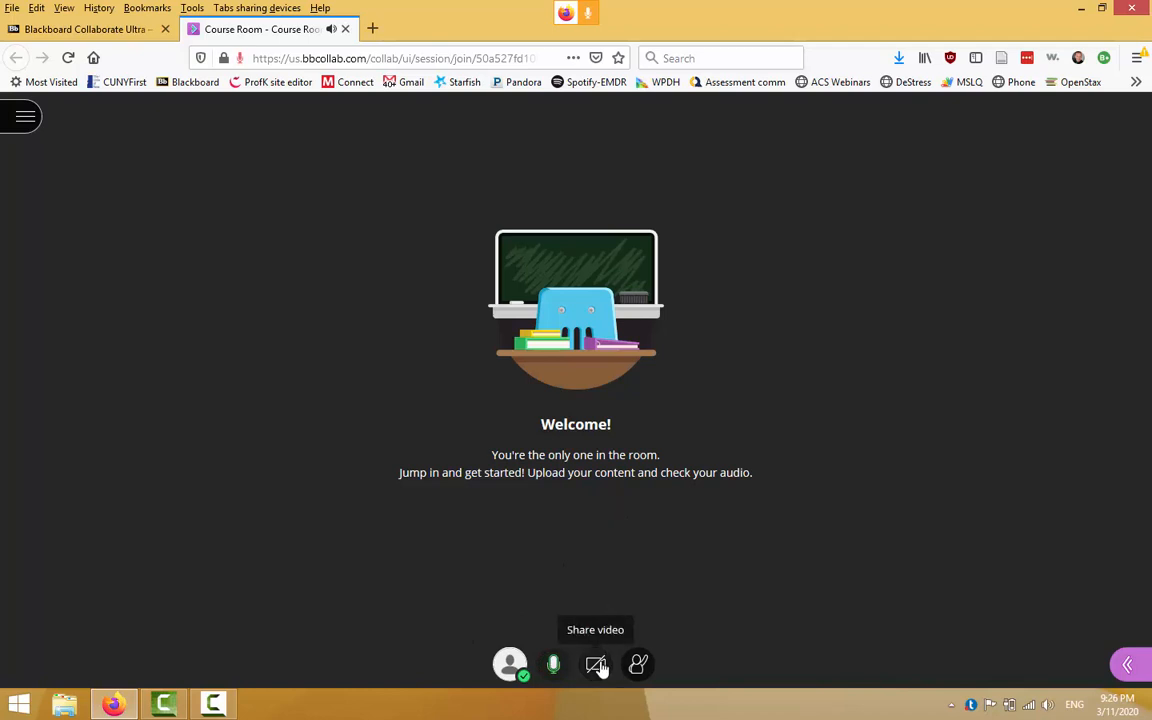
mouse_move(612, 604)
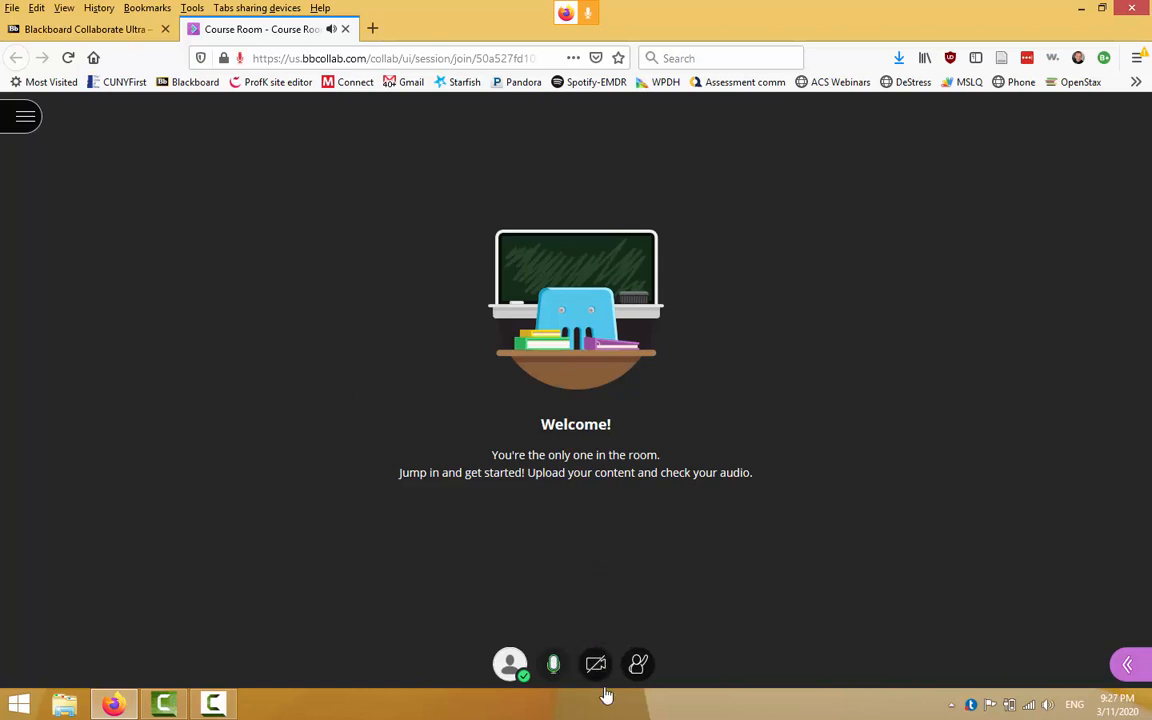
click(596, 664)
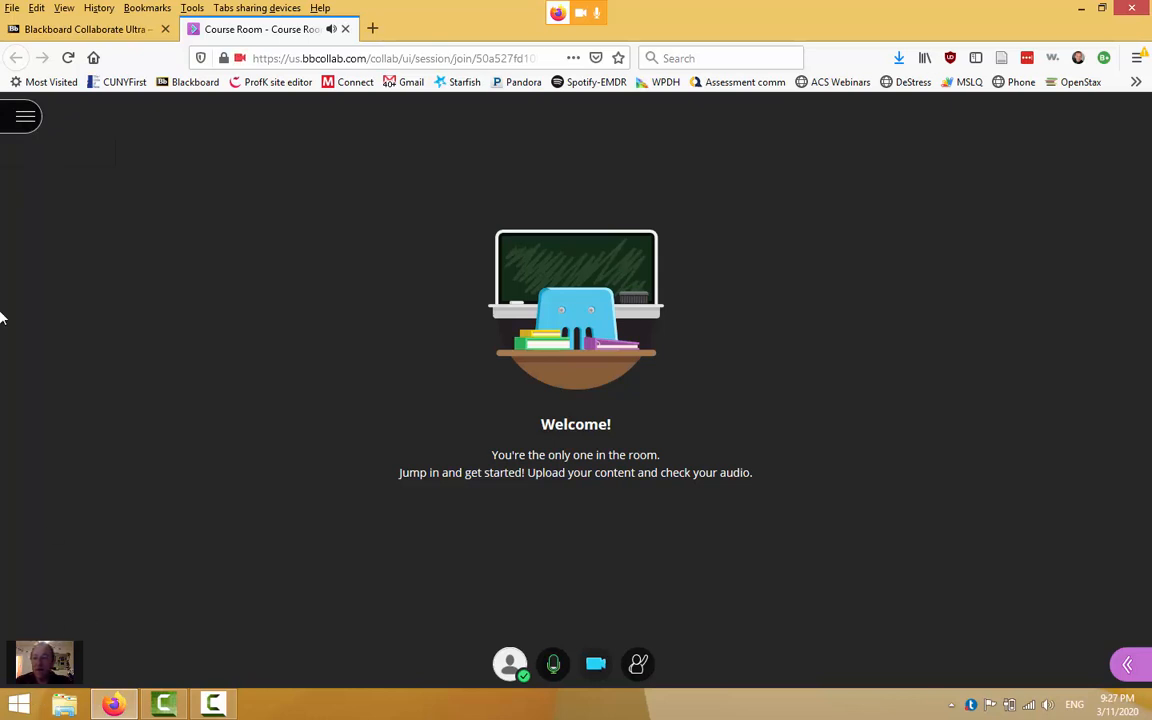
click(24, 116)
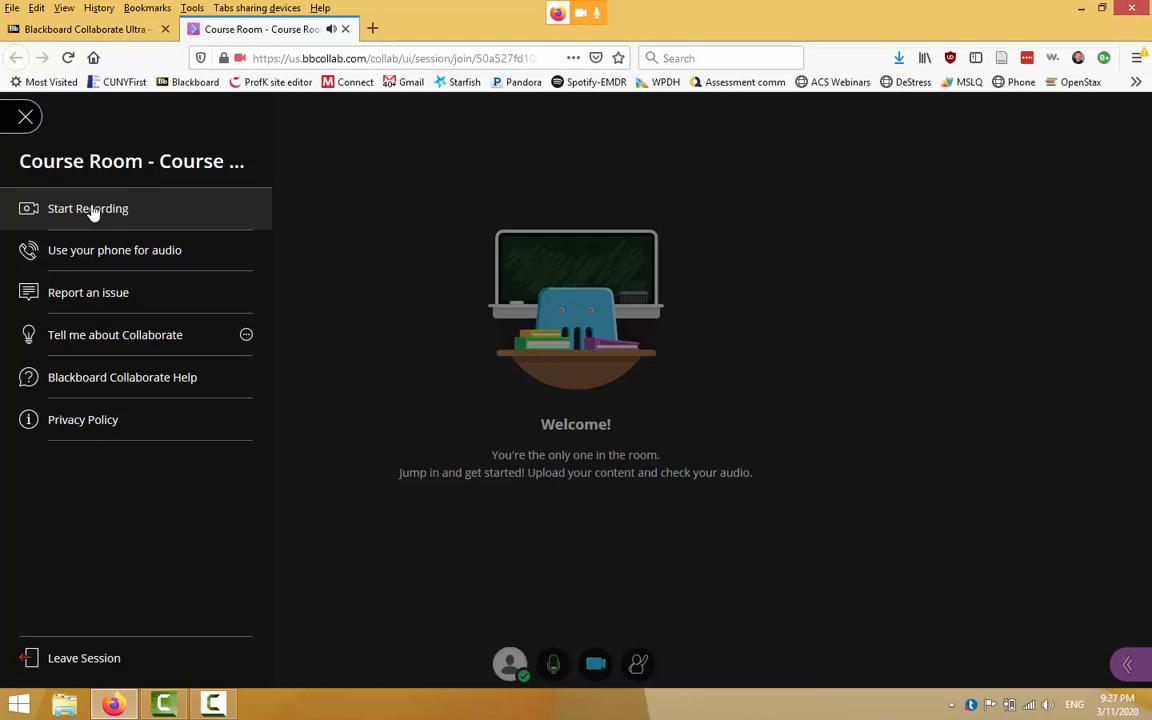
mouse_move(176, 208)
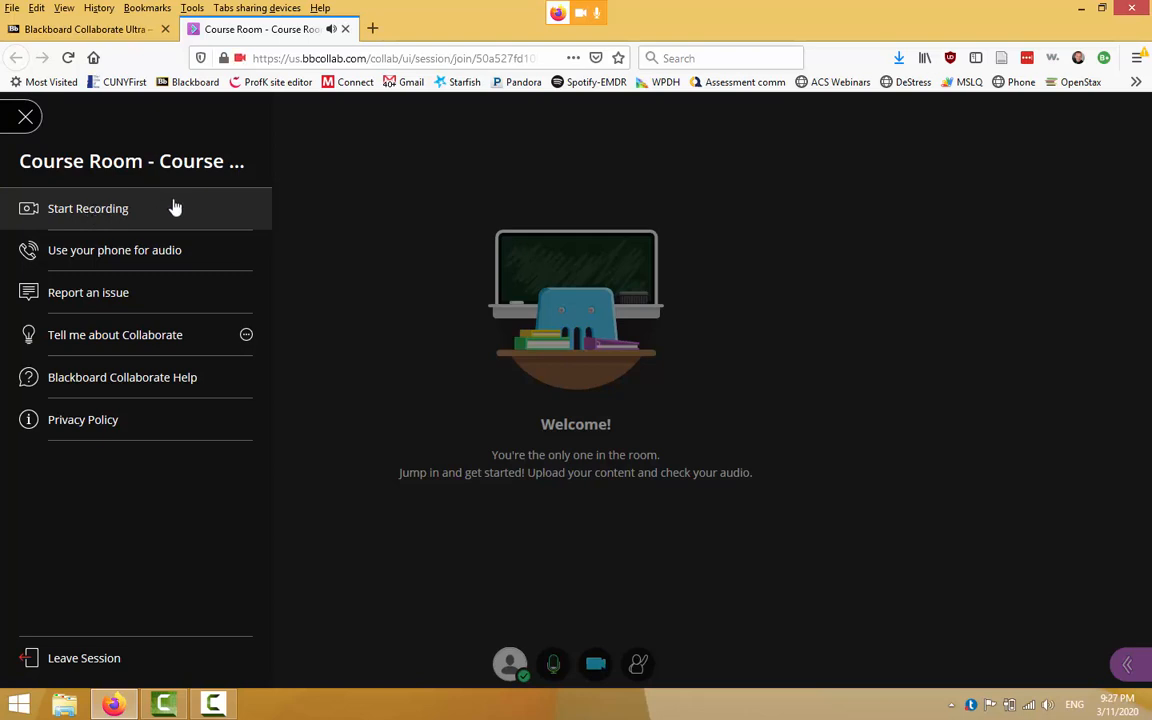
mouse_move(196, 214)
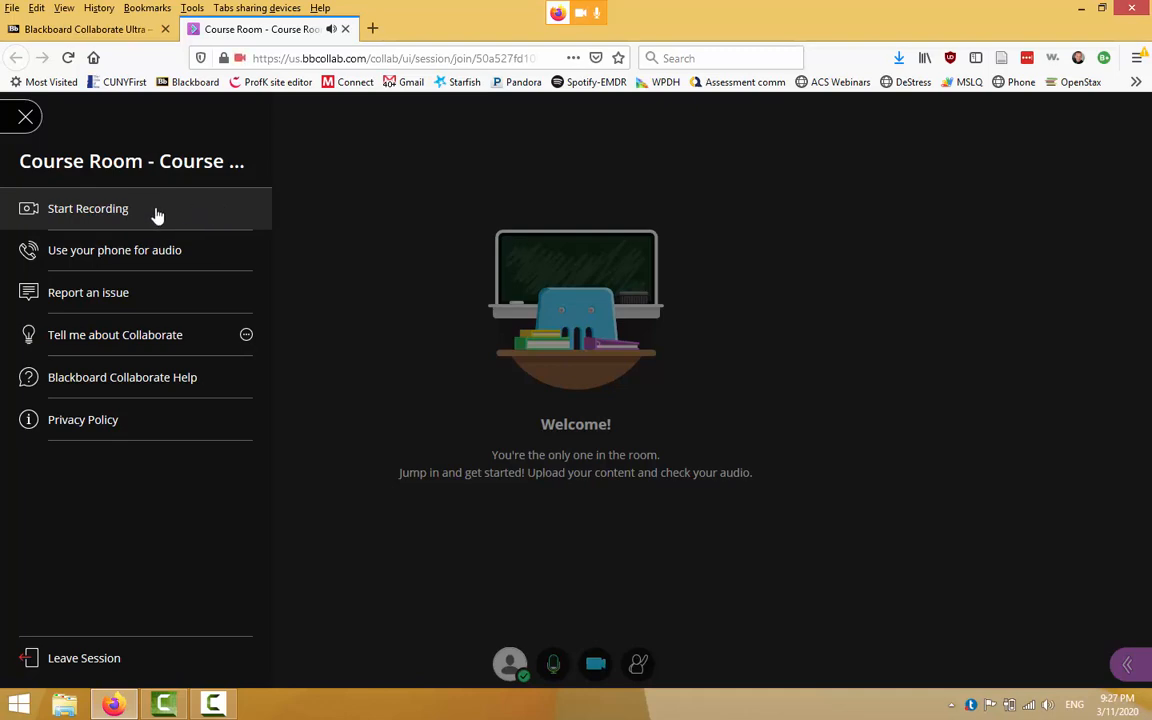
mouse_move(112, 212)
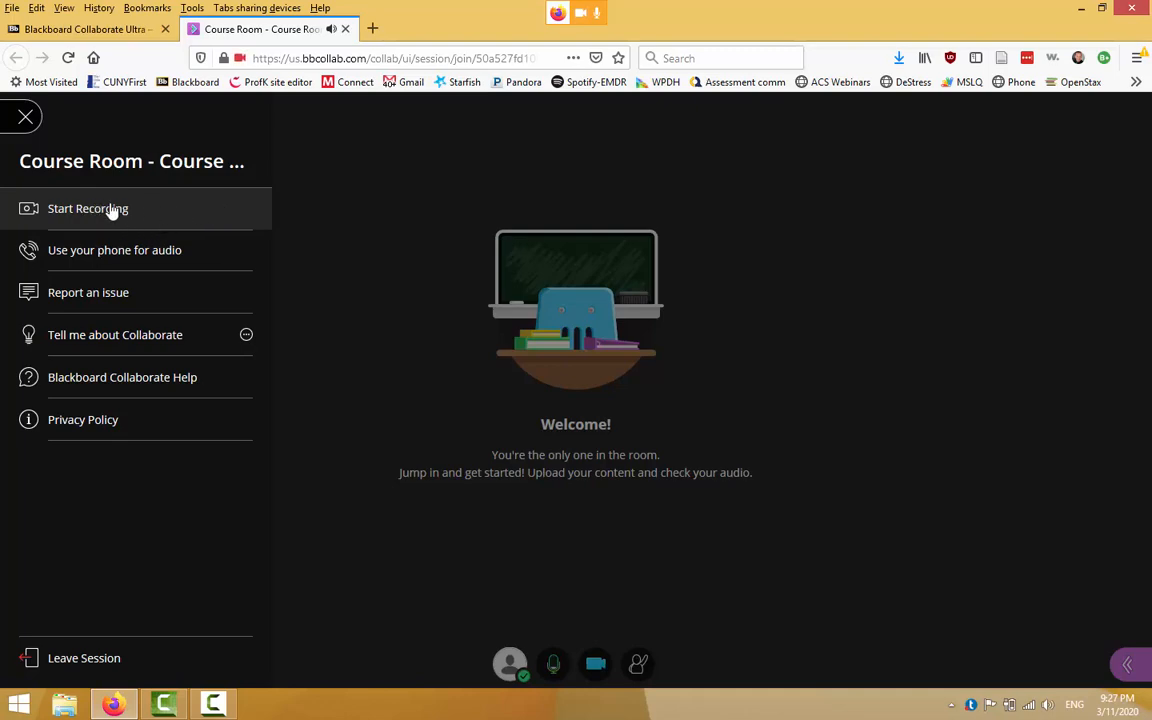
Start recording the Collaborate Ultra course room session.
click(88, 208)
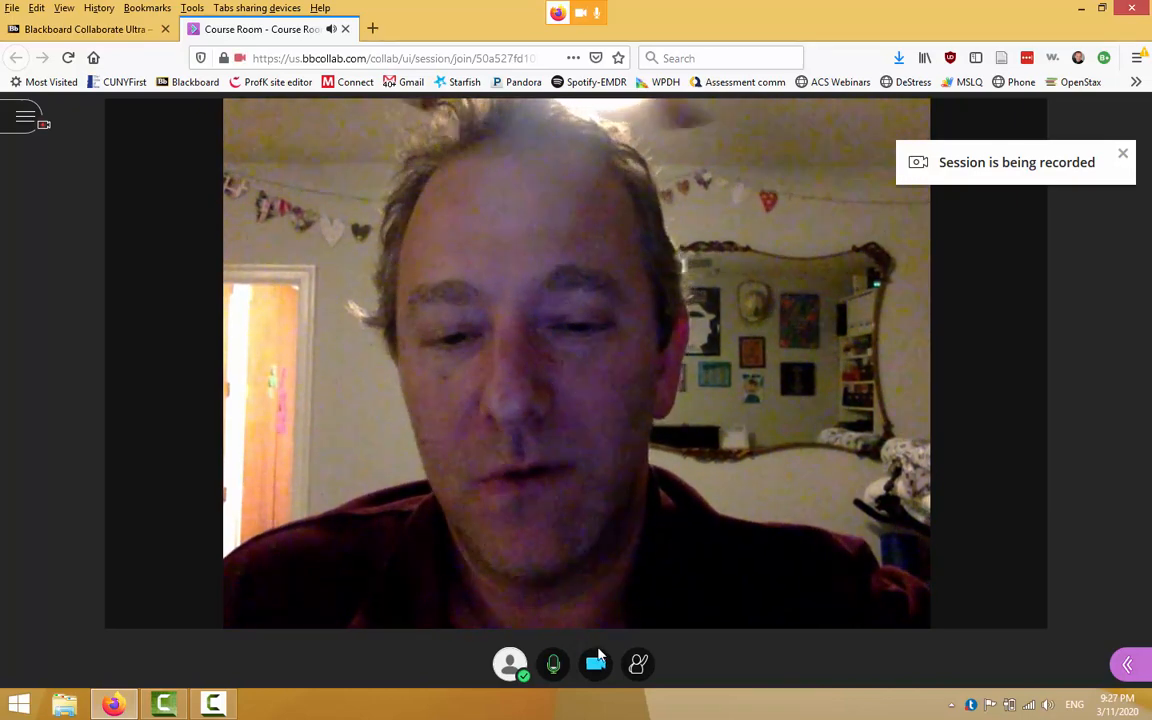
Dismiss the recording notice and show the Collaborate panel on Chat with Everyone and Moderators.
click(596, 664)
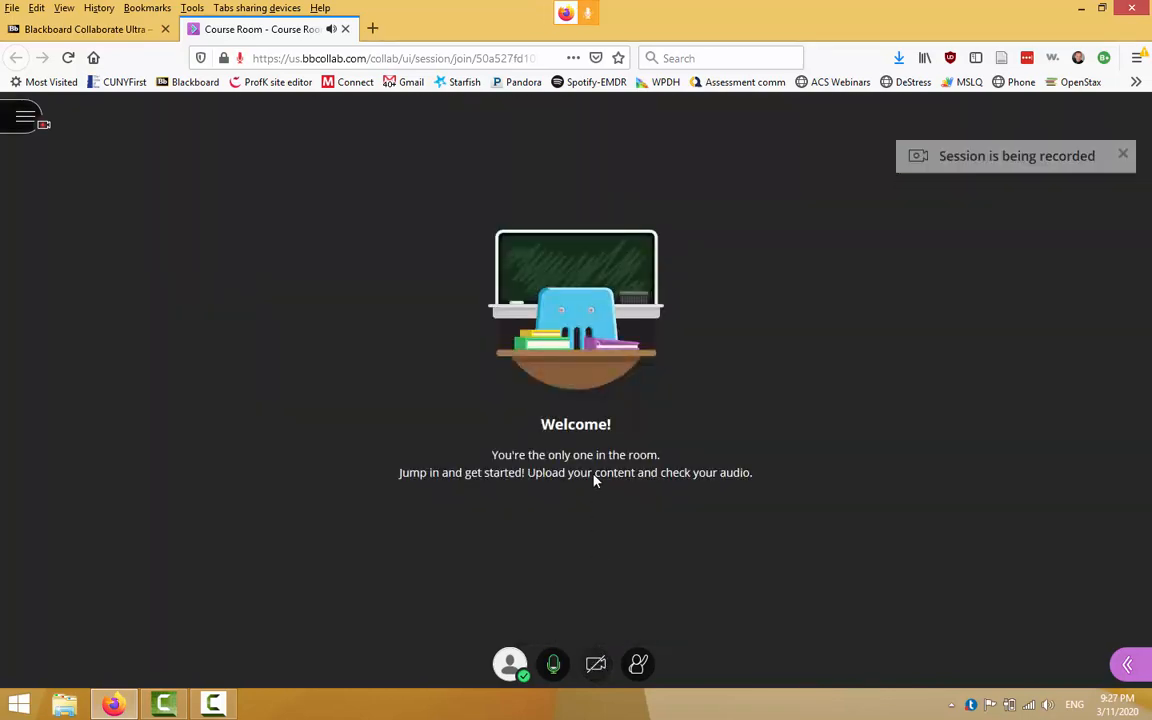
click(1122, 152)
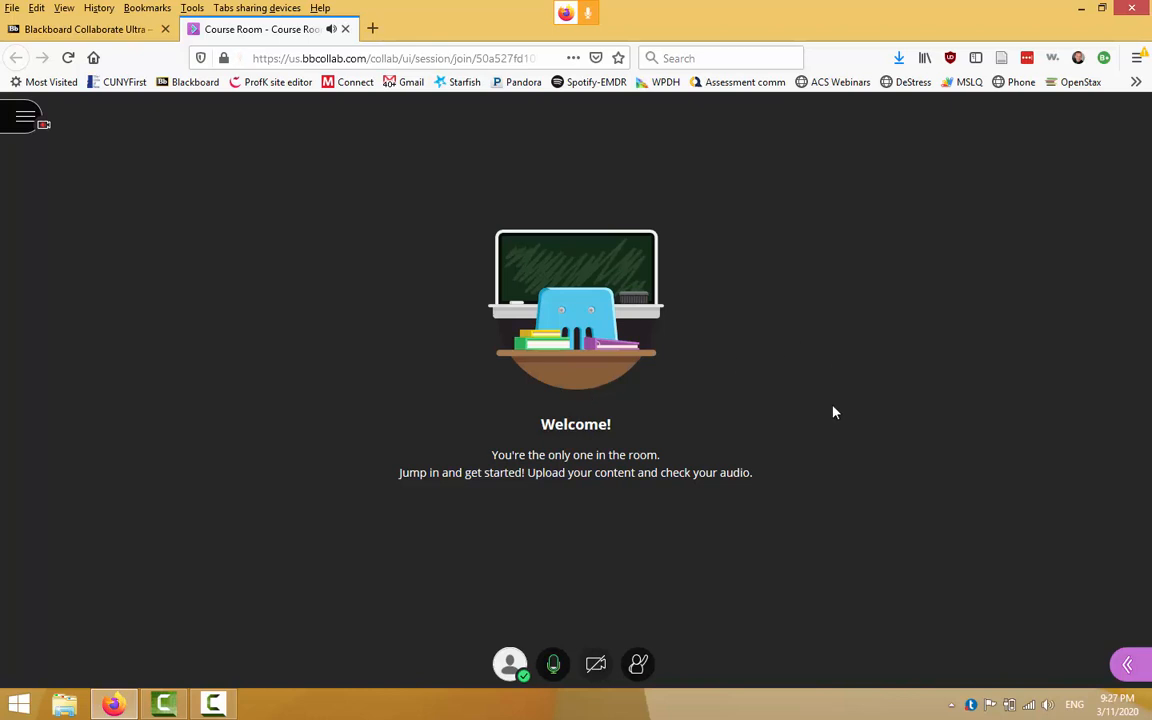
mouse_move(1128, 664)
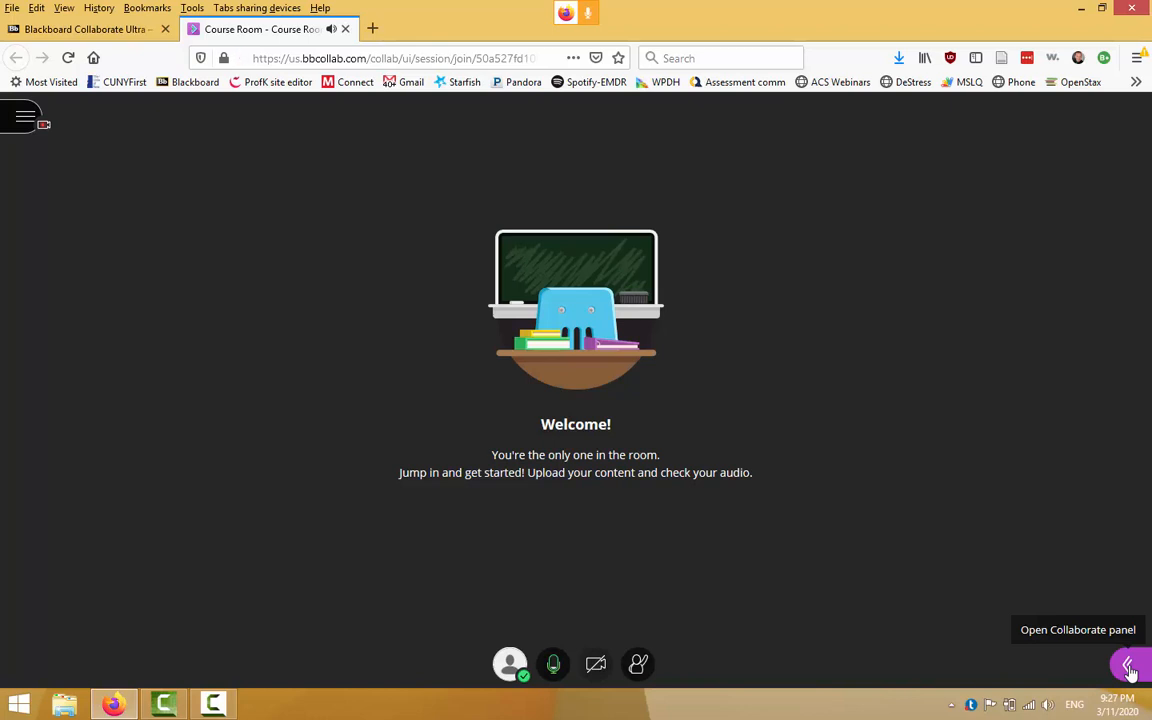
click(1128, 664)
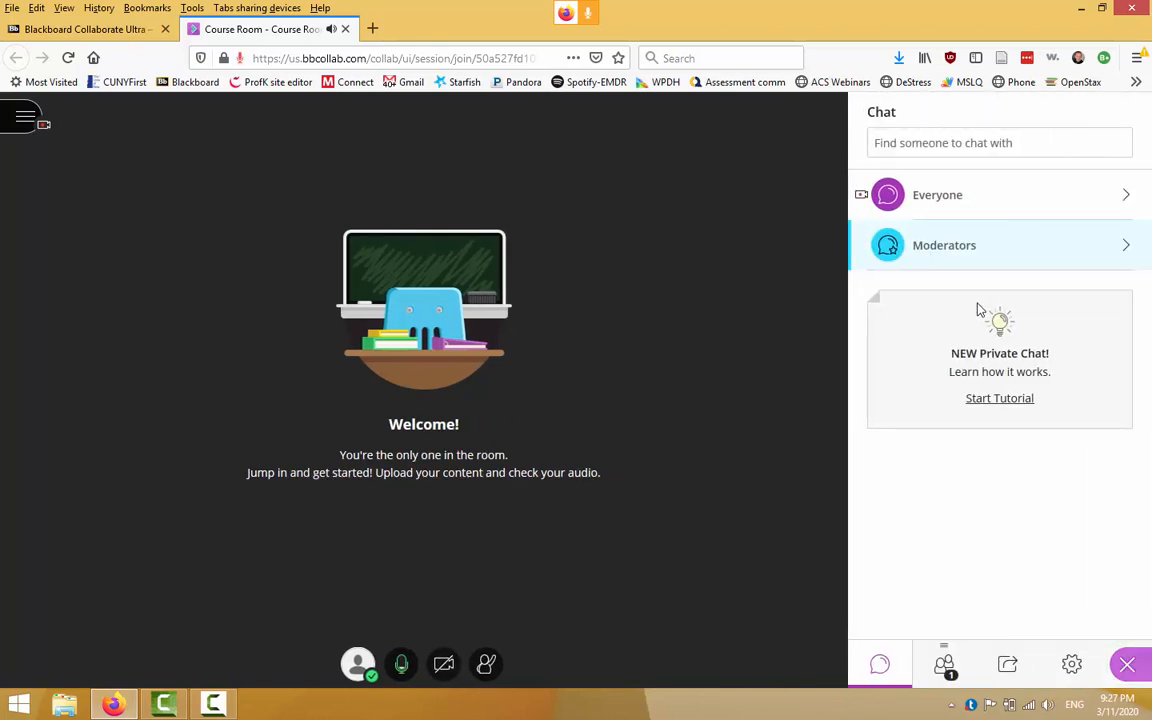
mouse_move(984, 664)
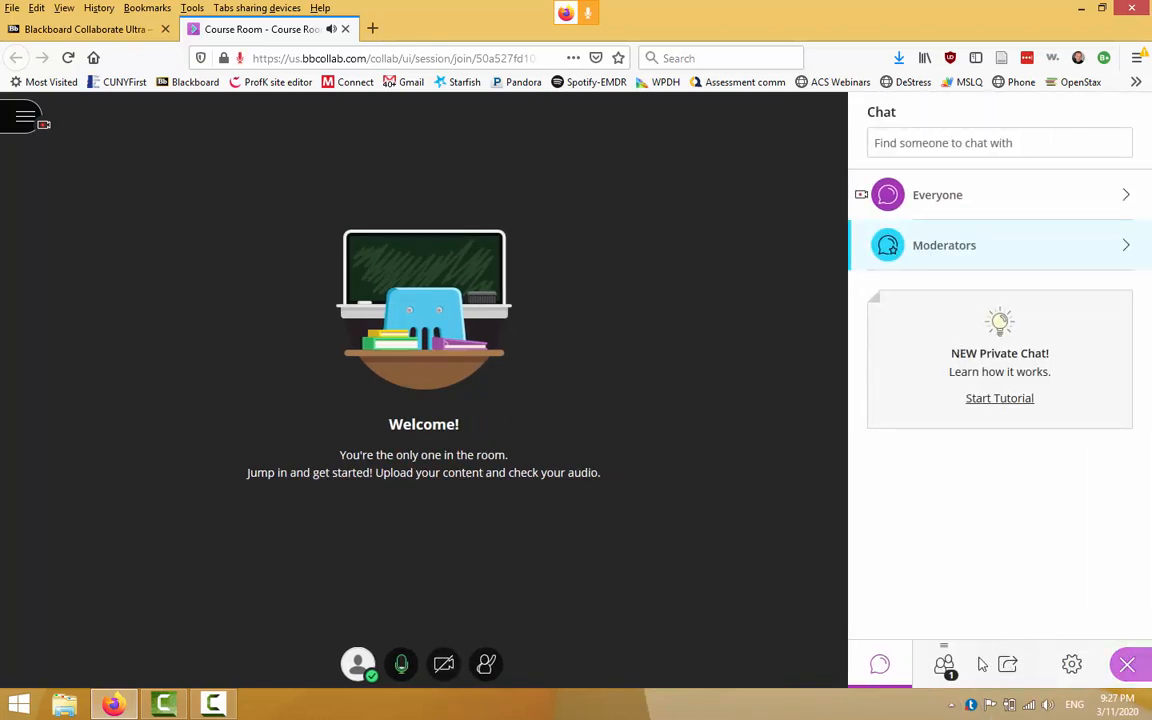
click(1008, 664)
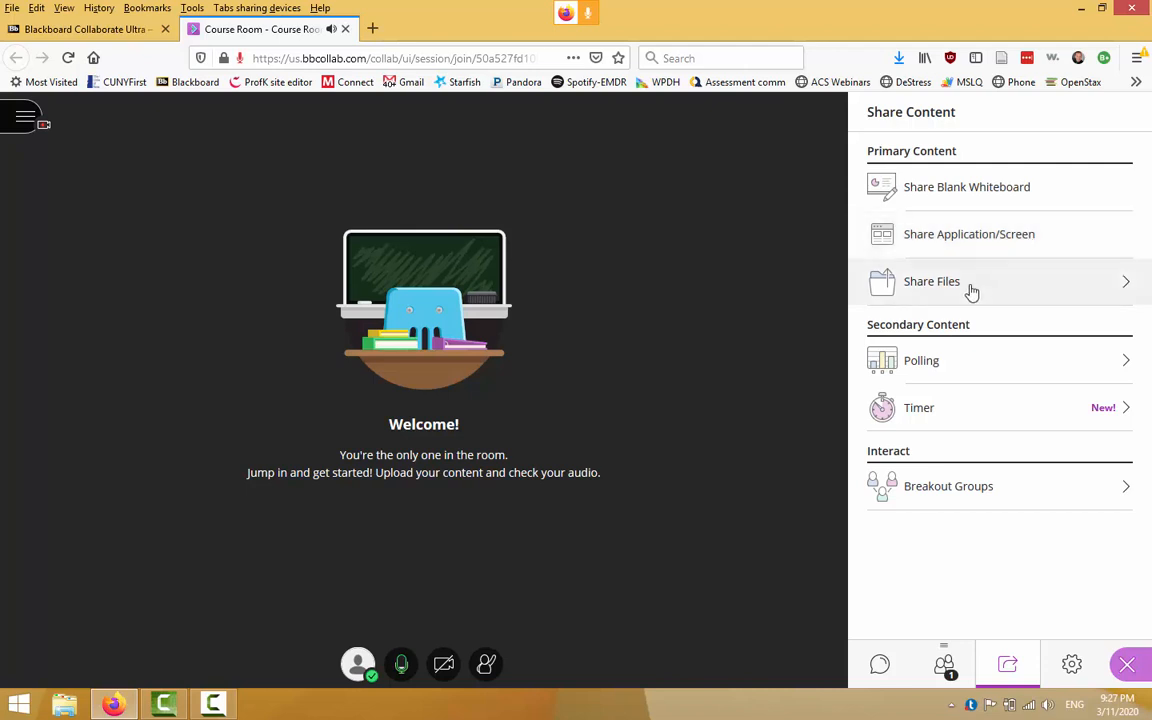
mouse_move(964, 296)
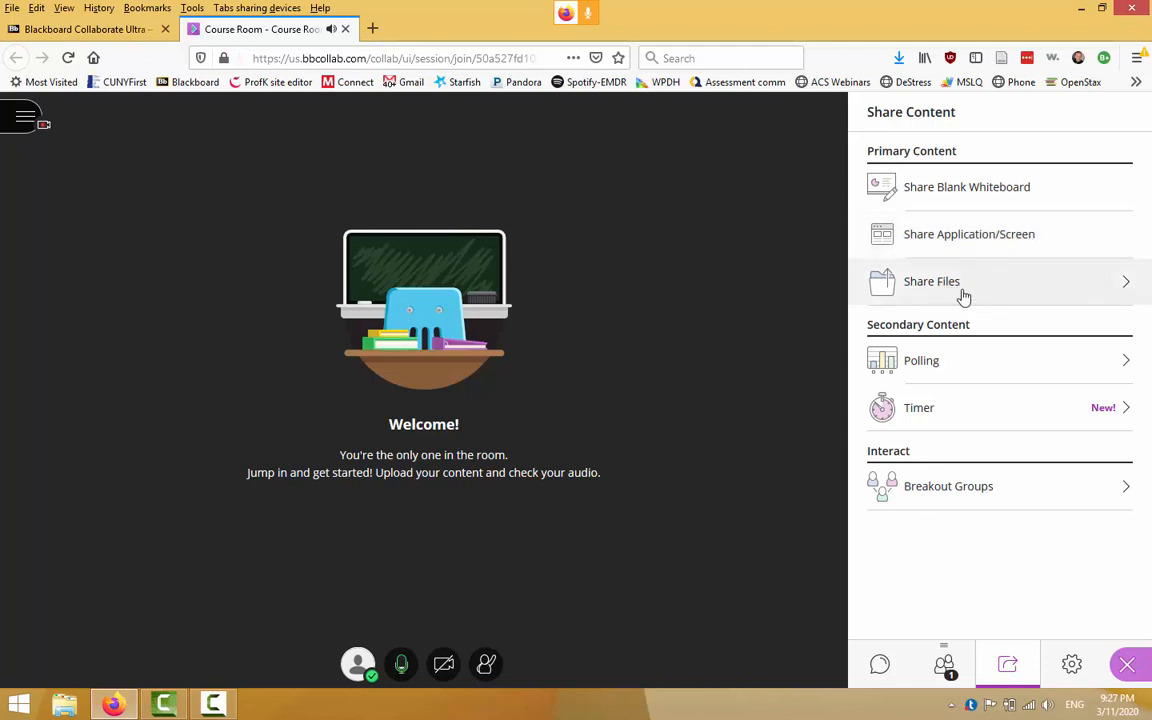
mouse_move(982, 278)
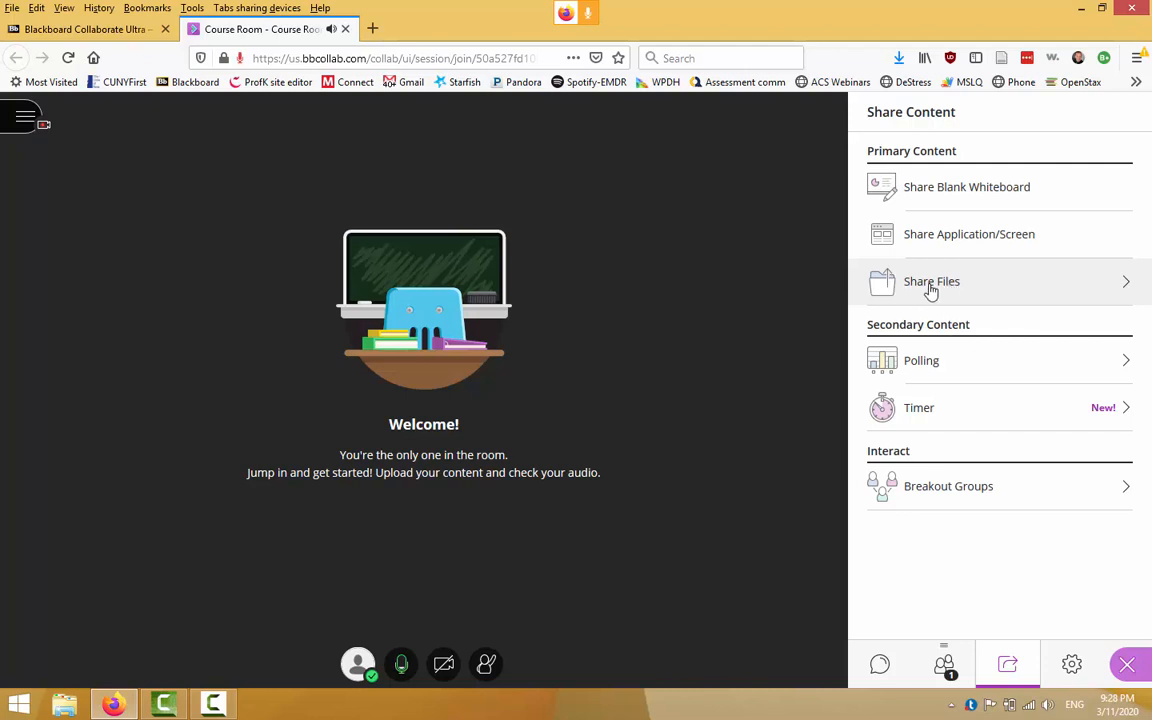
mouse_move(752, 284)
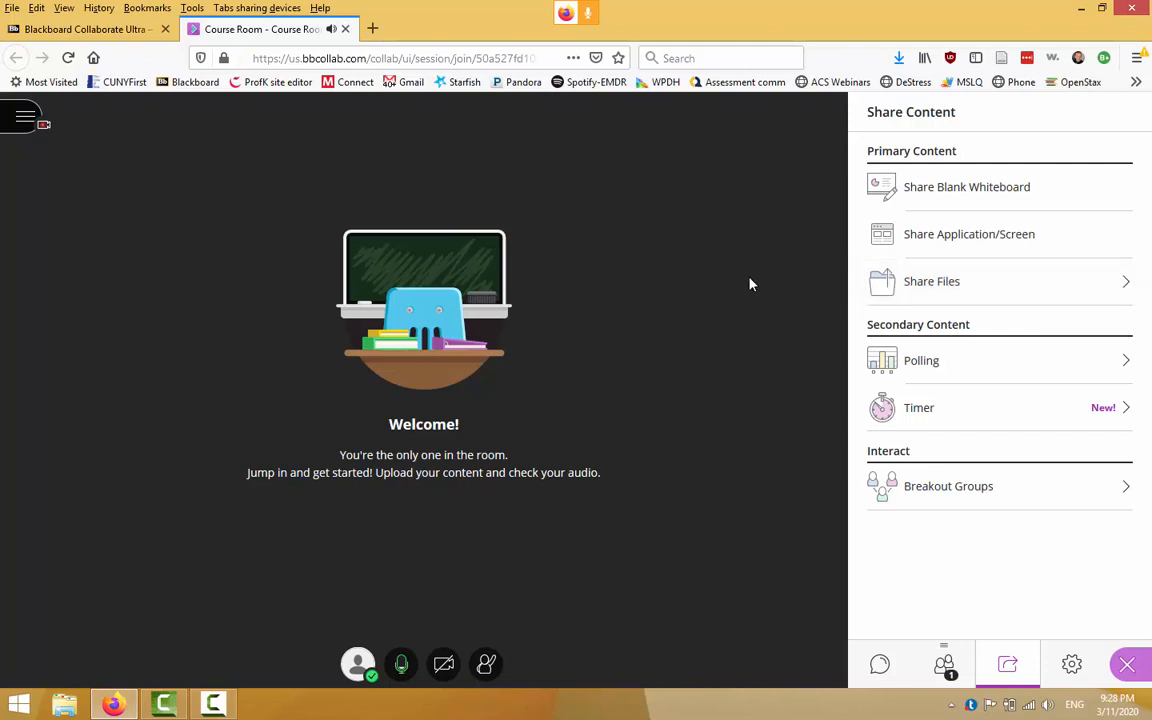
mouse_move(716, 276)
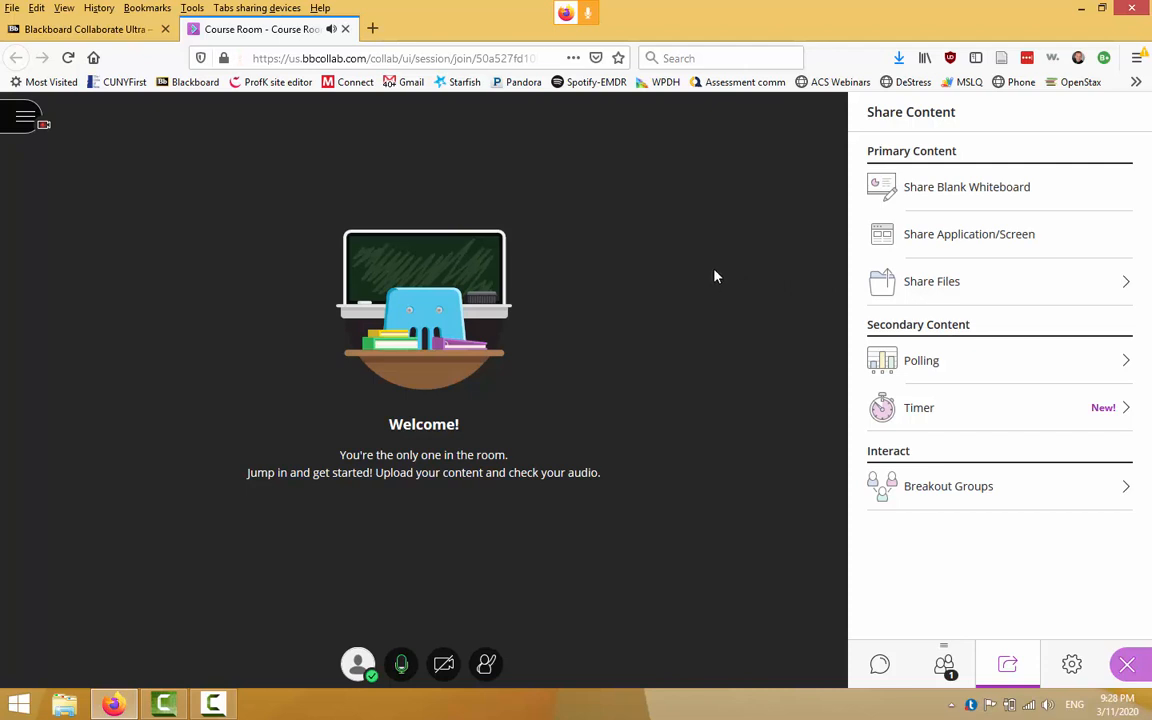
mouse_move(704, 268)
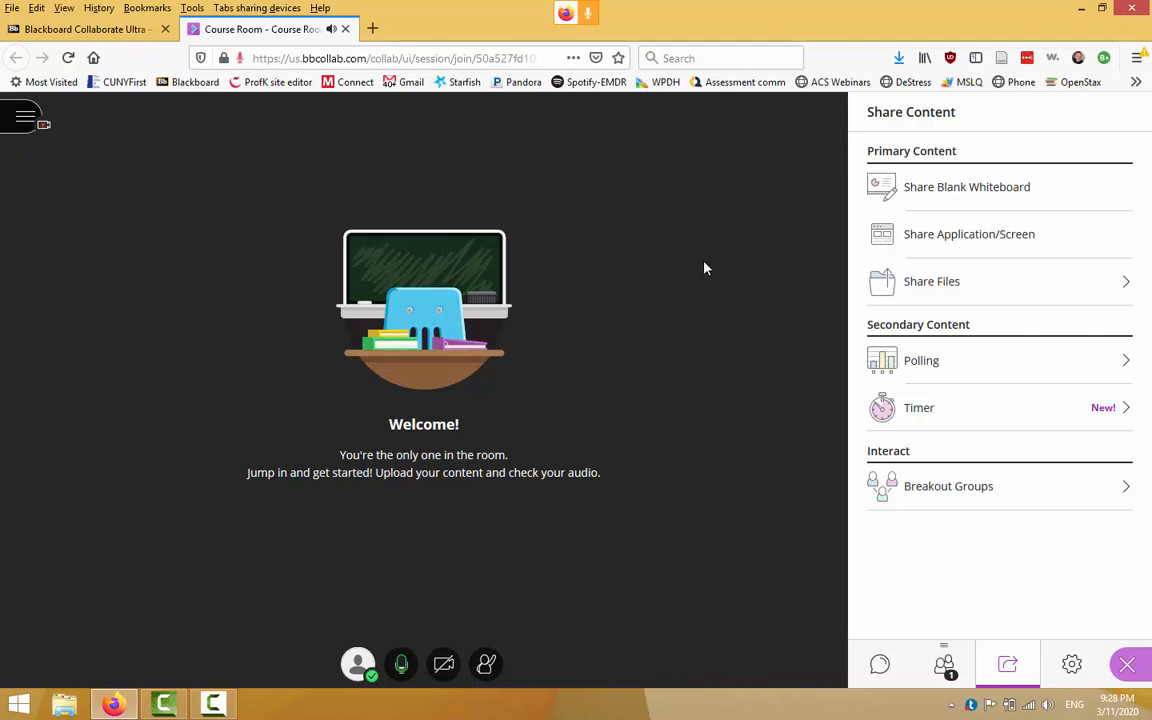
mouse_move(712, 324)
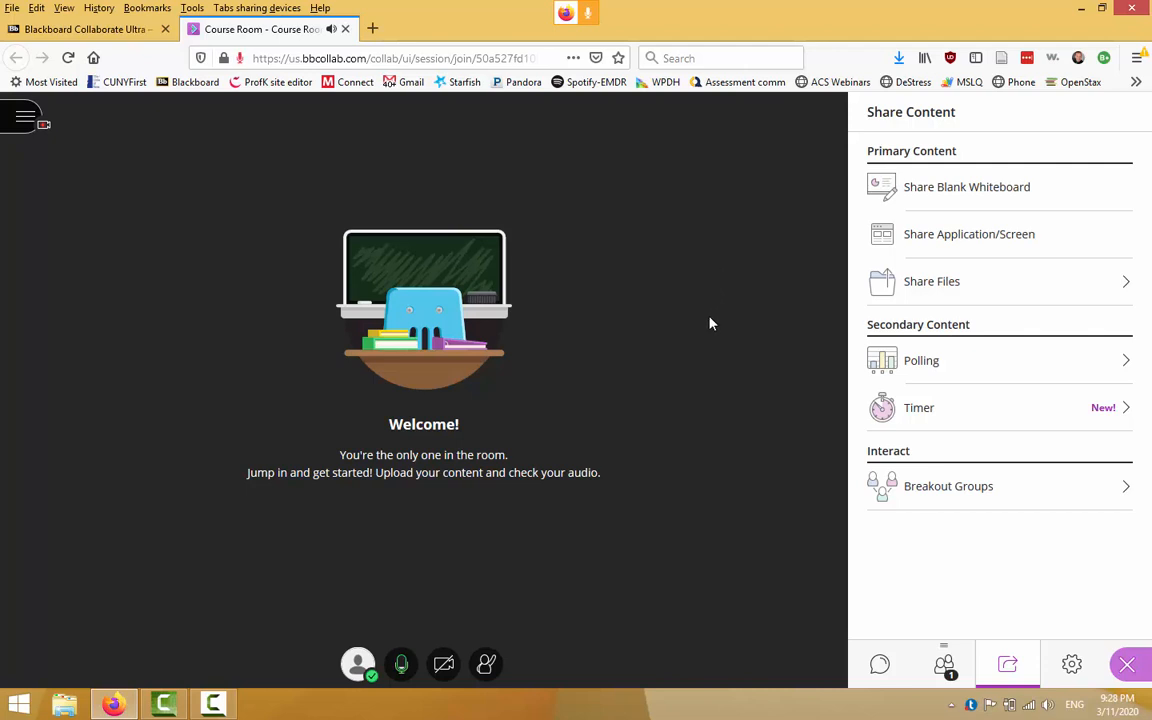
mouse_move(750, 280)
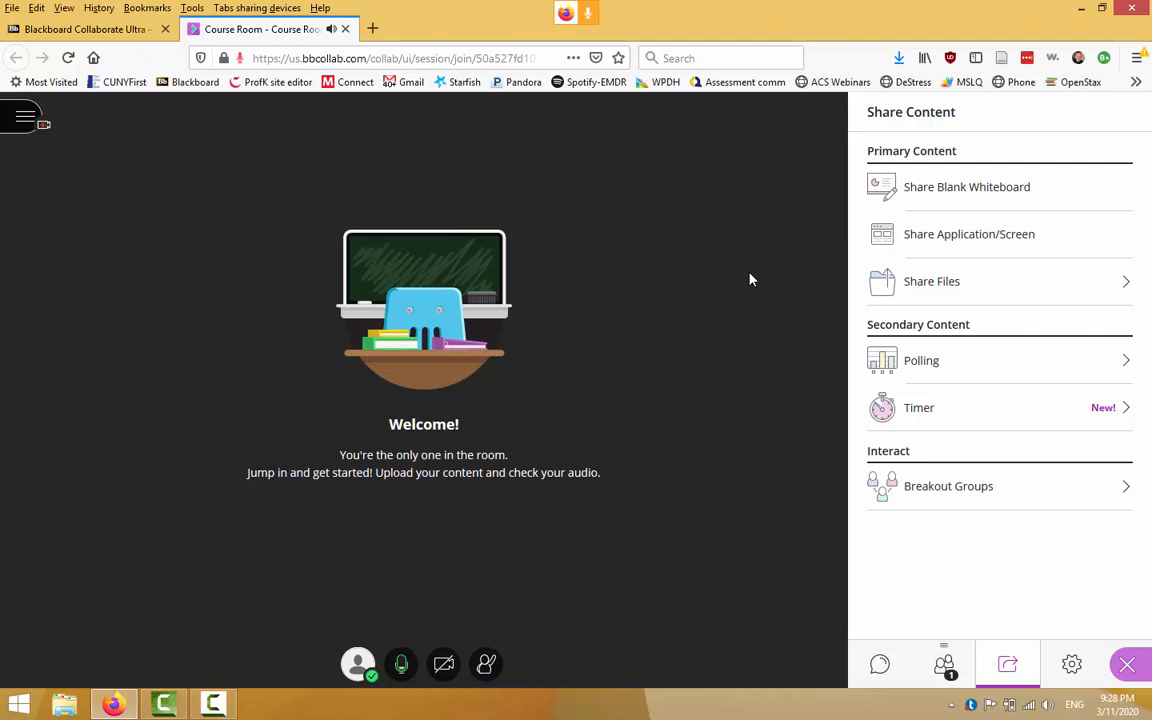
mouse_move(750, 294)
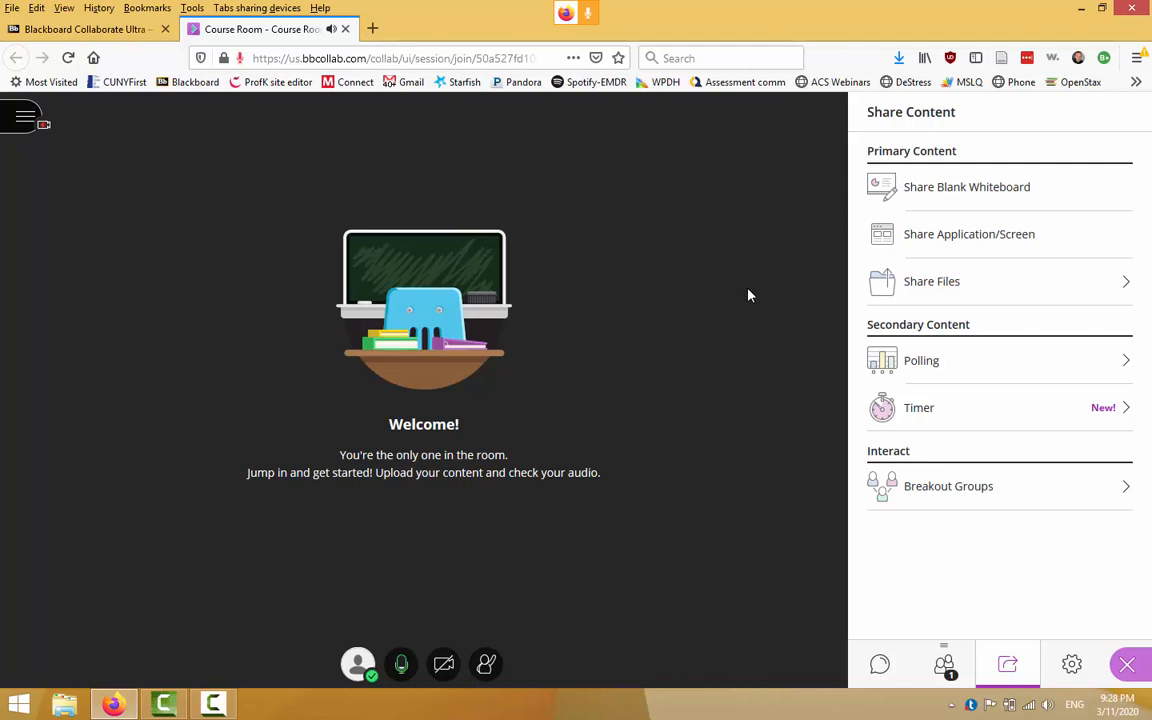
mouse_move(716, 324)
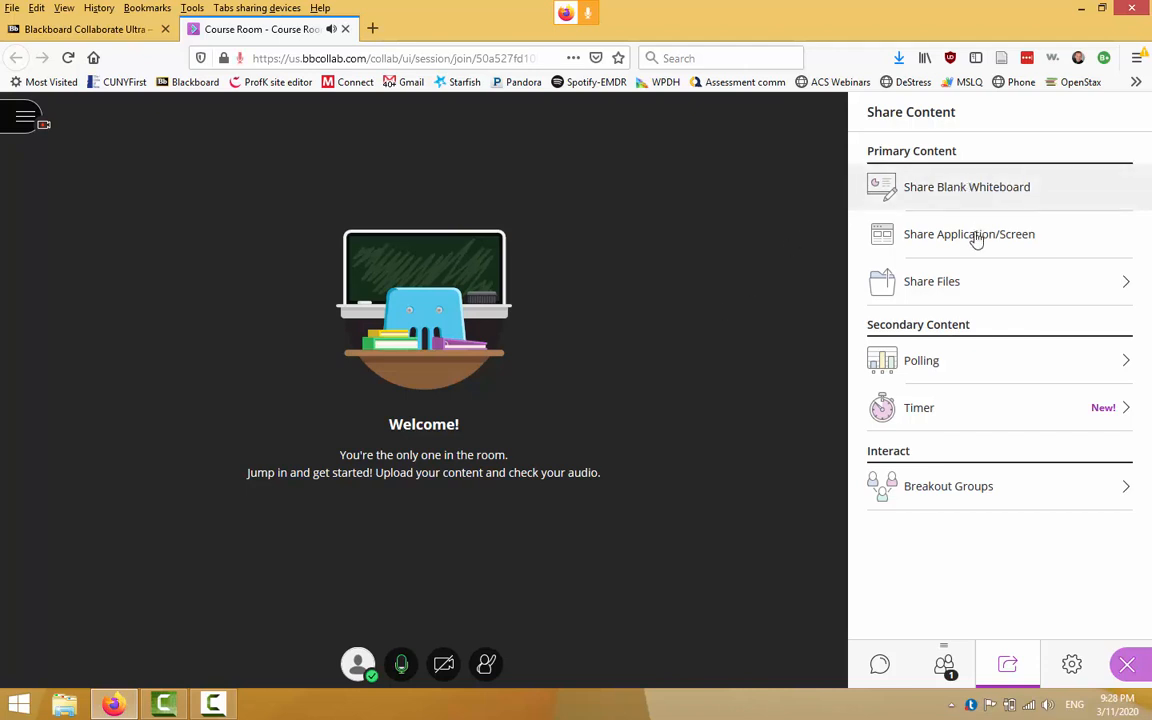
mouse_move(976, 234)
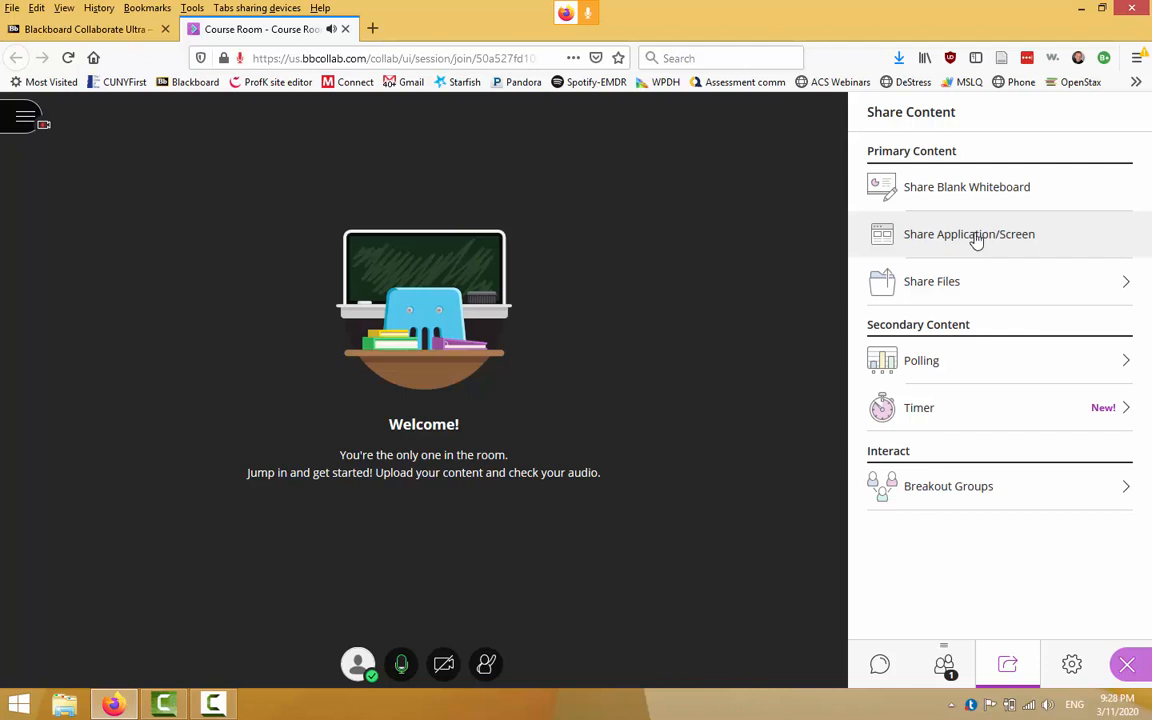
mouse_move(744, 252)
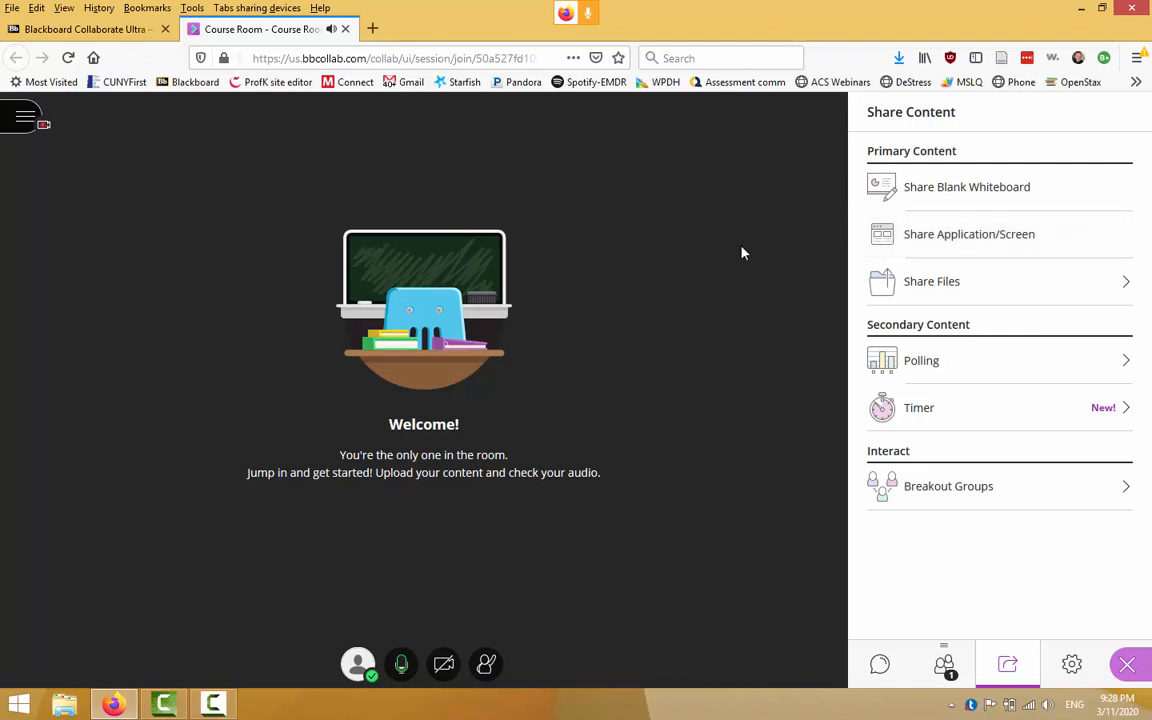
mouse_move(756, 236)
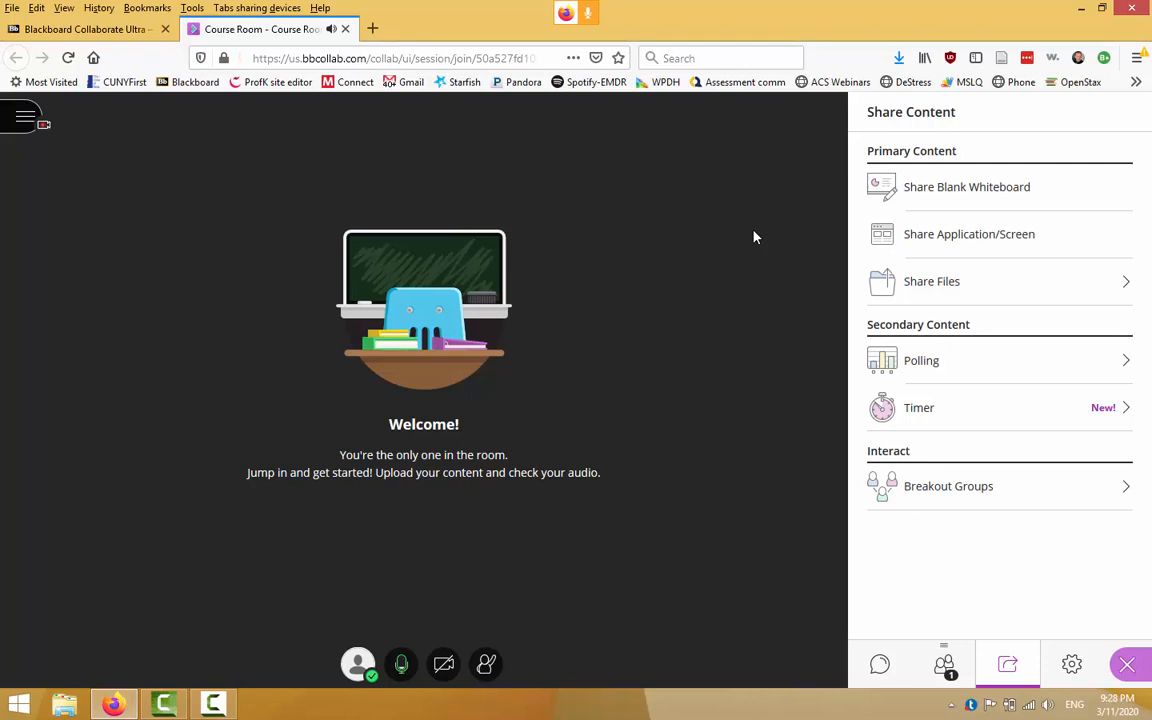
mouse_move(716, 236)
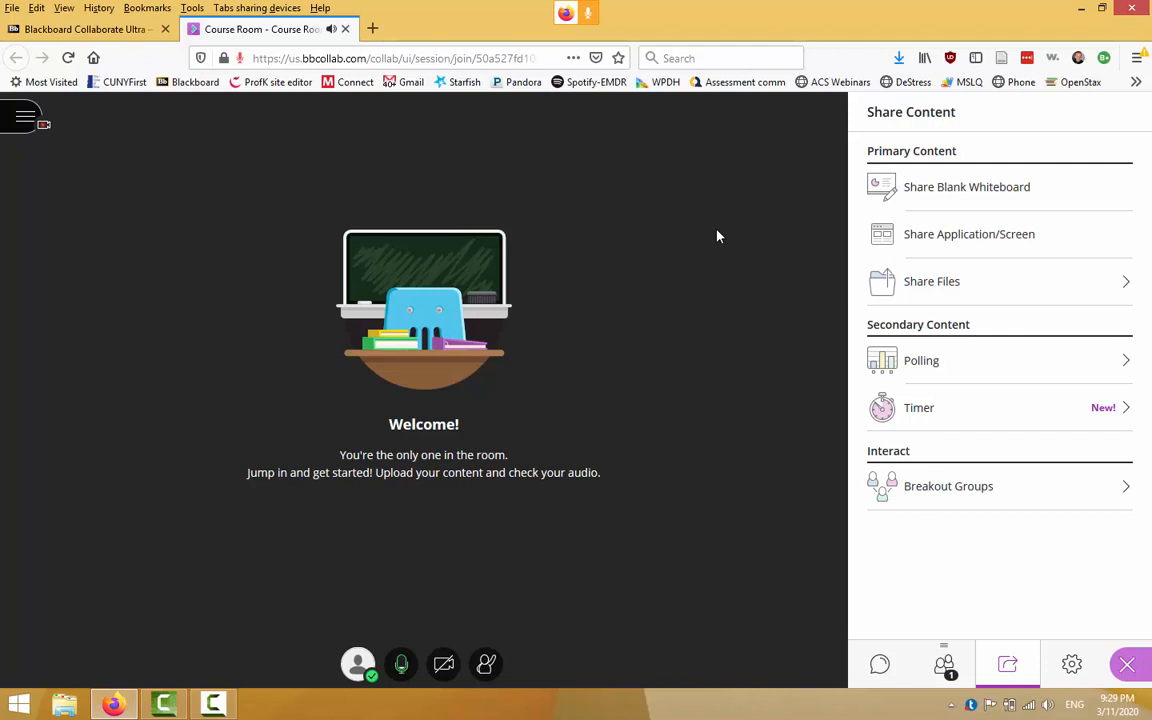
mouse_move(628, 238)
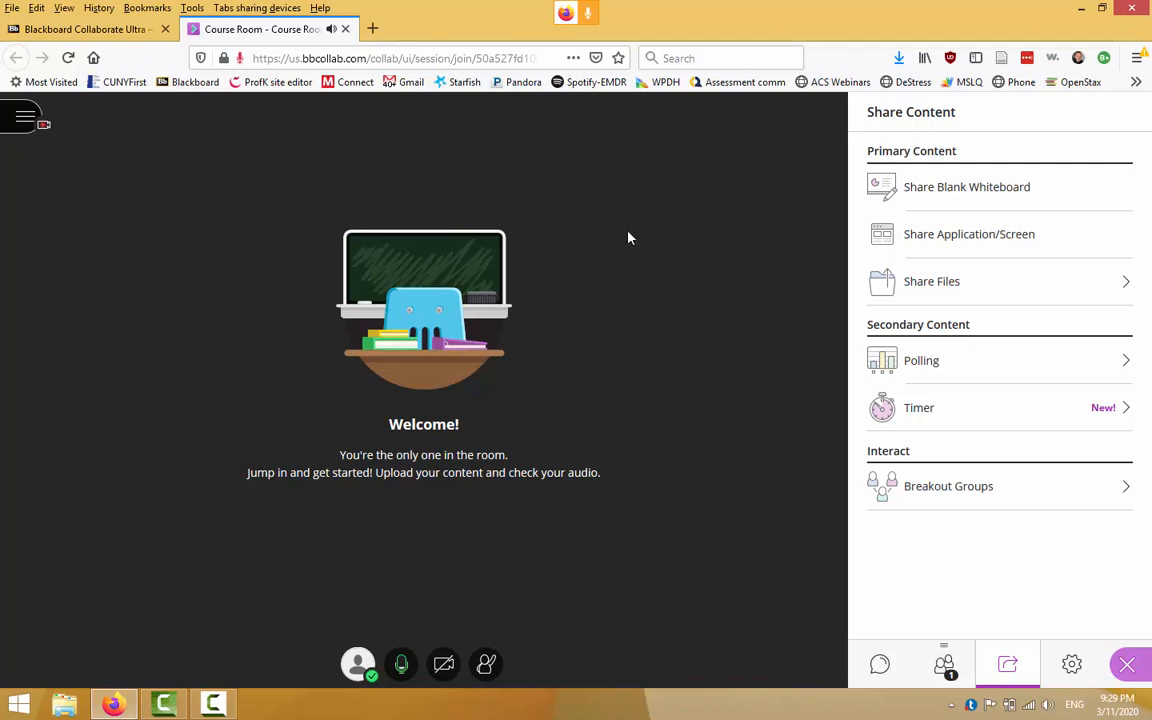
mouse_move(736, 216)
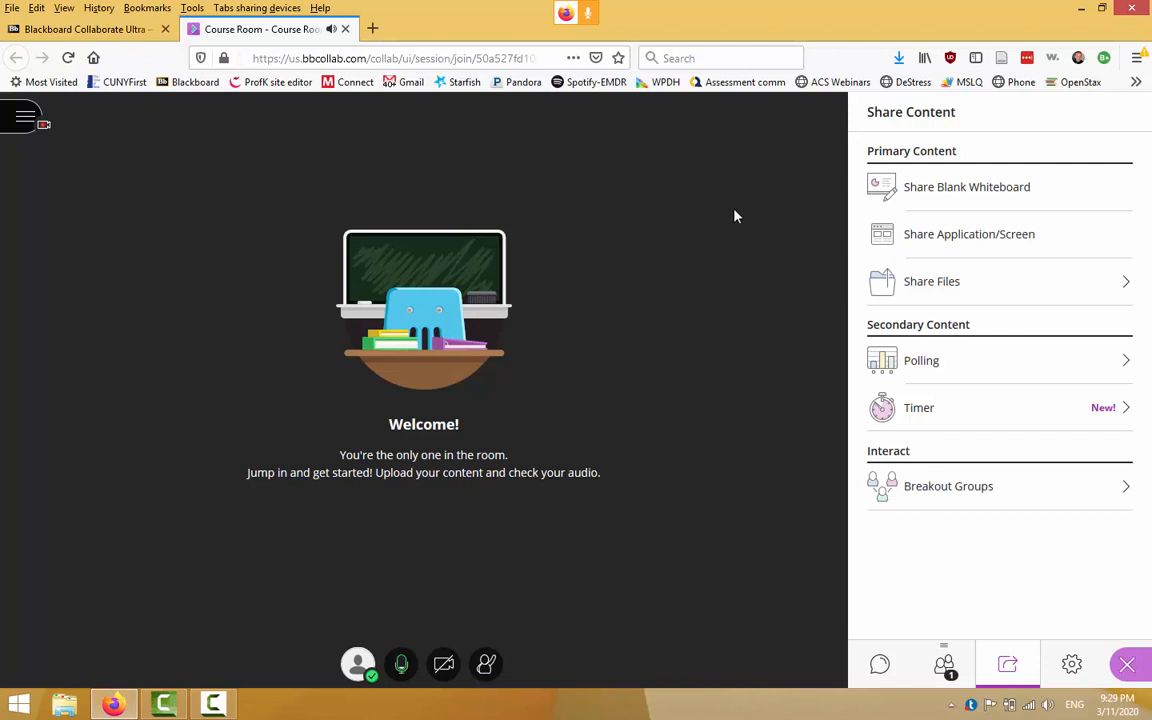
mouse_move(744, 270)
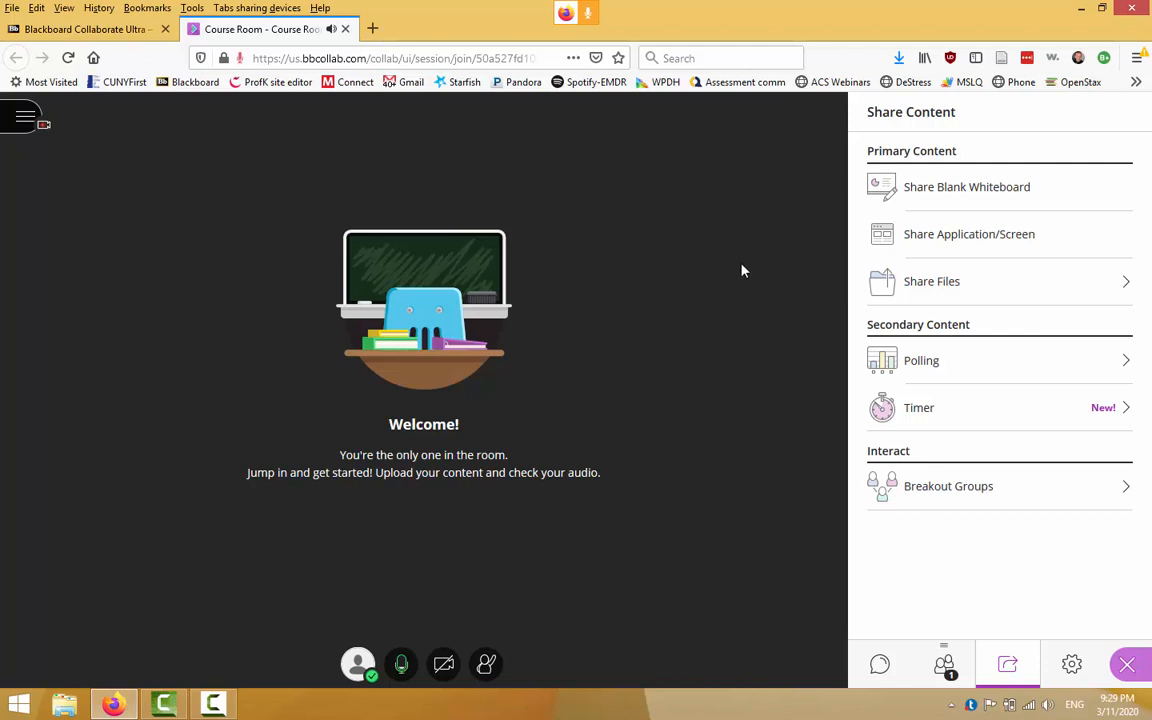
mouse_move(774, 260)
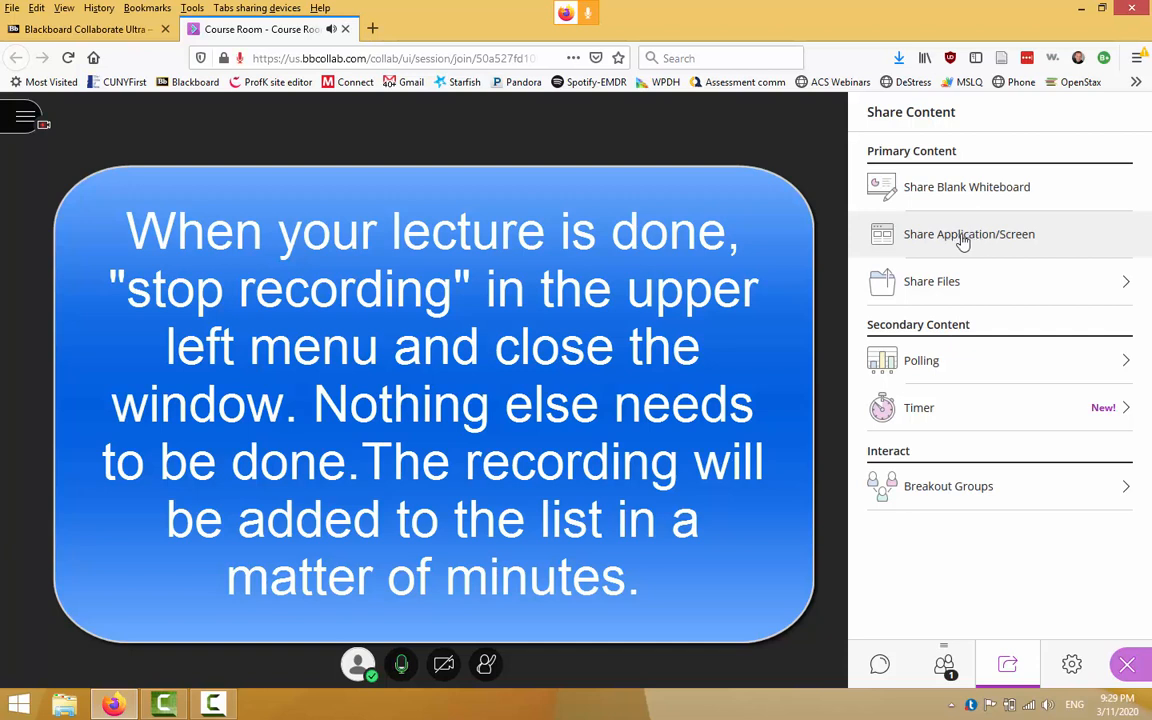
mouse_move(978, 240)
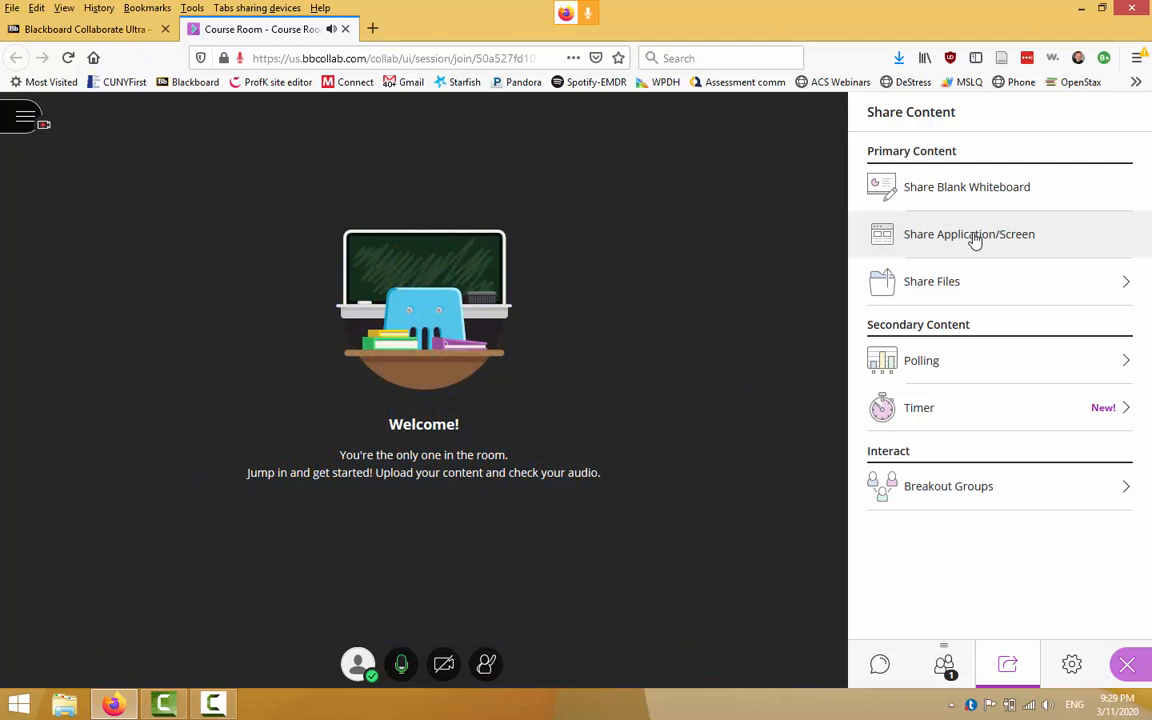
mouse_move(770, 252)
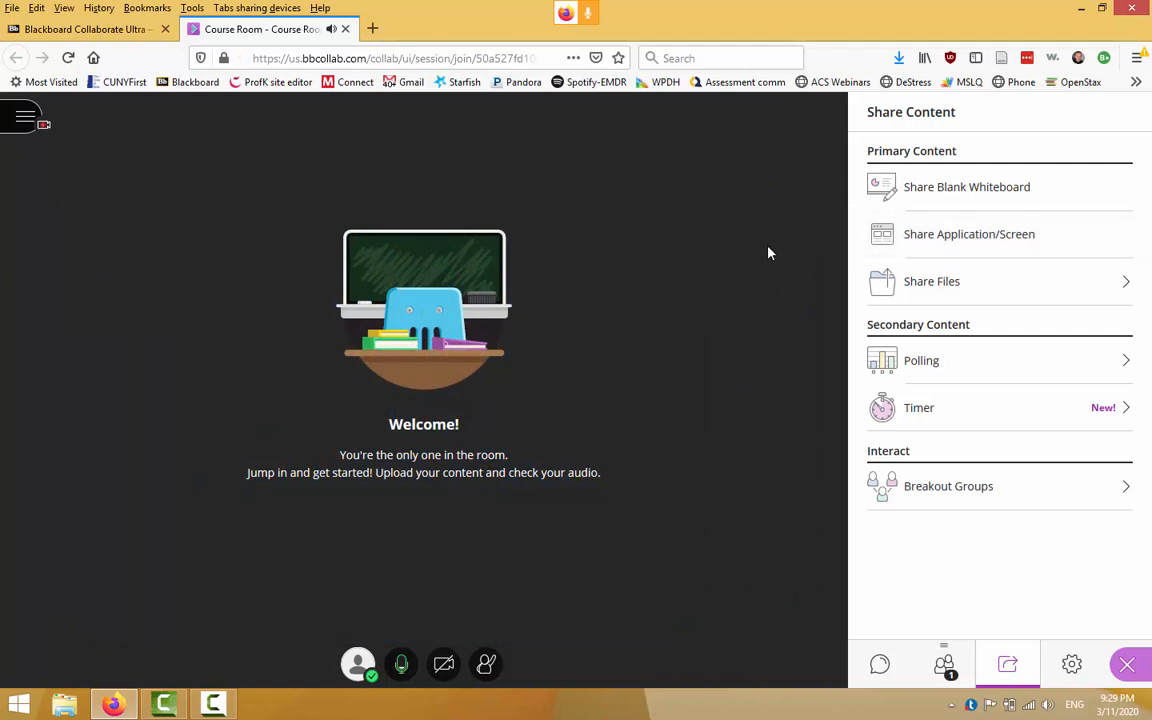
mouse_move(752, 238)
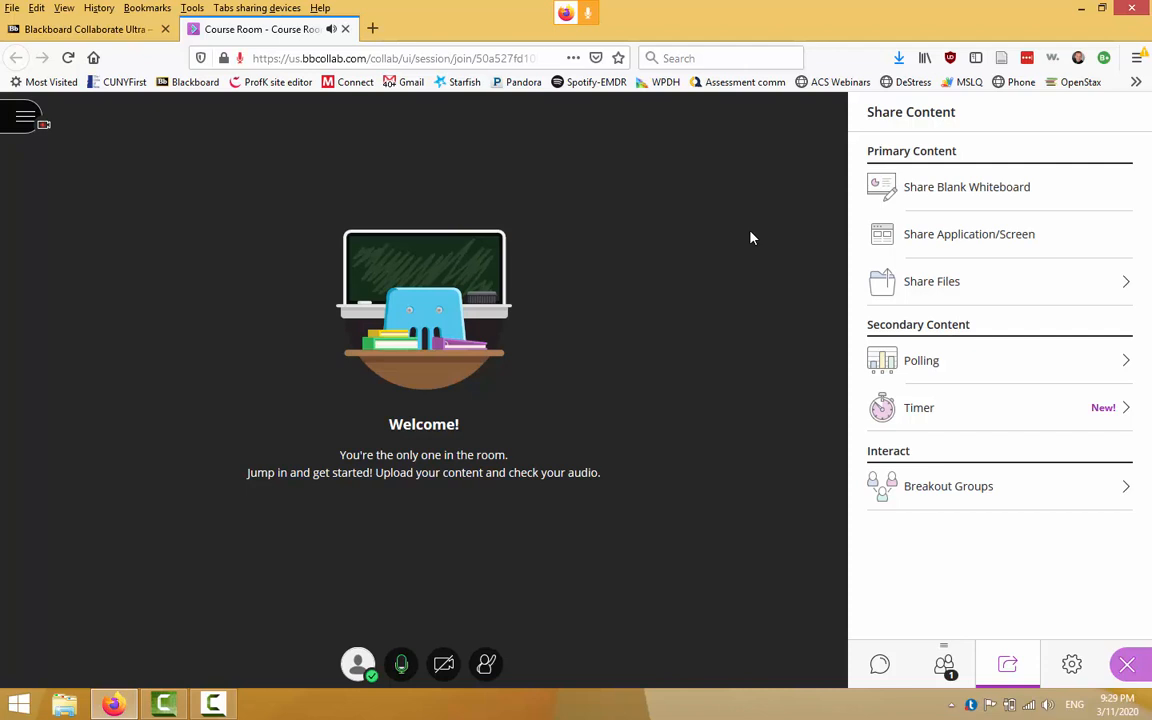
mouse_move(676, 238)
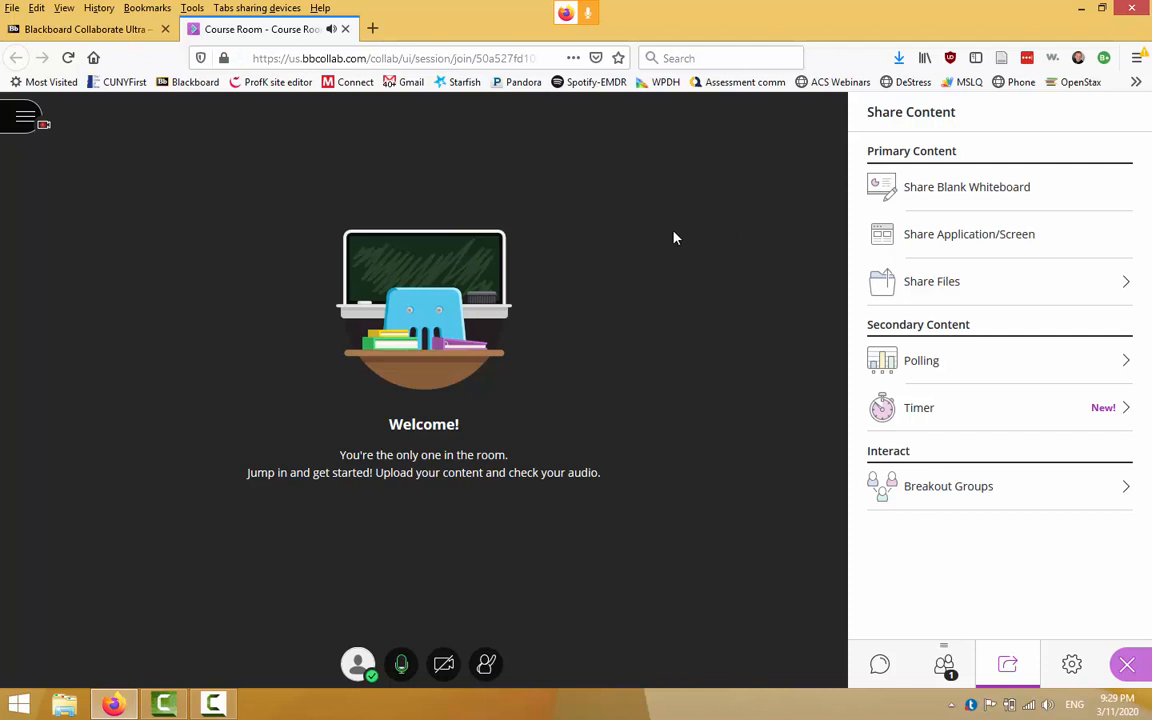
mouse_move(678, 256)
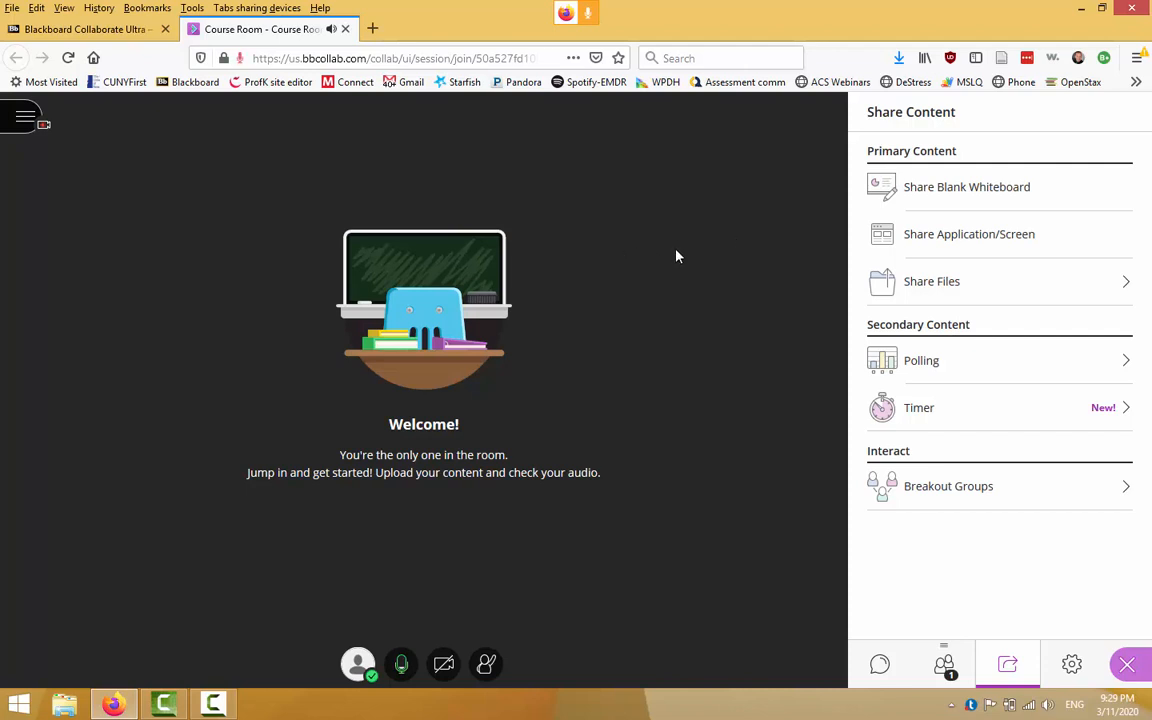
mouse_move(722, 218)
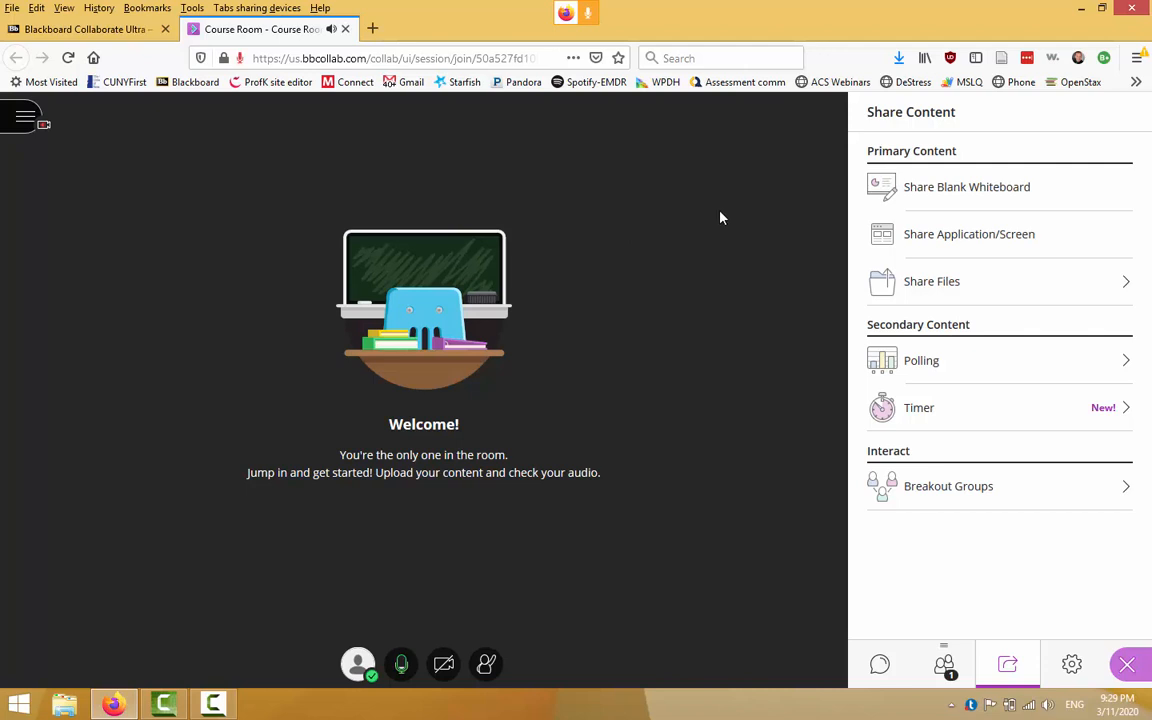
mouse_move(908, 240)
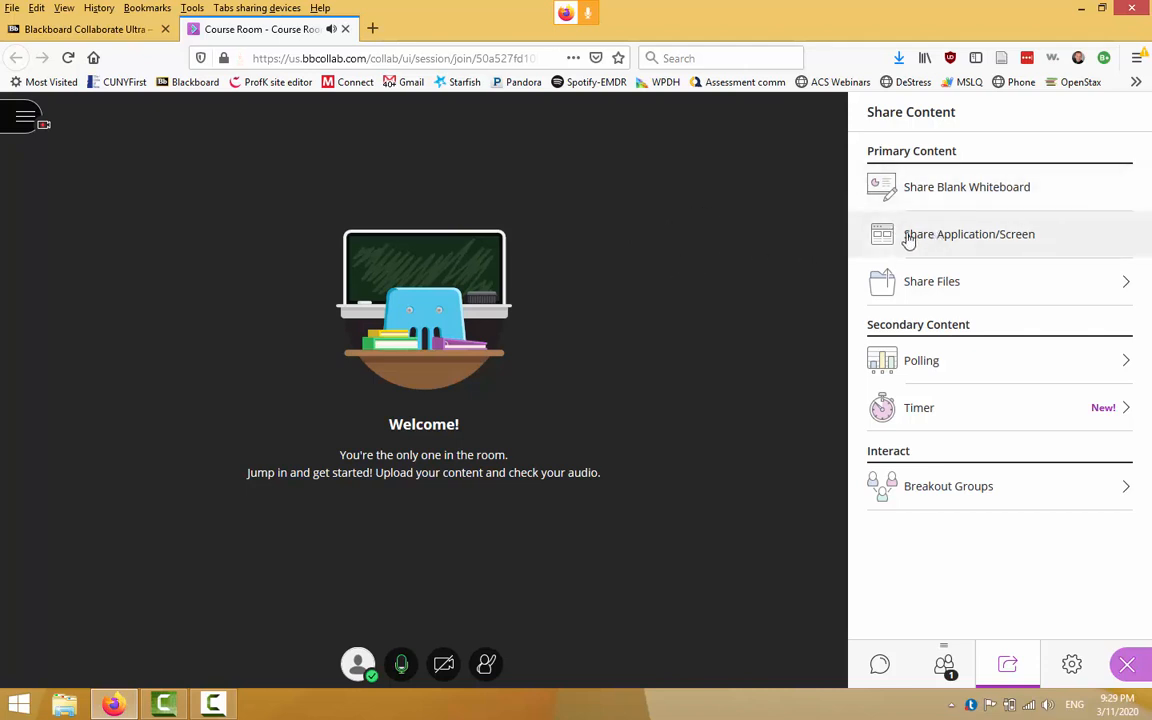
mouse_move(698, 248)
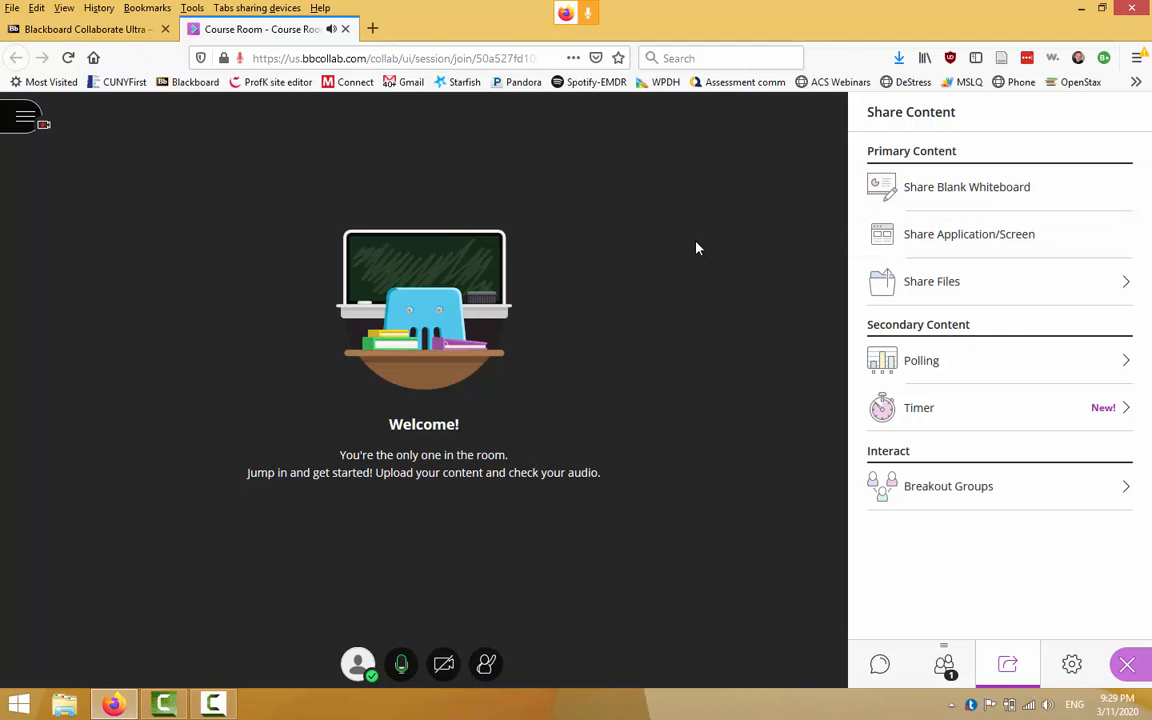
mouse_move(676, 262)
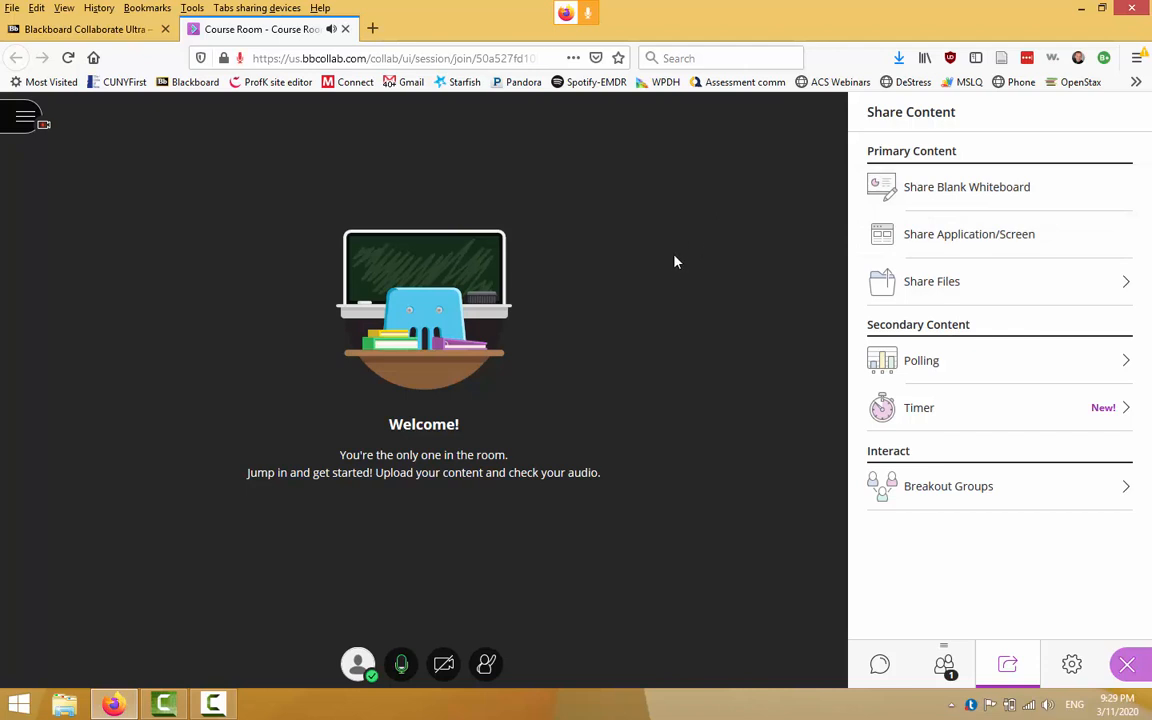
mouse_move(692, 226)
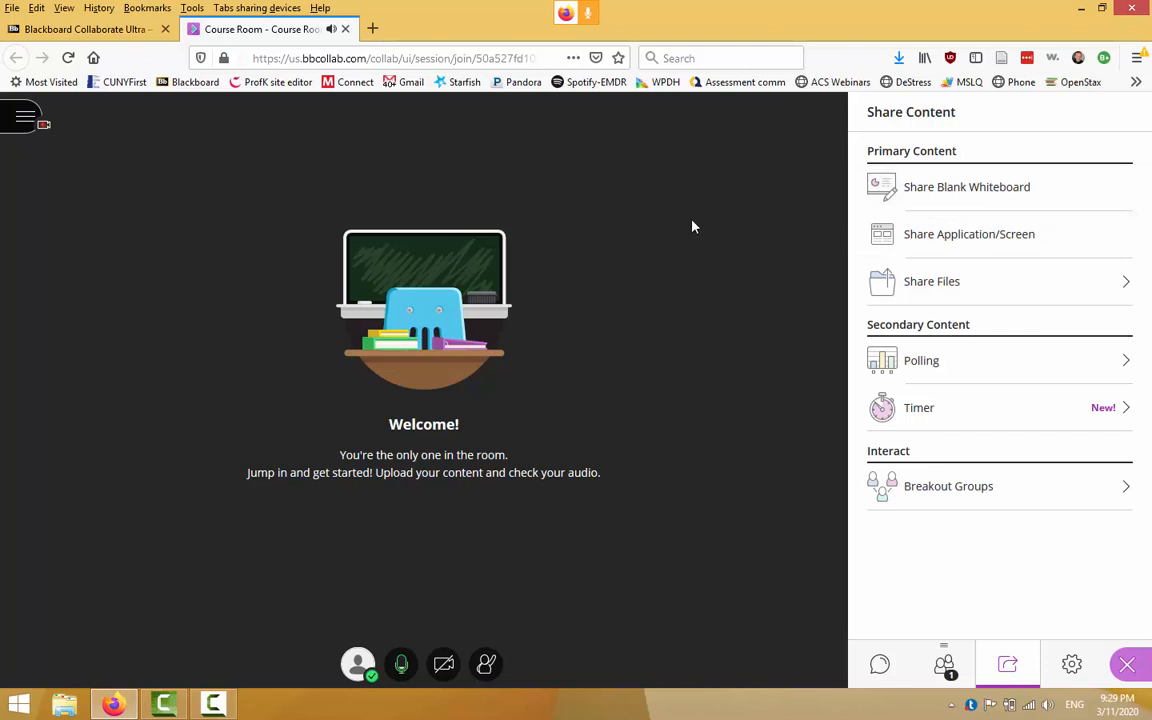
mouse_move(688, 236)
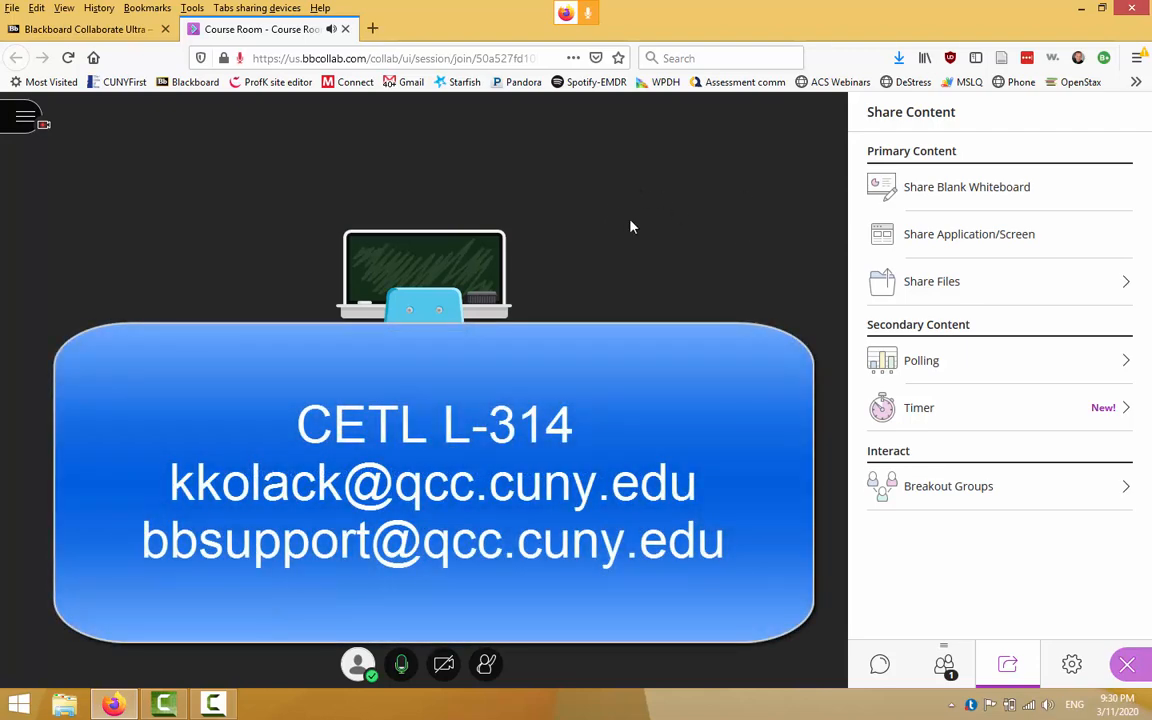
mouse_move(652, 224)
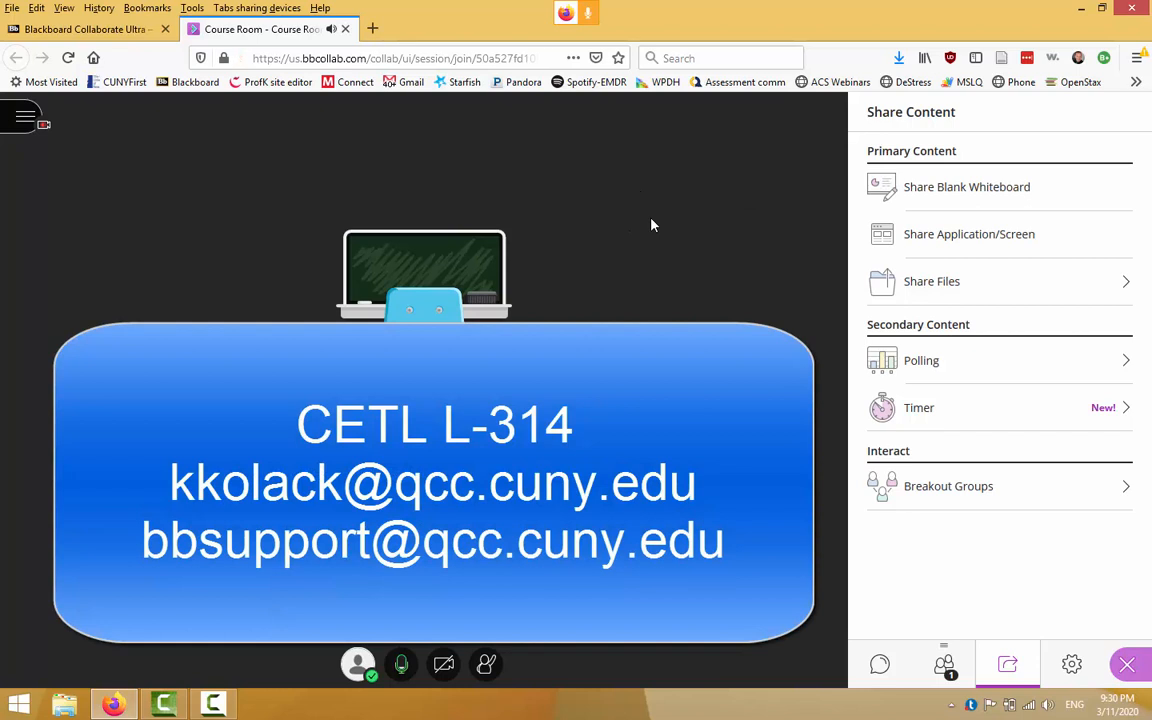
mouse_move(600, 246)
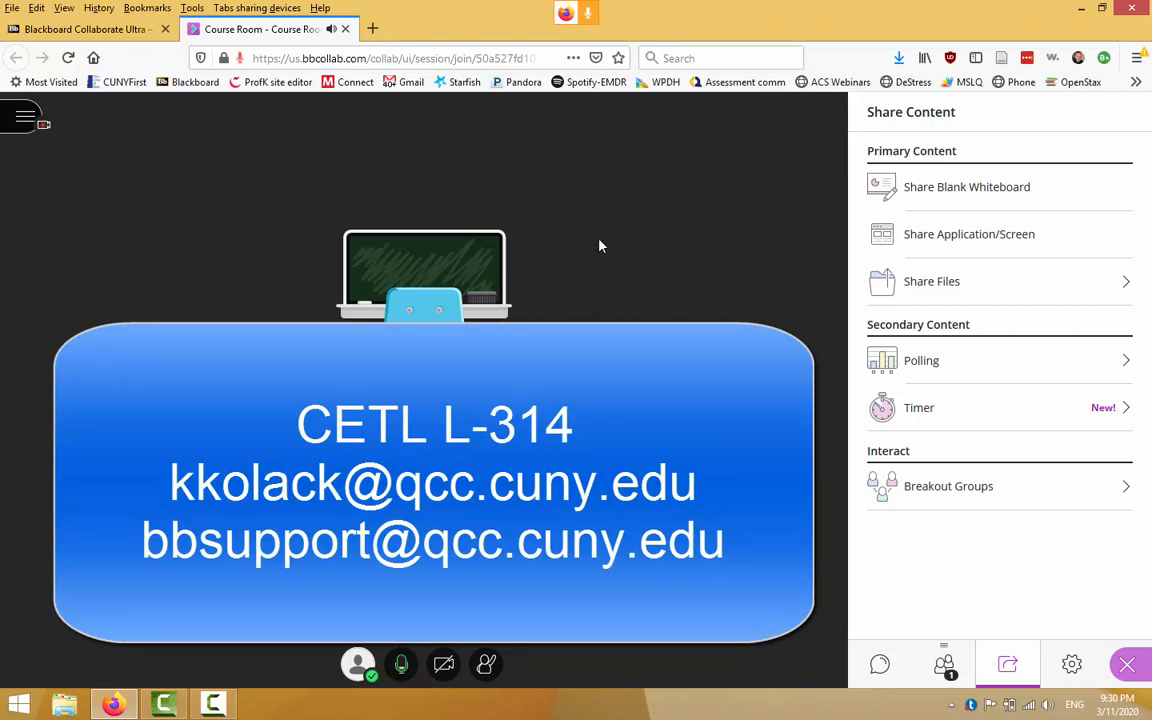
mouse_move(656, 248)
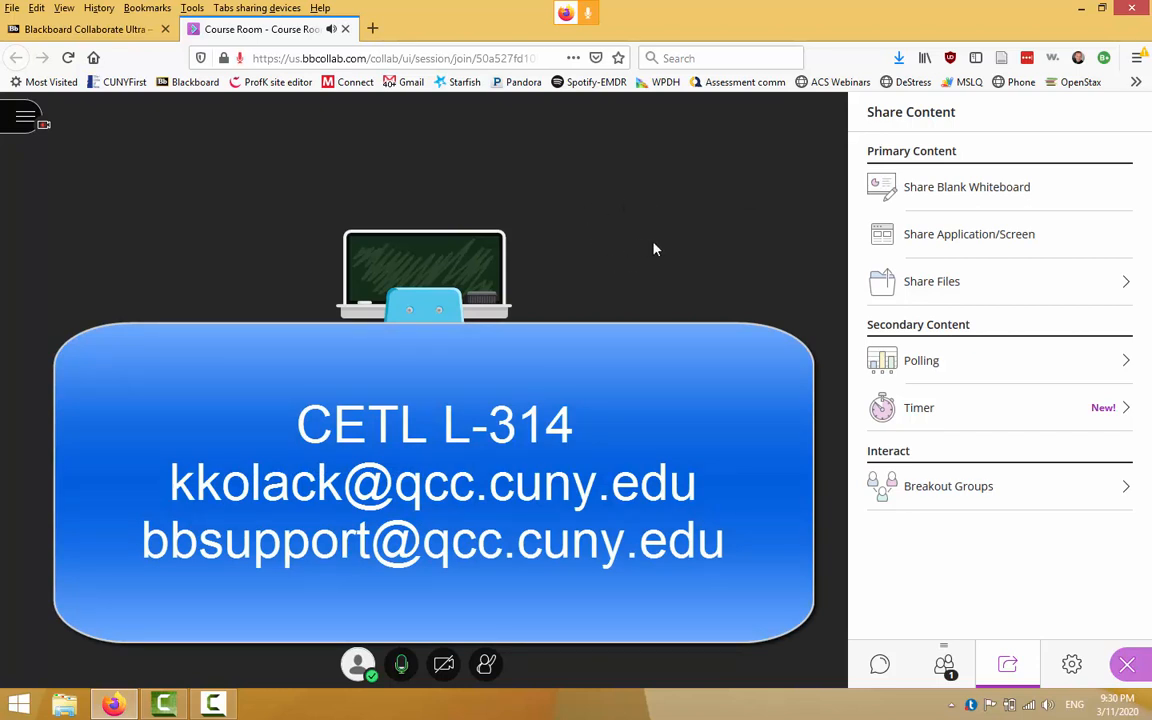
mouse_move(630, 238)
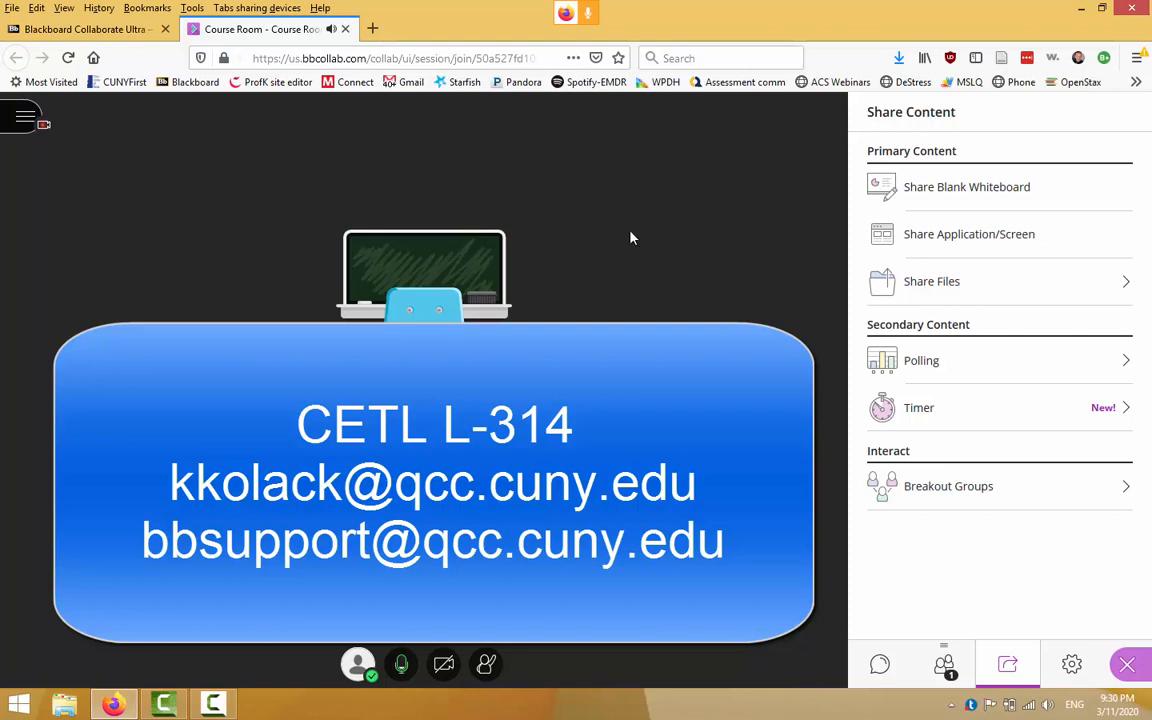
mouse_move(658, 228)
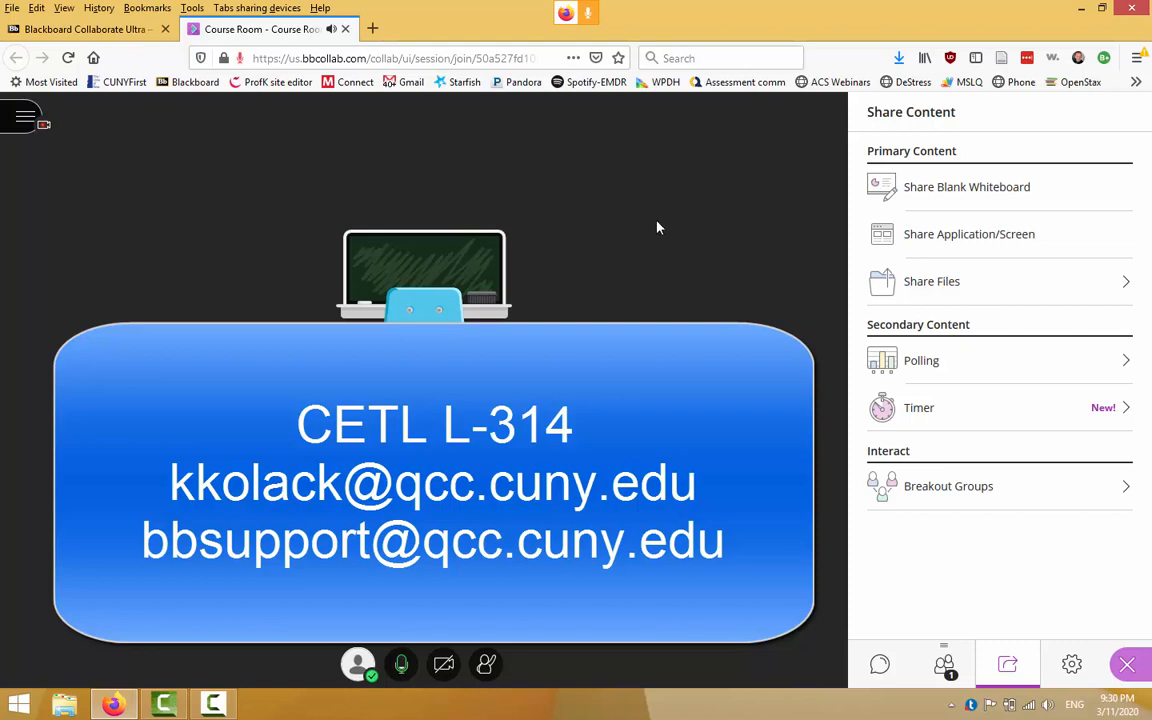